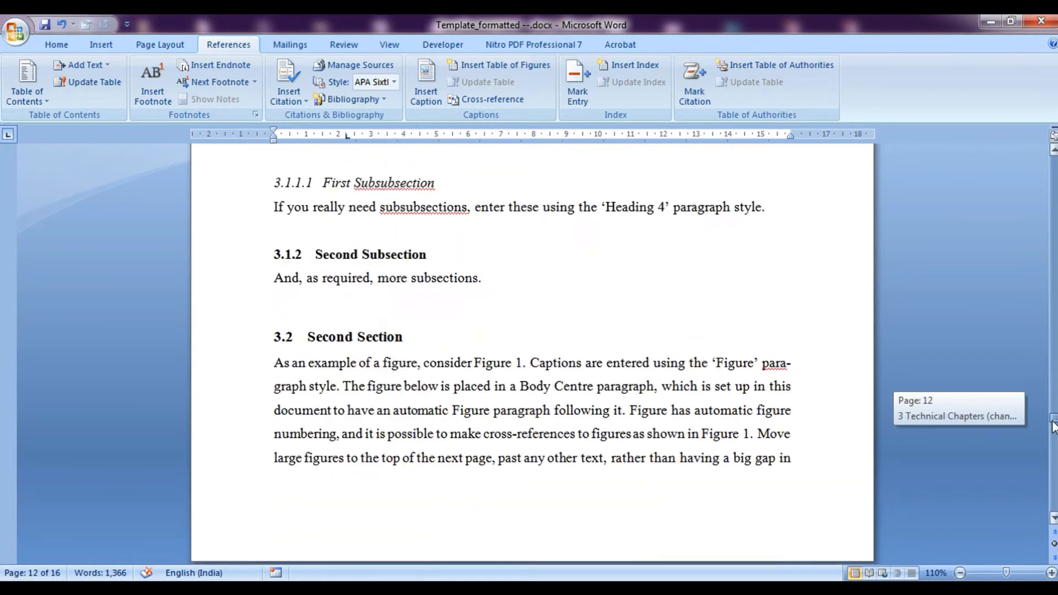
- Scroll to page 13 and select the groundwater vulnerability flowchart image
scroll(down, 3)
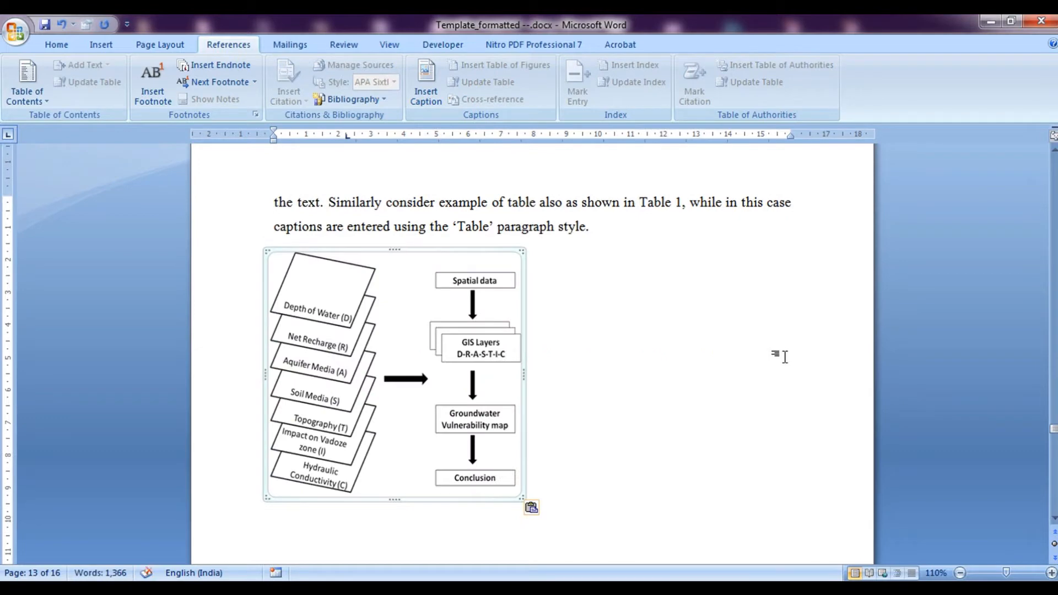
mouse_move(753, 403)
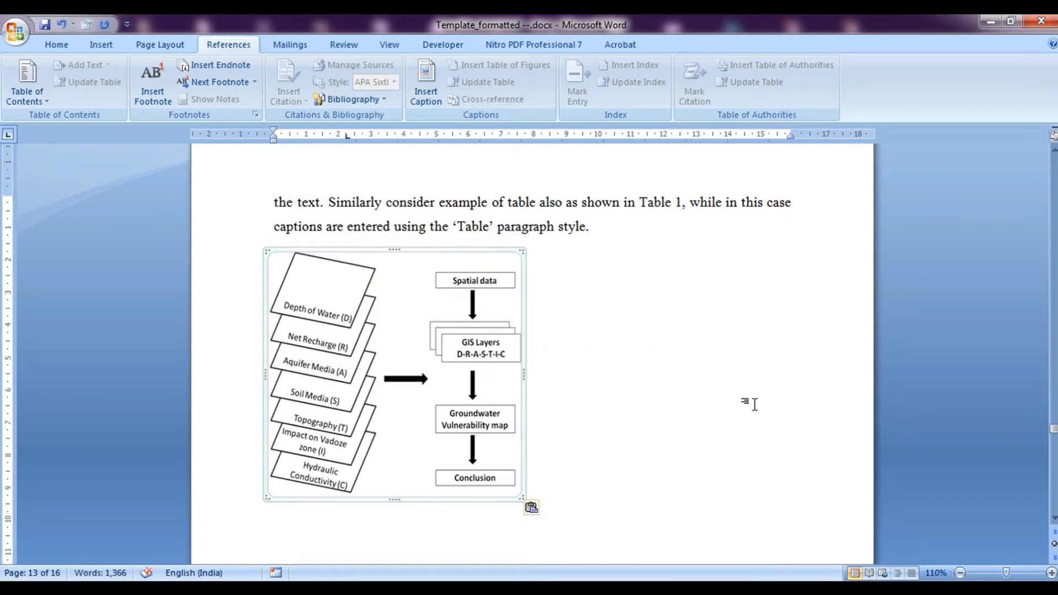
mouse_move(438, 484)
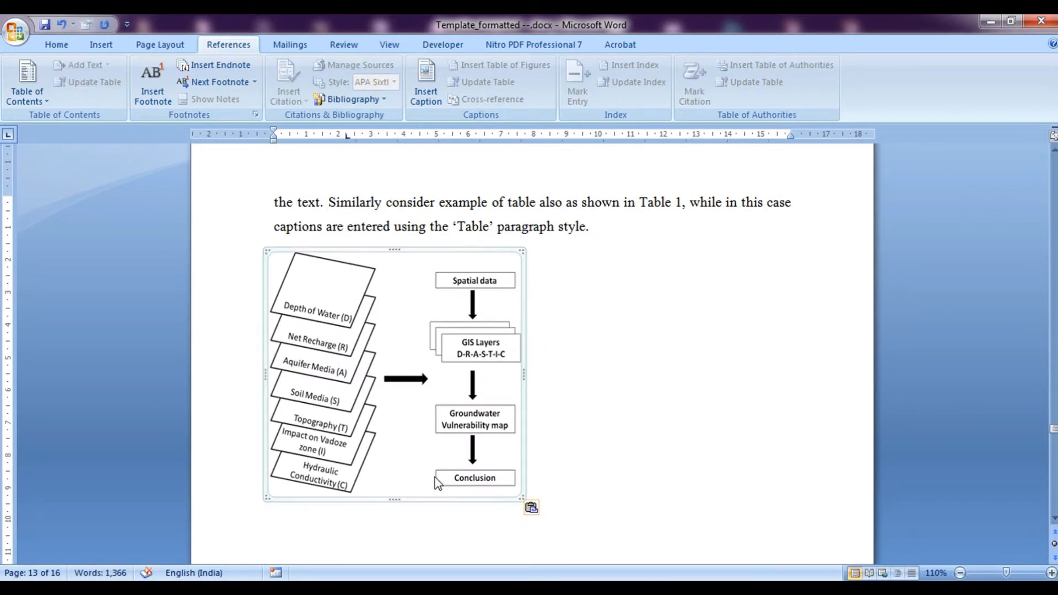
mouse_move(416, 353)
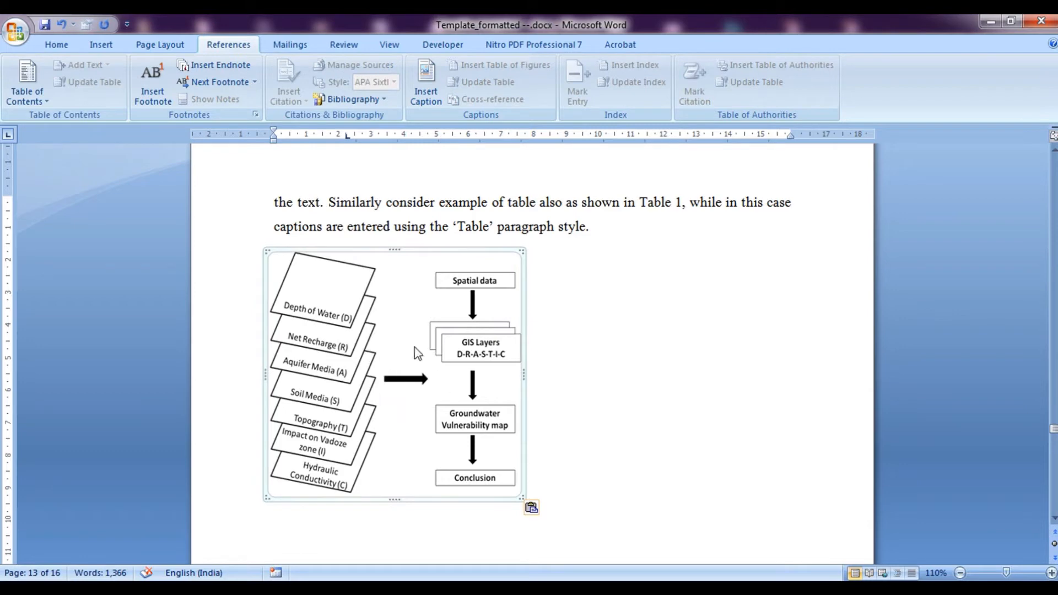
click(56, 44)
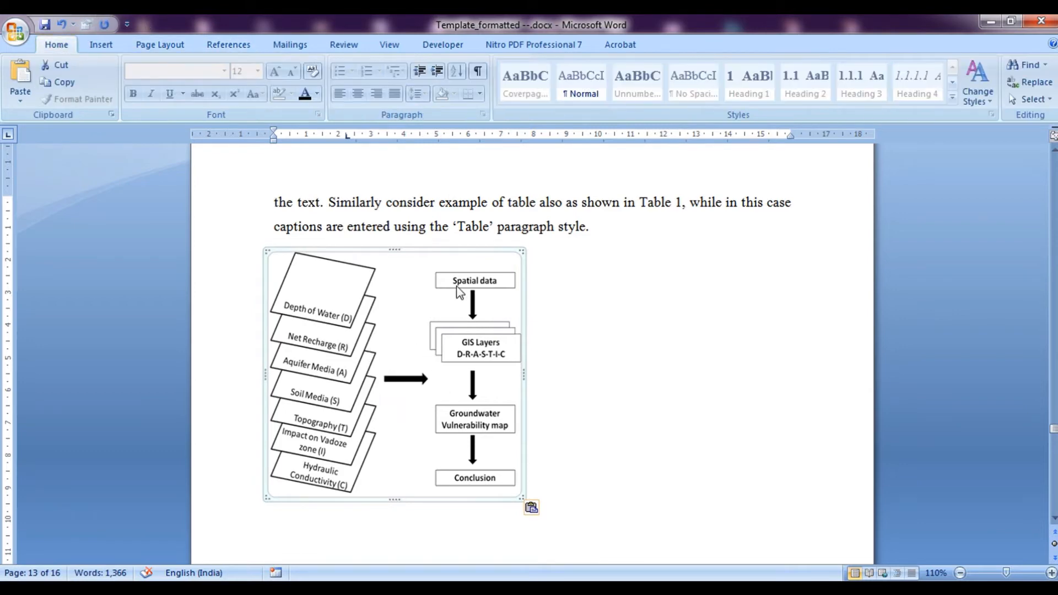
mouse_move(229, 44)
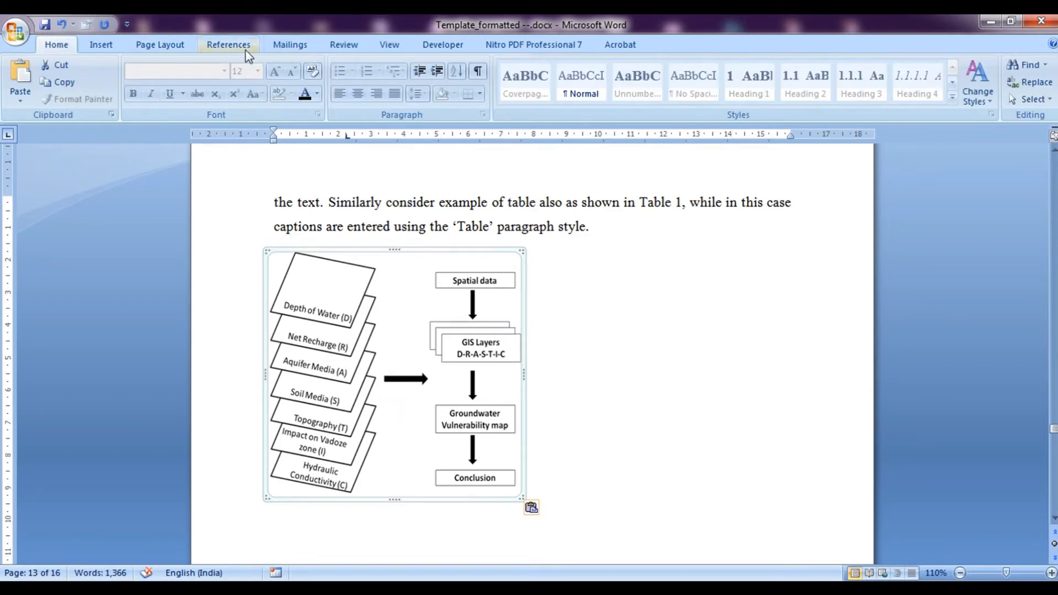
- Start a caption for the flowchart from References, keeping Figure as the label
click(229, 44)
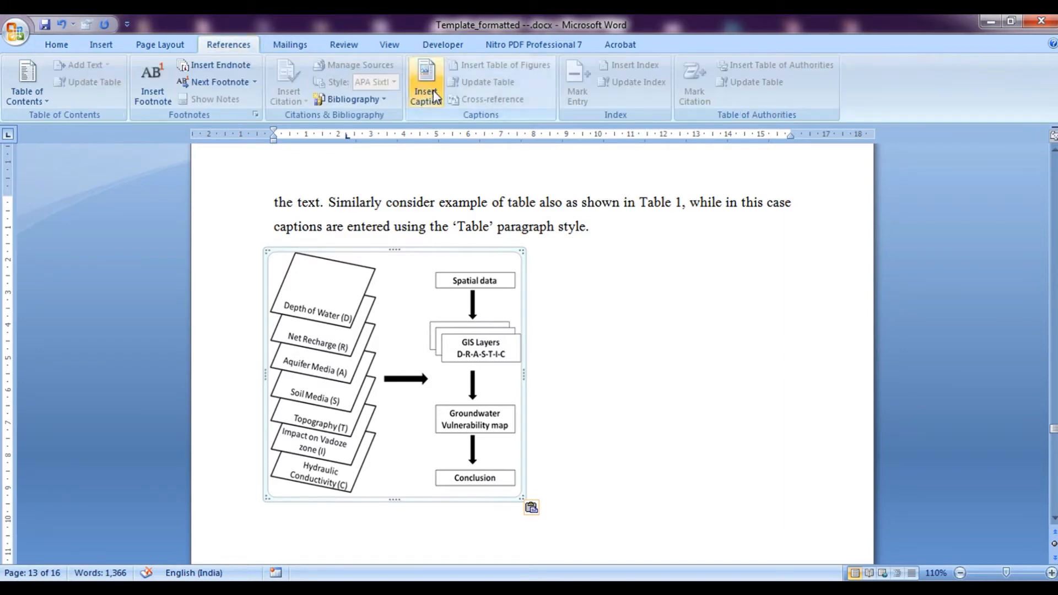
click(424, 81)
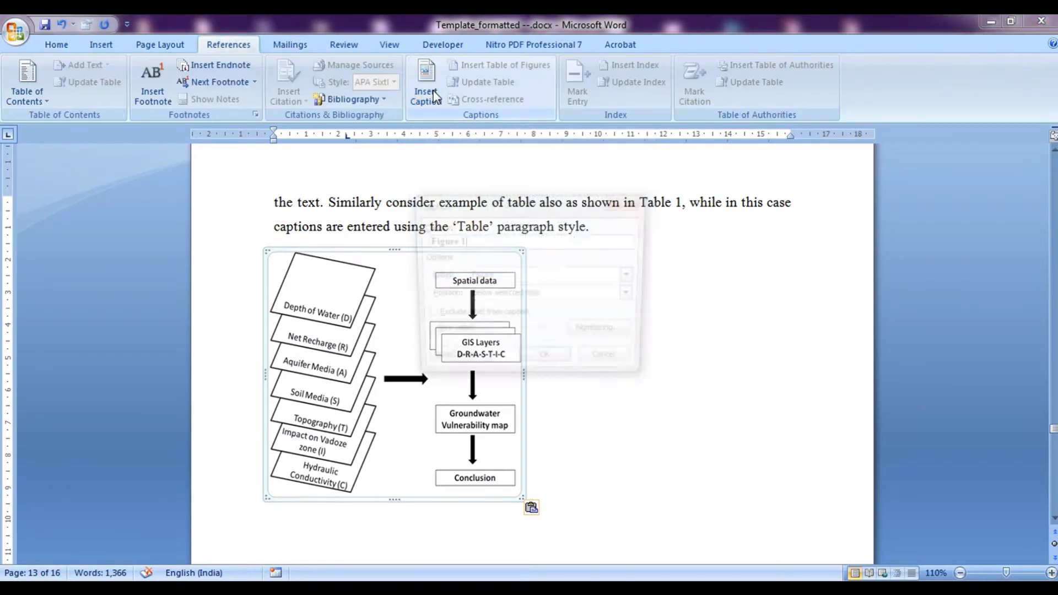
click(425, 80)
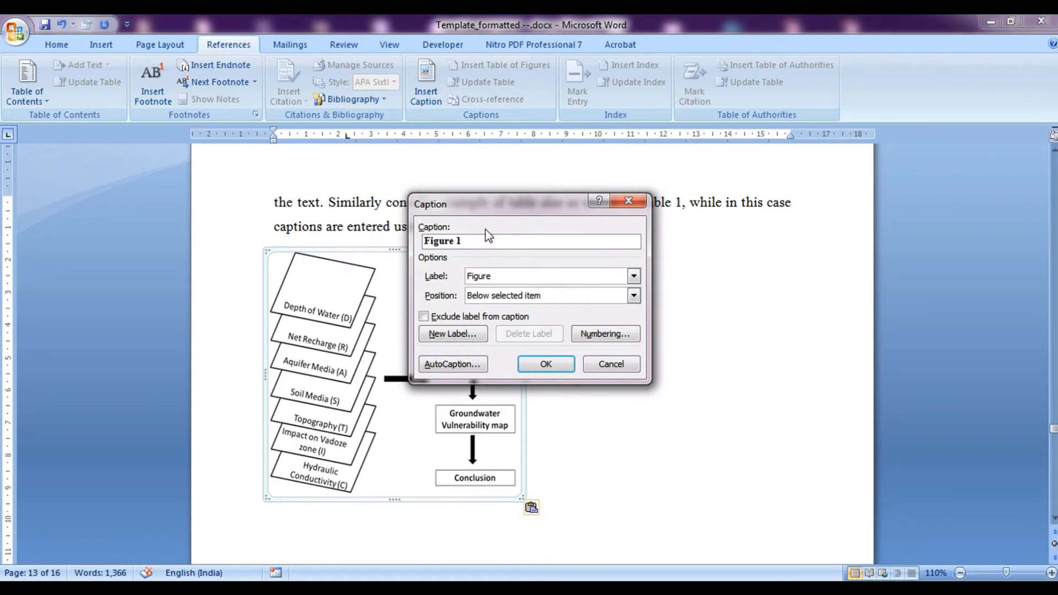
mouse_move(422, 238)
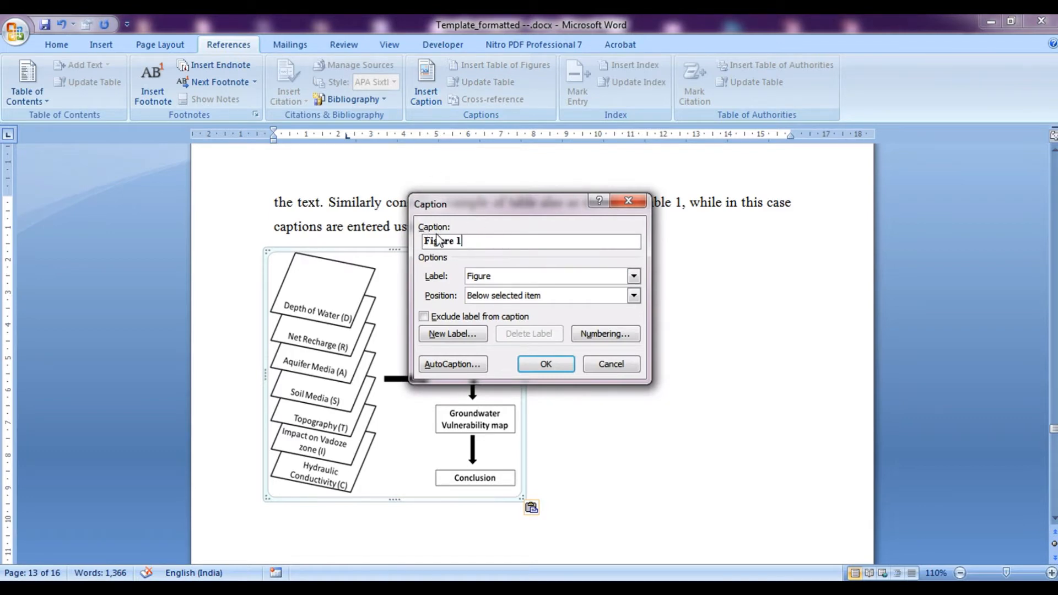
click(632, 276)
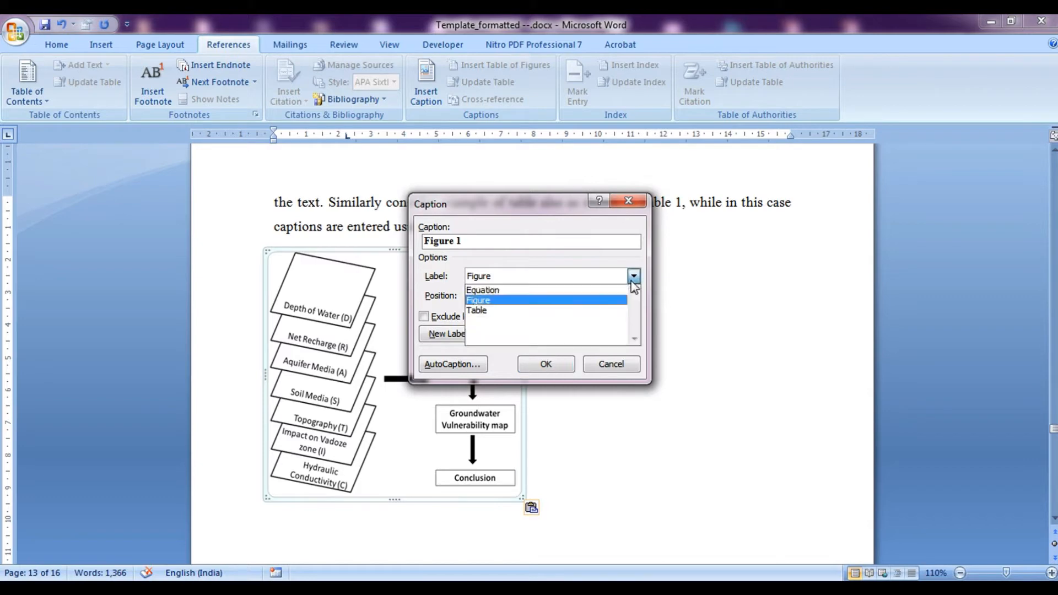
mouse_move(528, 311)
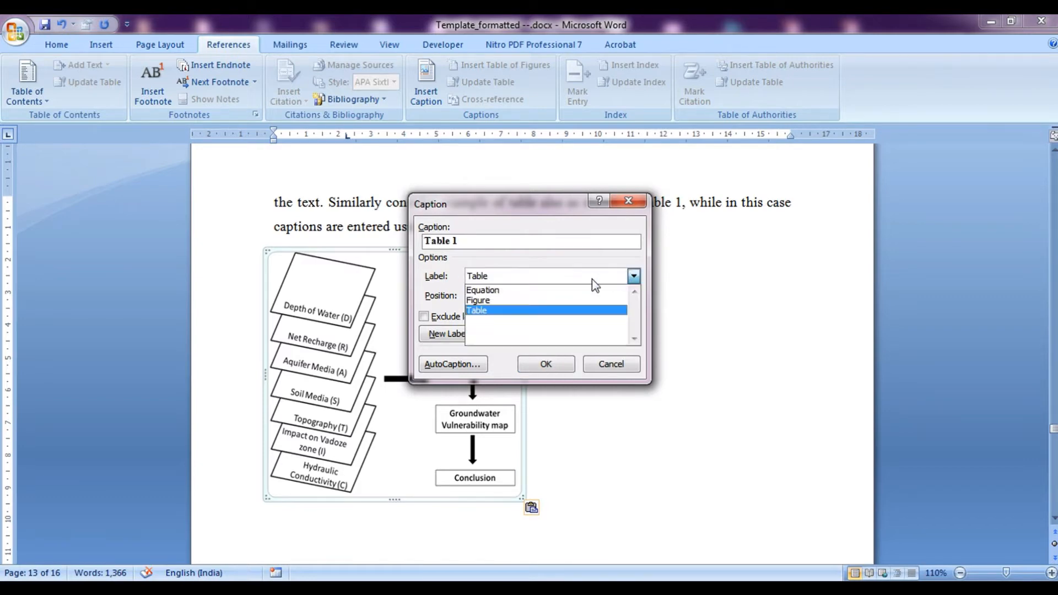
click(482, 290)
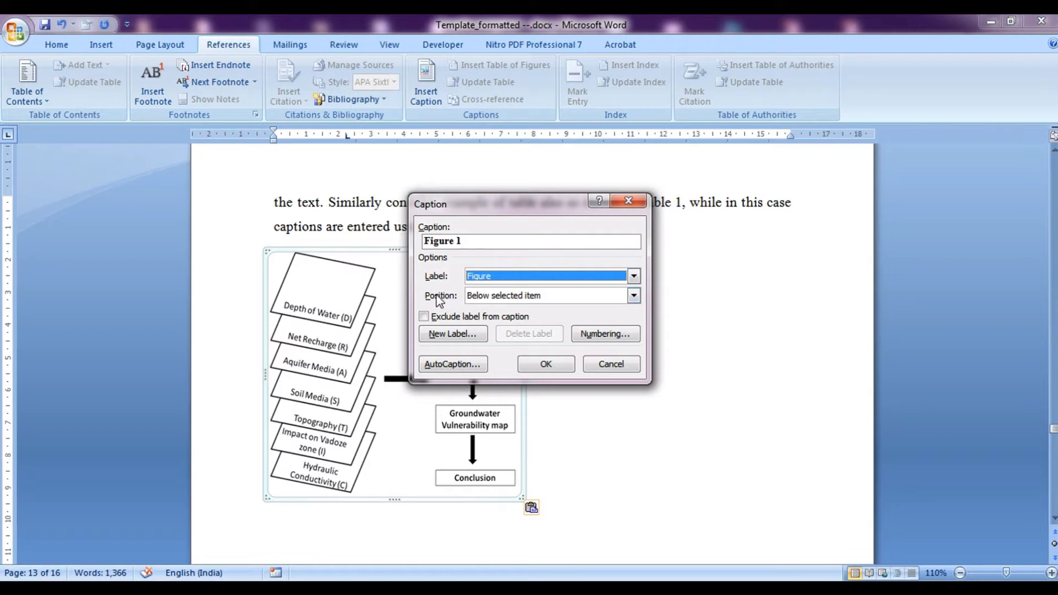
- Position the caption below the selected item and leave numbering at its default
click(632, 296)
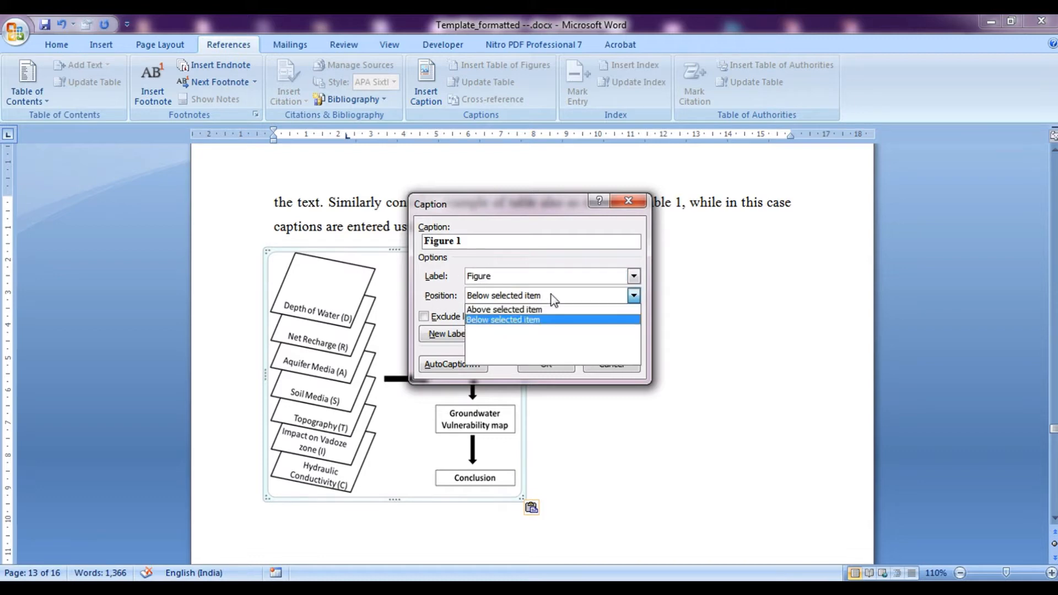
mouse_move(537, 328)
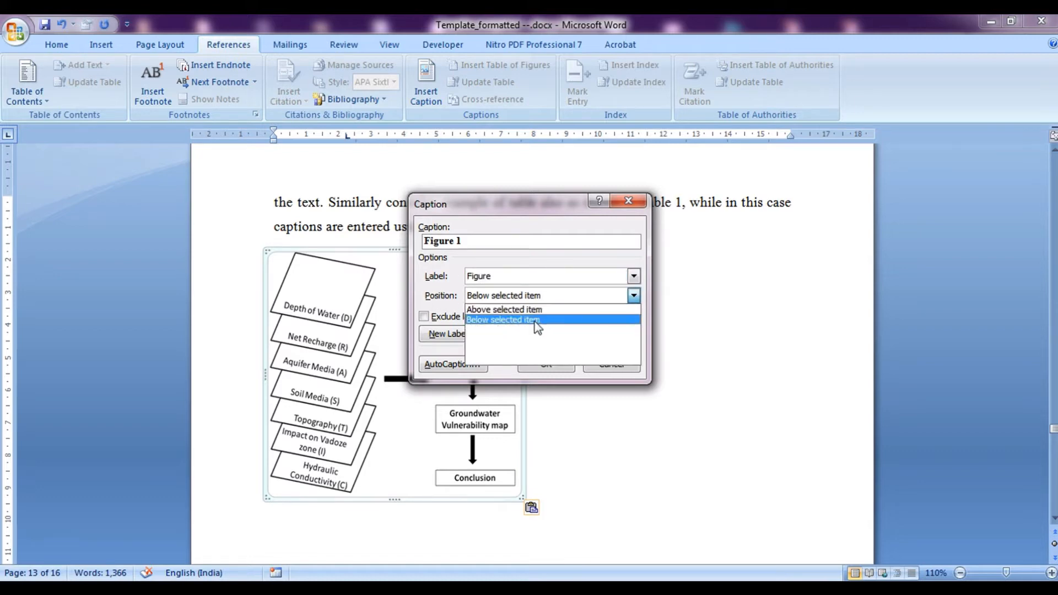
mouse_move(528, 320)
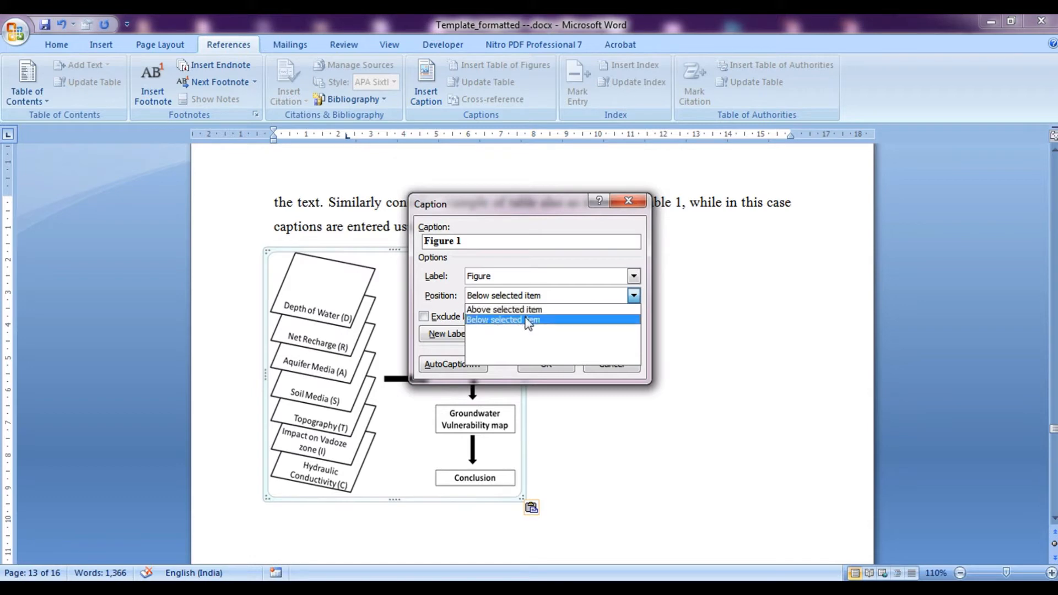
click(502, 320)
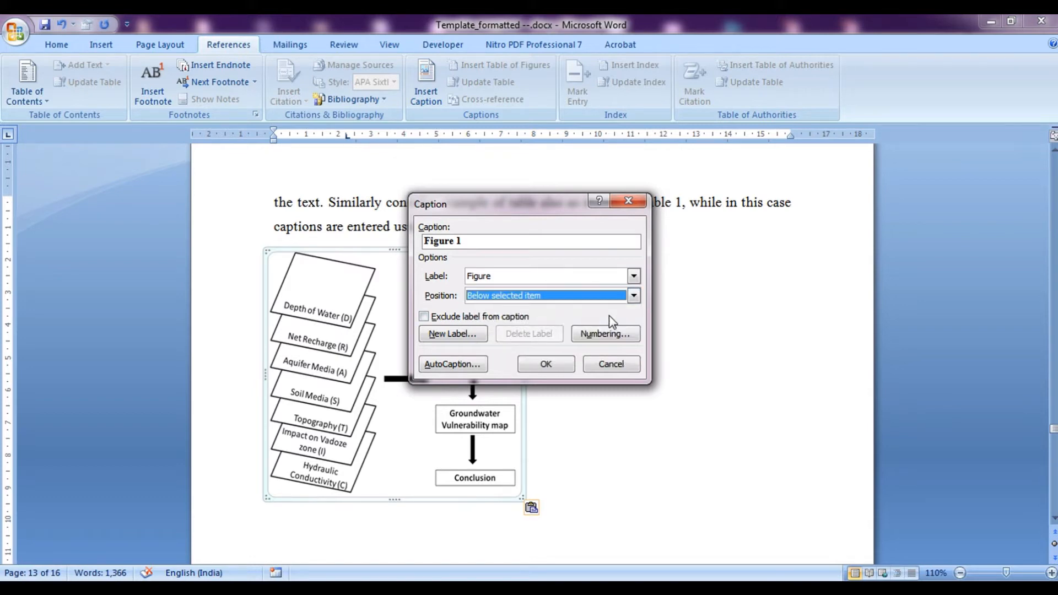
click(605, 333)
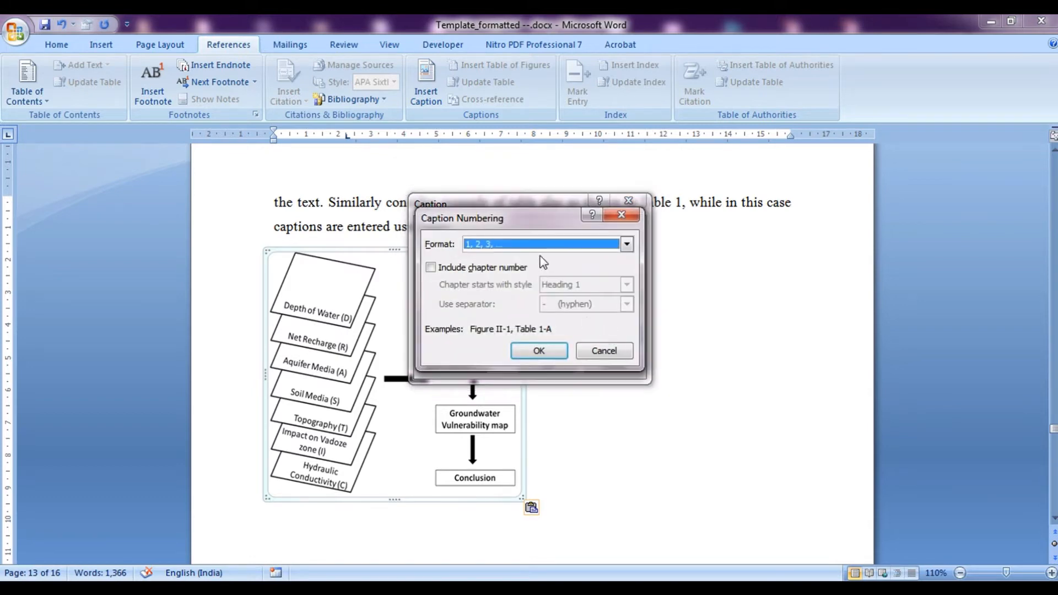
click(625, 244)
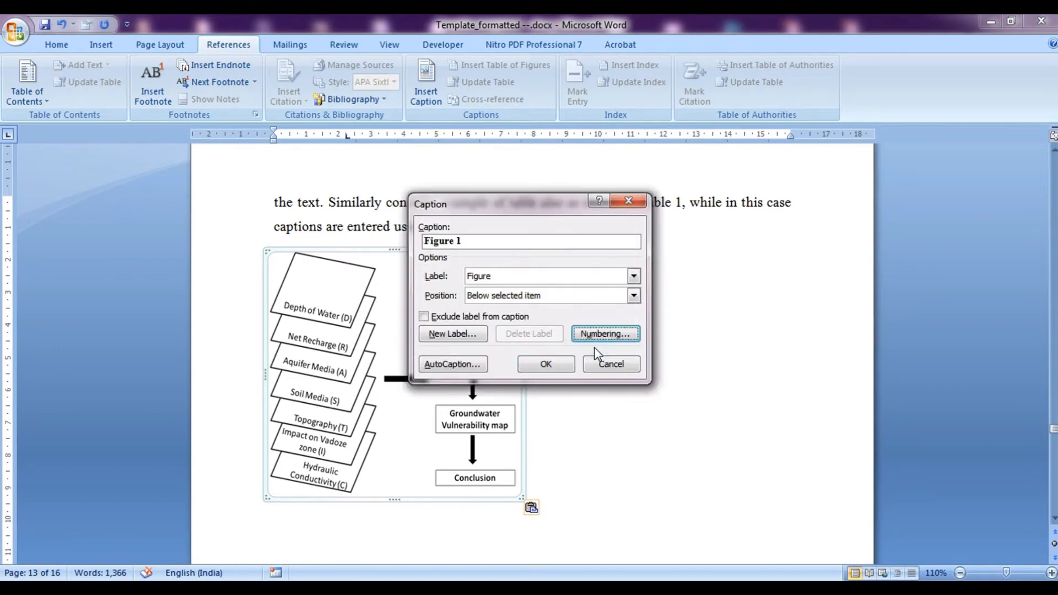
mouse_move(545, 364)
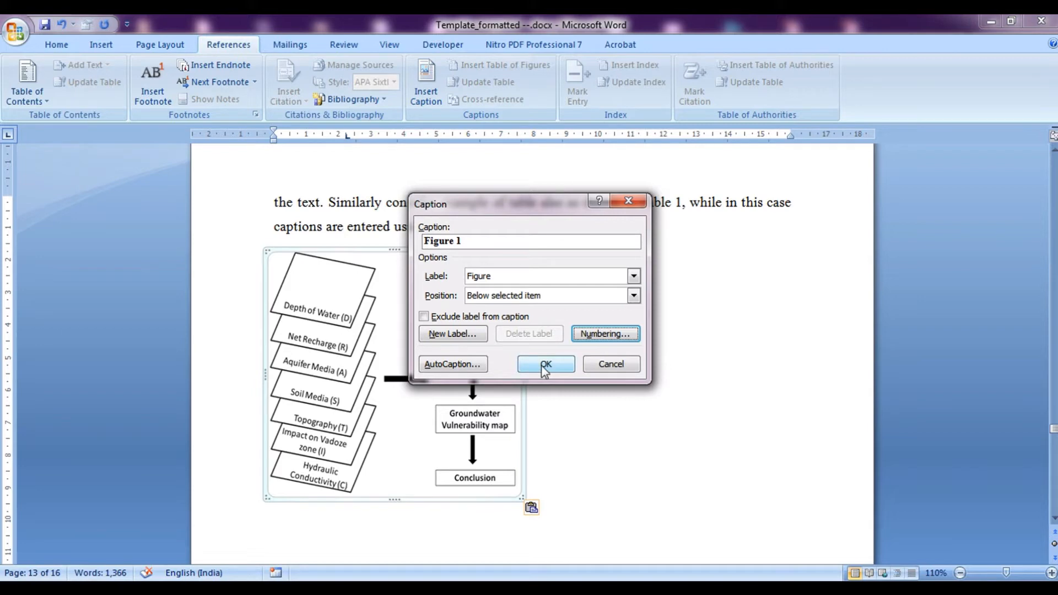
- Insert the caption and extend it to read 'Figure 1 My model flowchart'
click(545, 364)
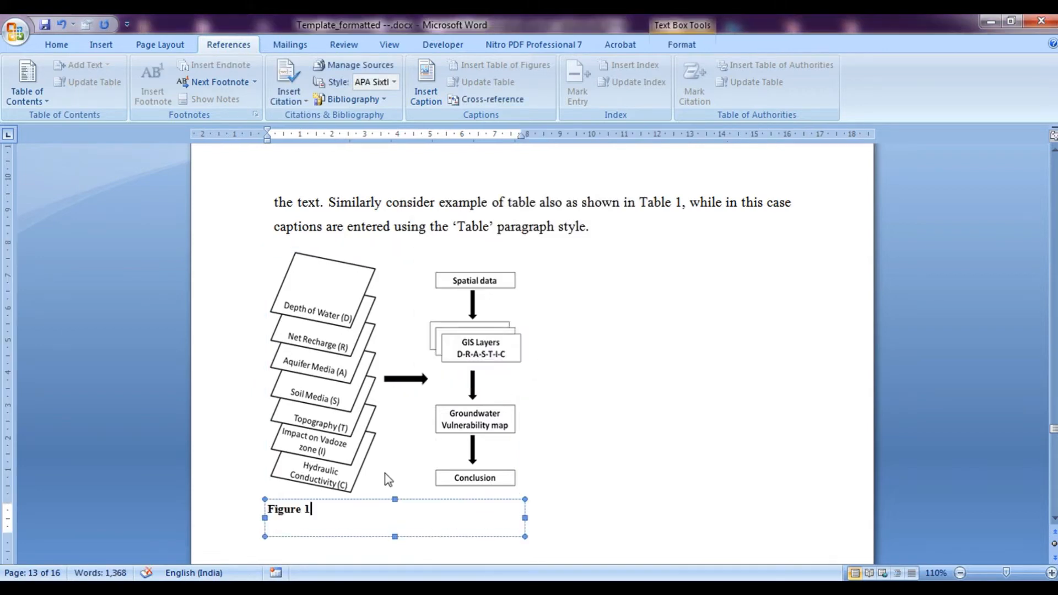
mouse_move(381, 474)
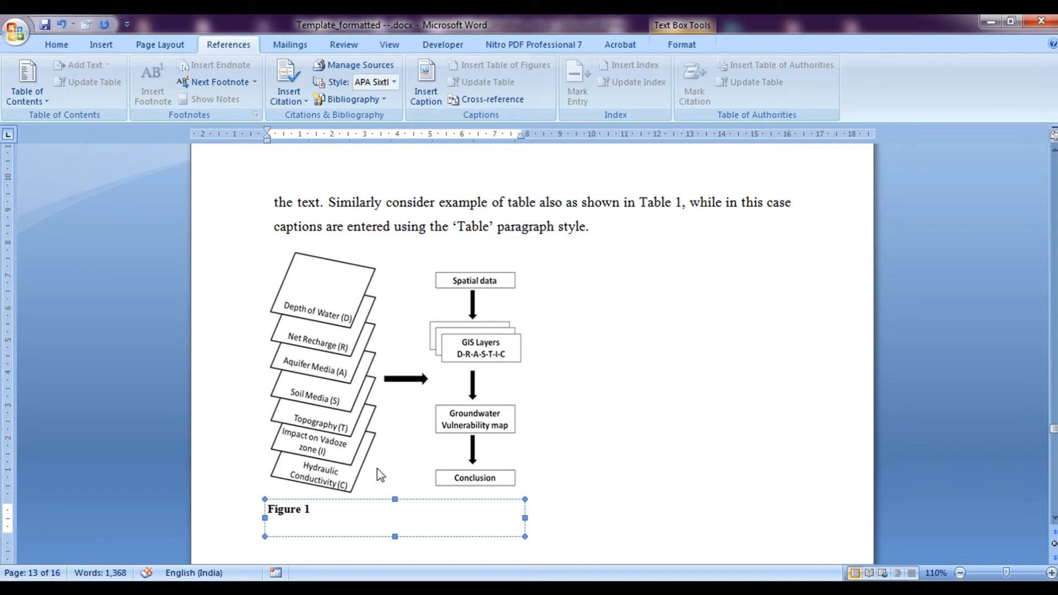
click(307, 509)
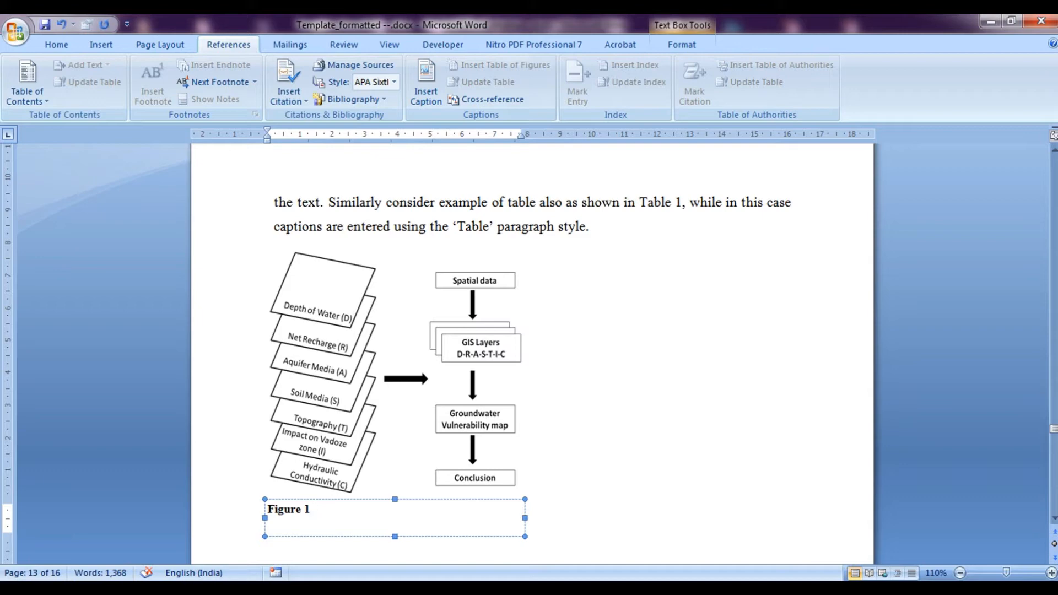
text(M)
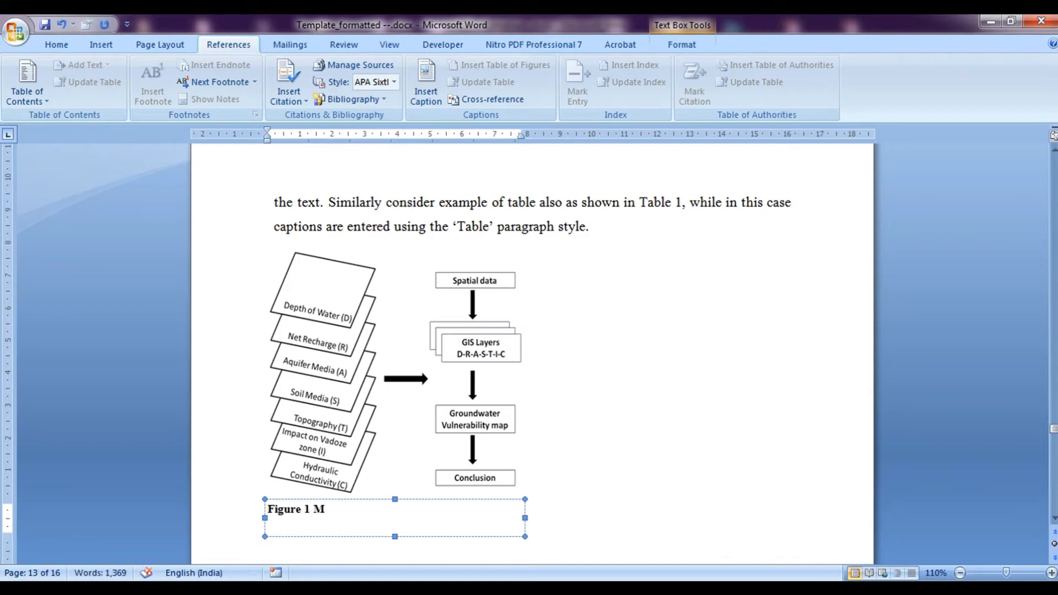
click(324, 509)
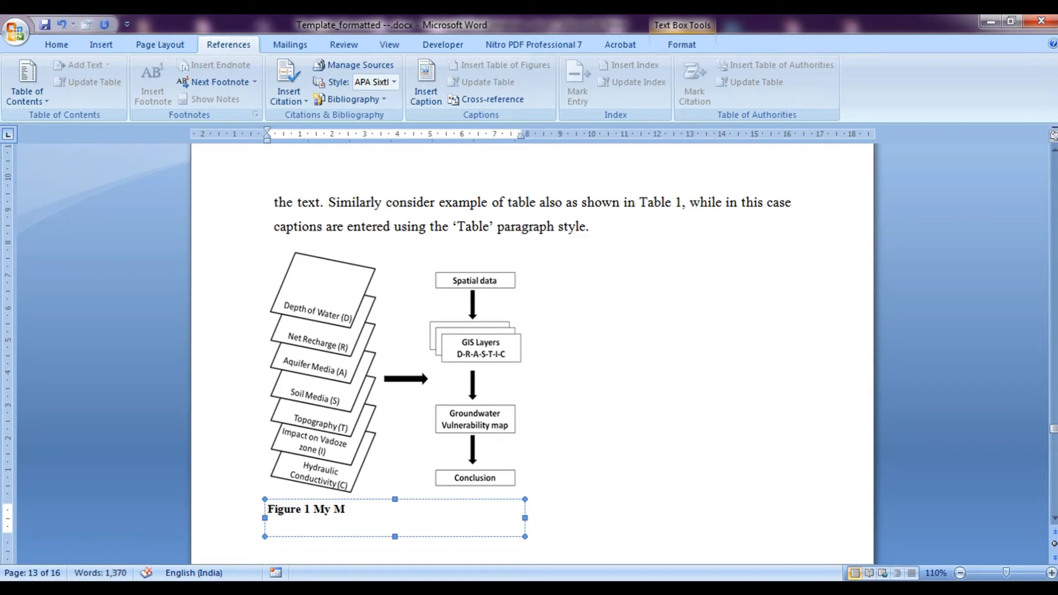
text(odel)
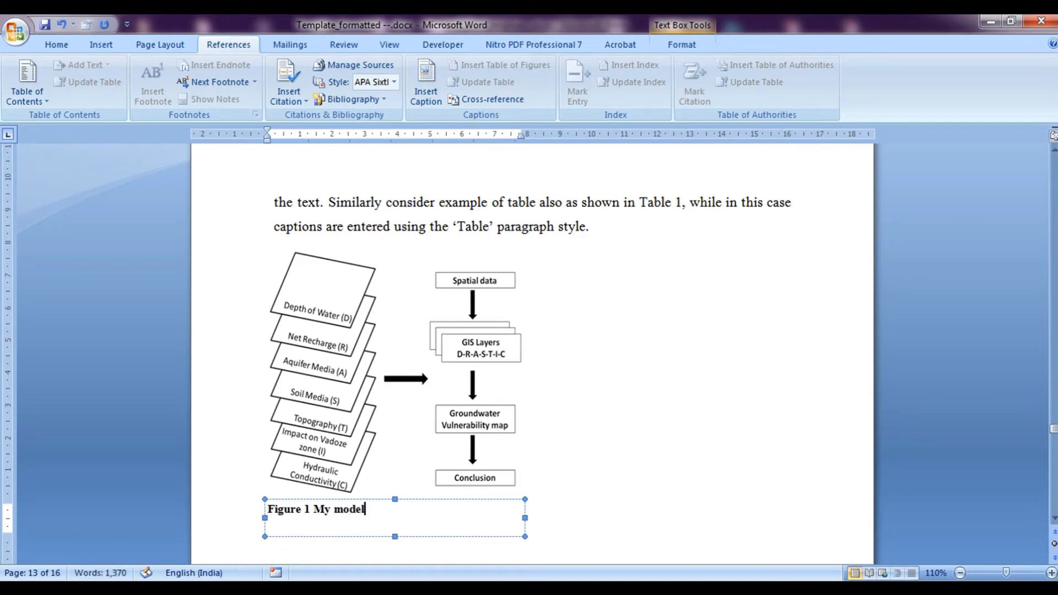
text(flow)
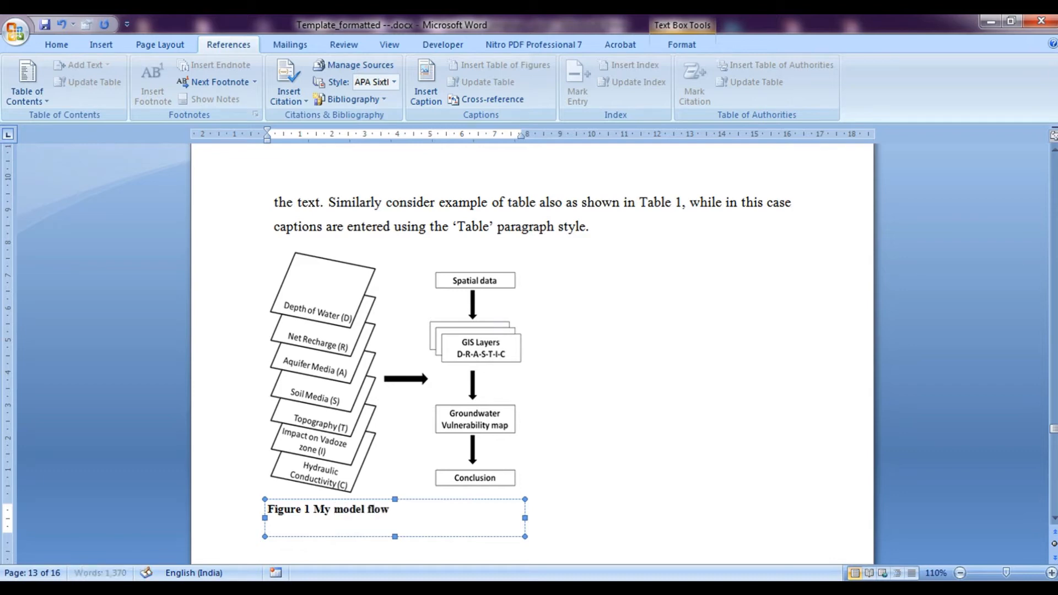
text(chart)
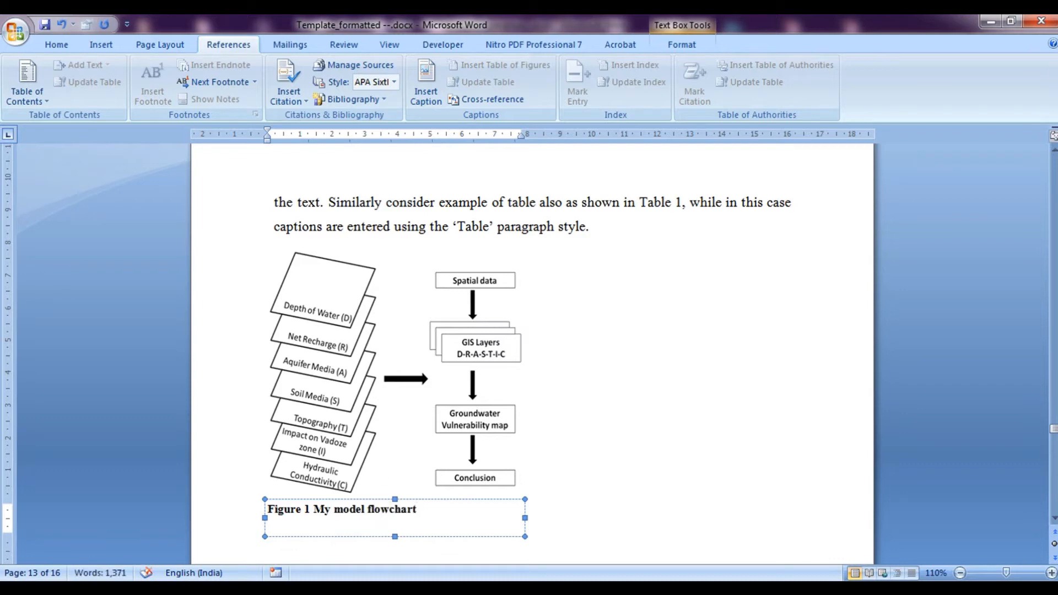
- Finish editing the caption and set the insertion point back in it
click(417, 509)
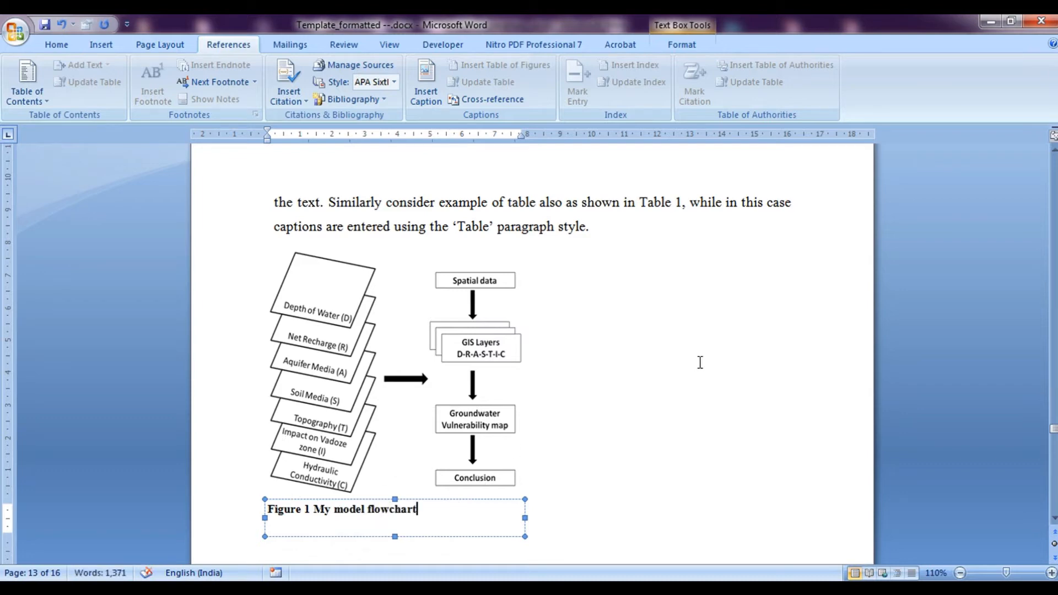
click(597, 227)
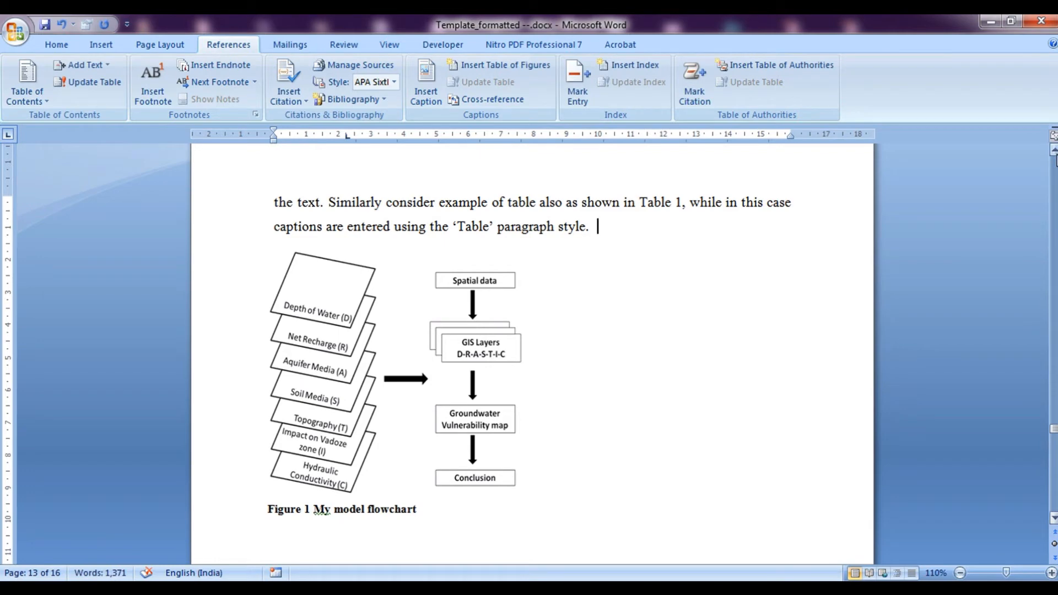
click(340, 509)
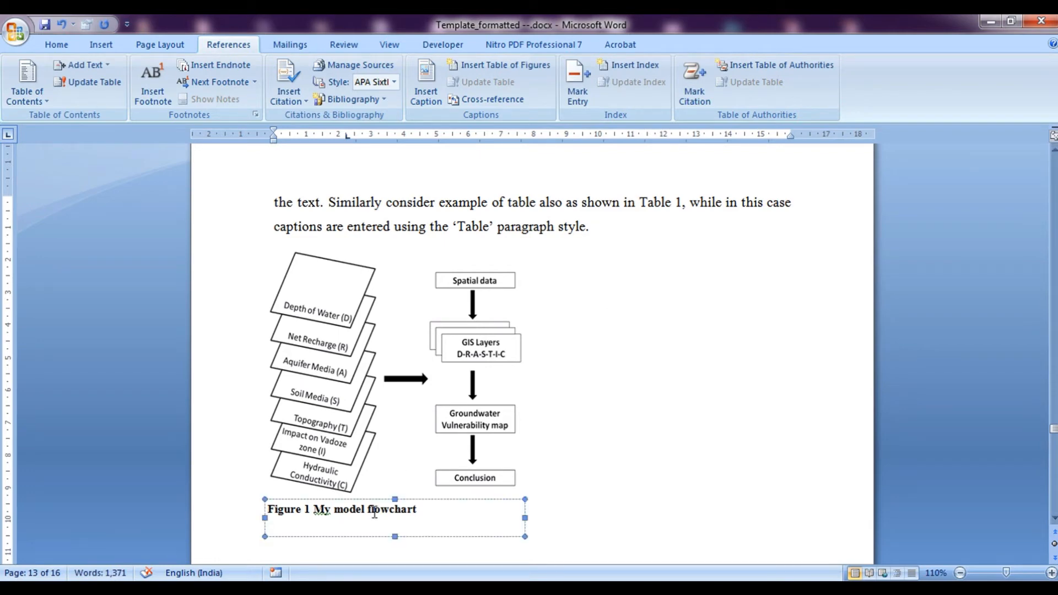
click(56, 44)
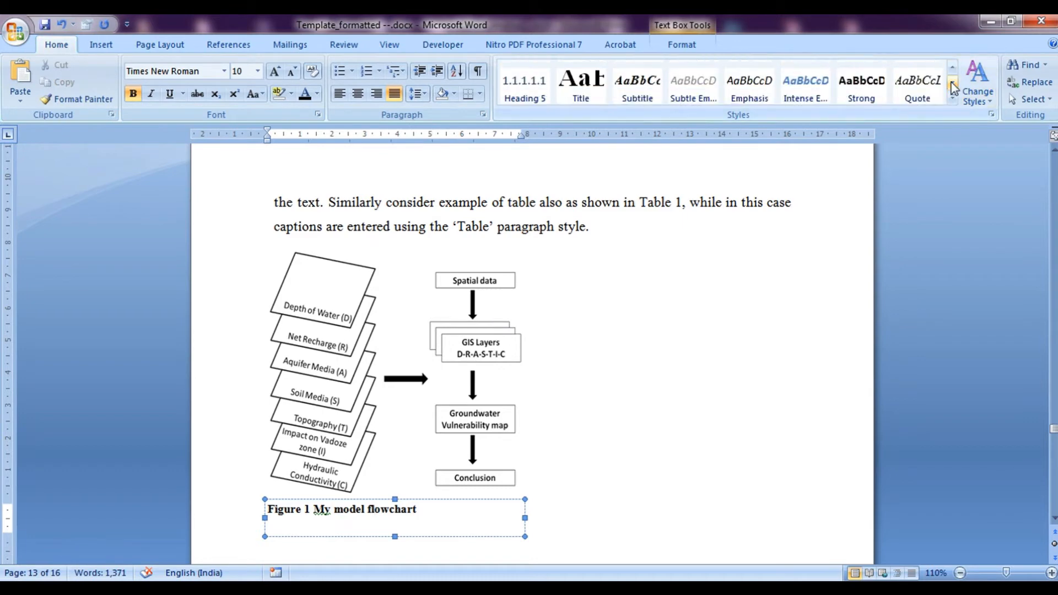
click(953, 86)
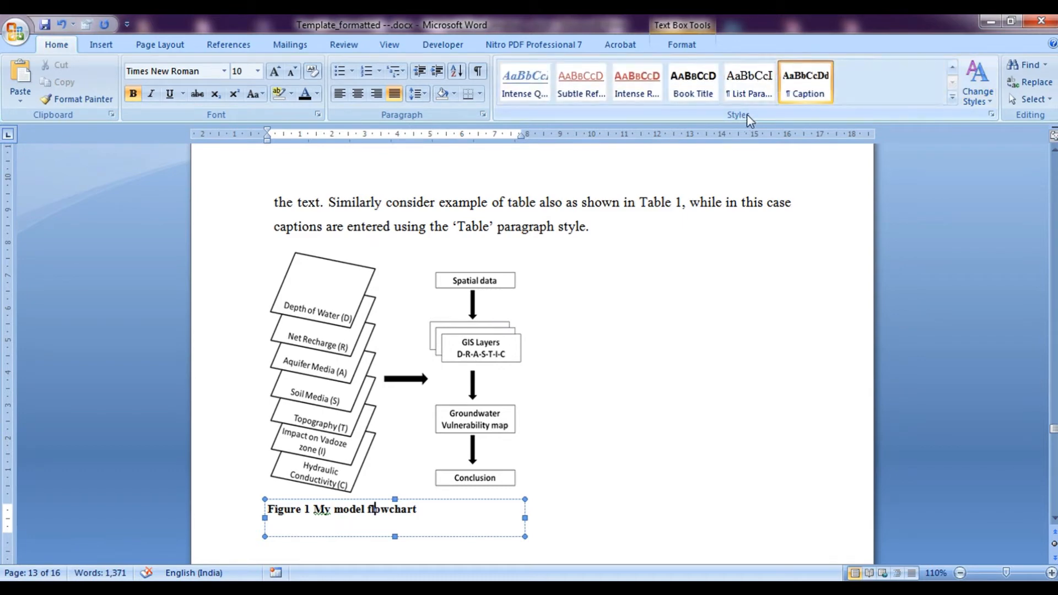
mouse_move(805, 92)
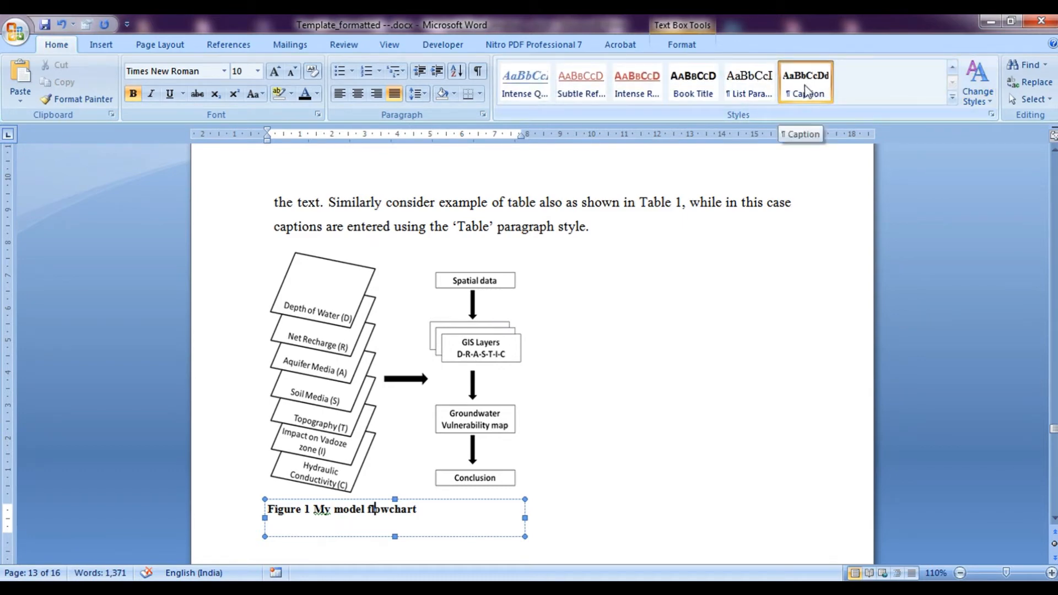
right_click(805, 80)
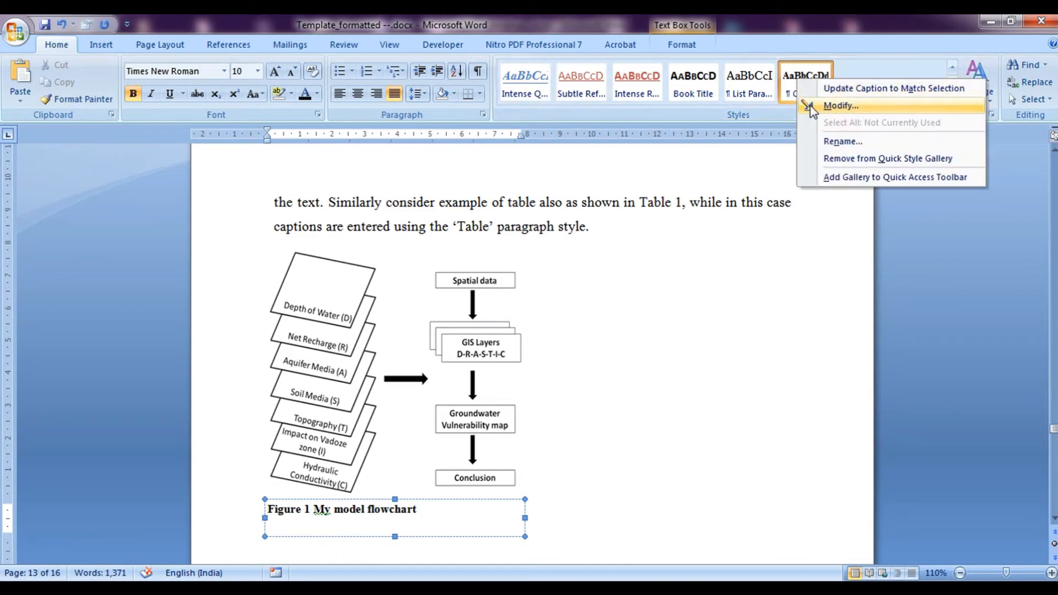
click(841, 106)
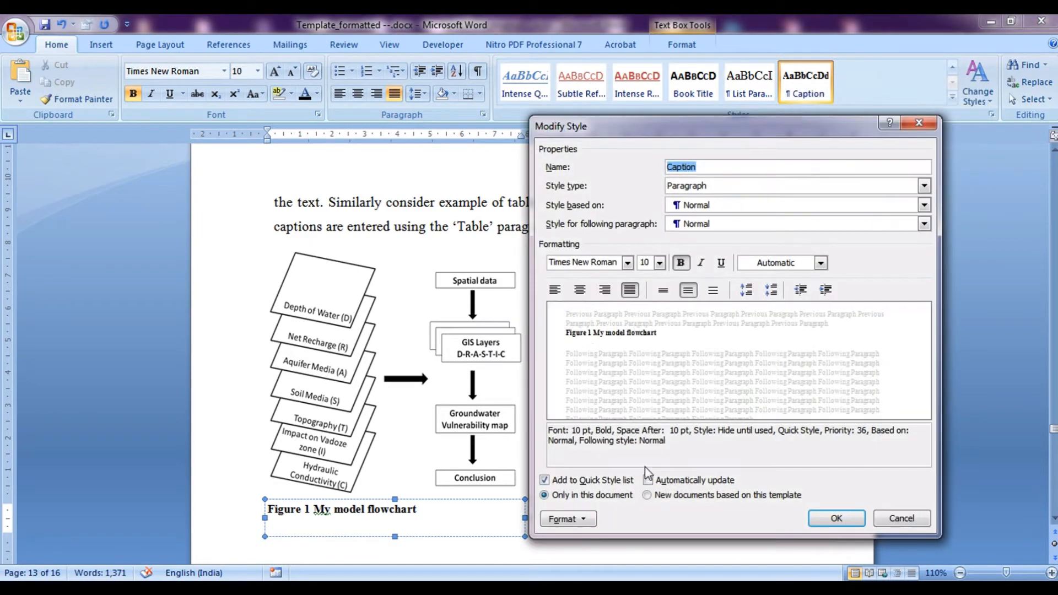
mouse_move(918, 122)
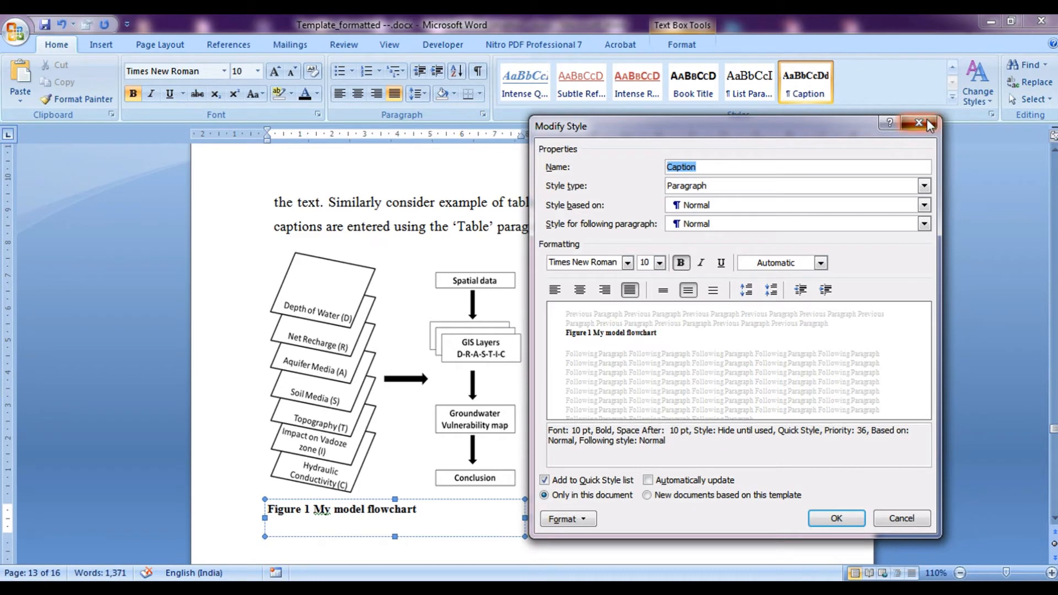
click(918, 123)
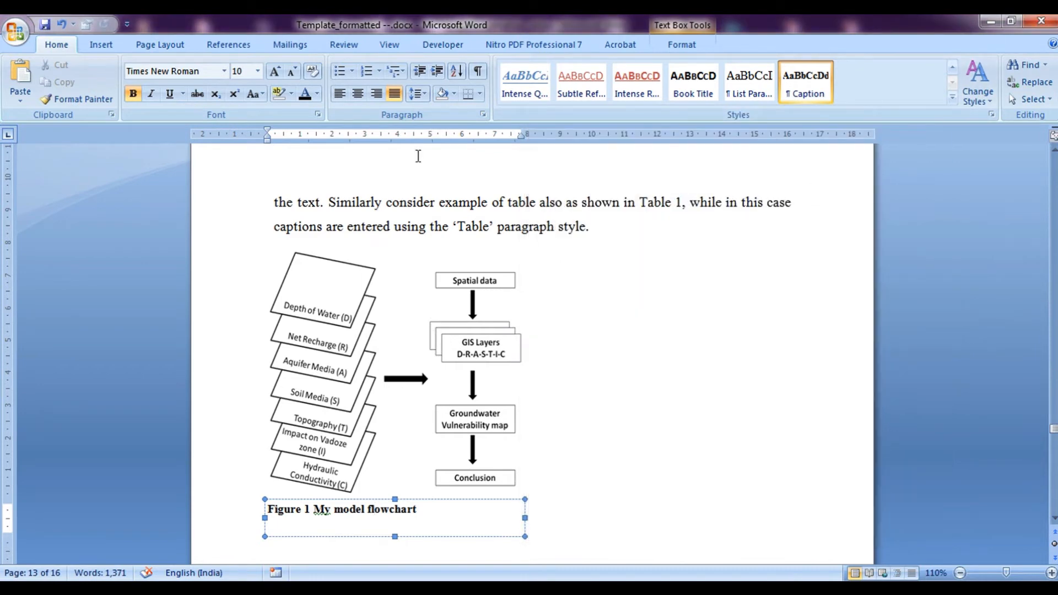
mouse_move(228, 44)
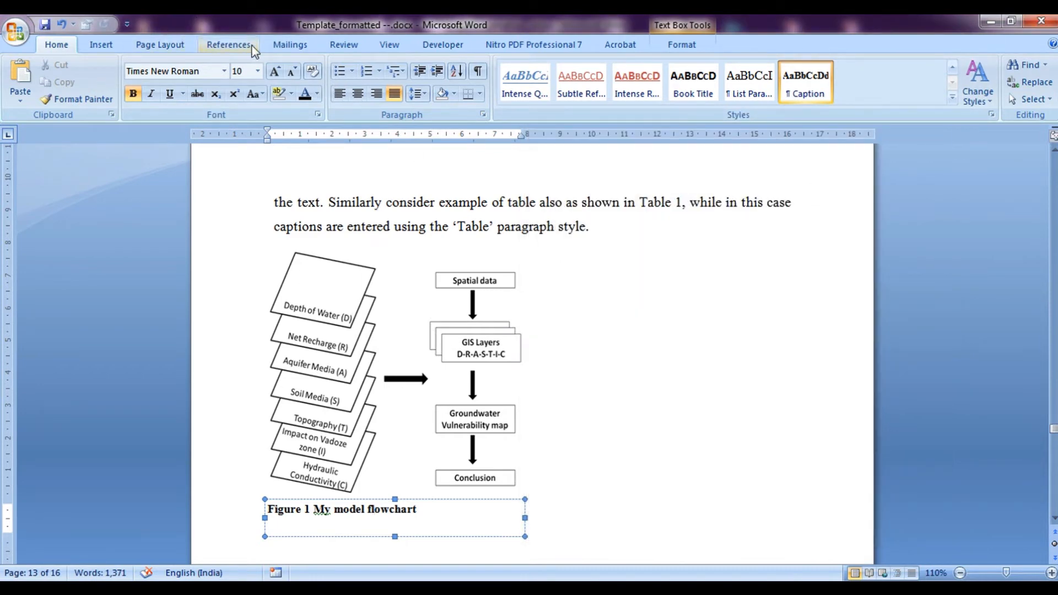
click(228, 44)
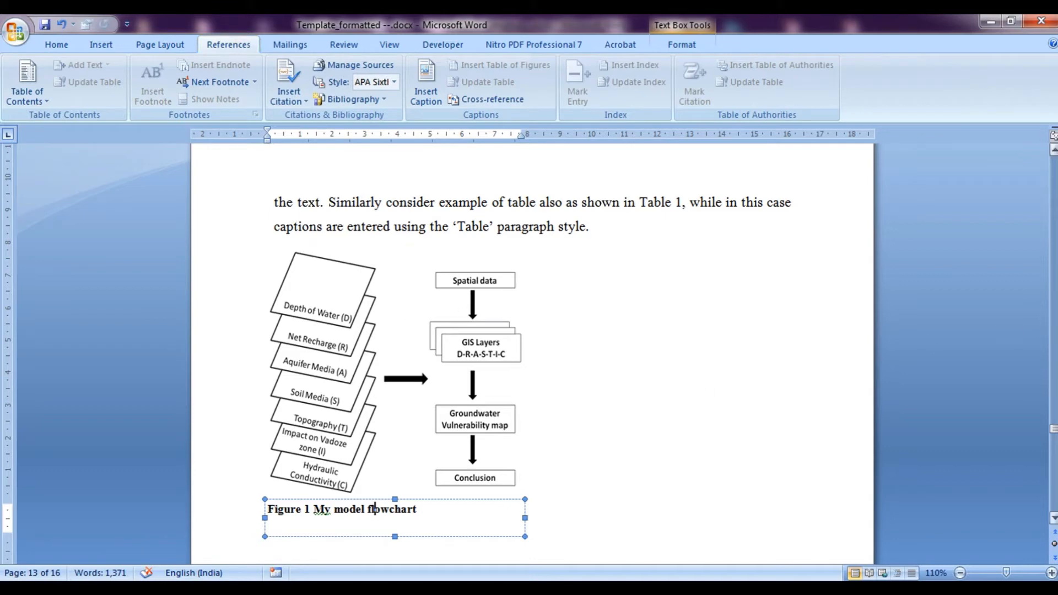
- Scroll up to the 3.2 Second Section paragraph on page 12 citing Figure 1
scroll(down, 3)
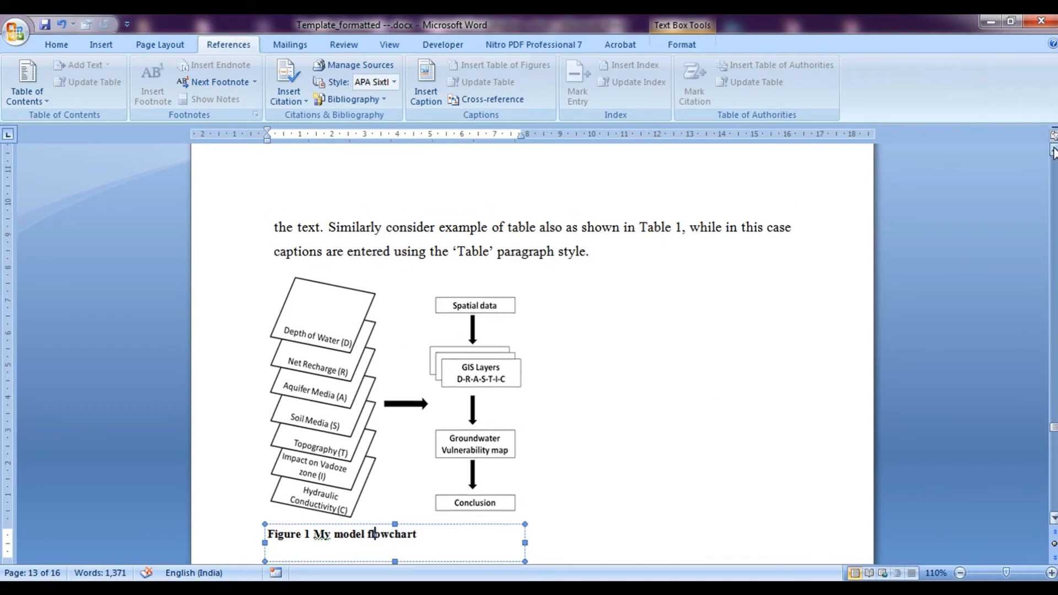
scroll(up, 3)
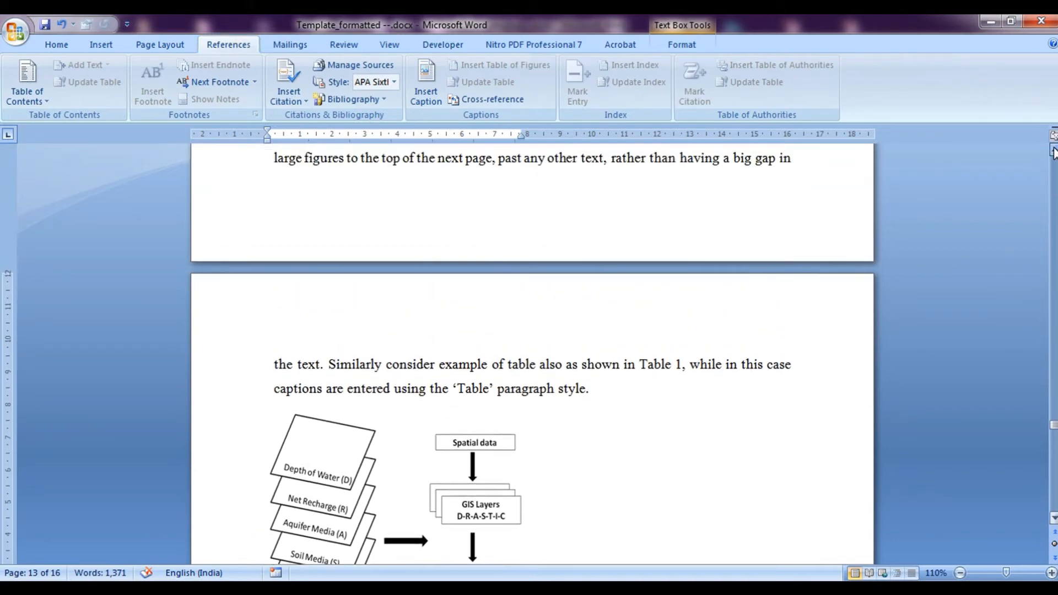
scroll(up, 3)
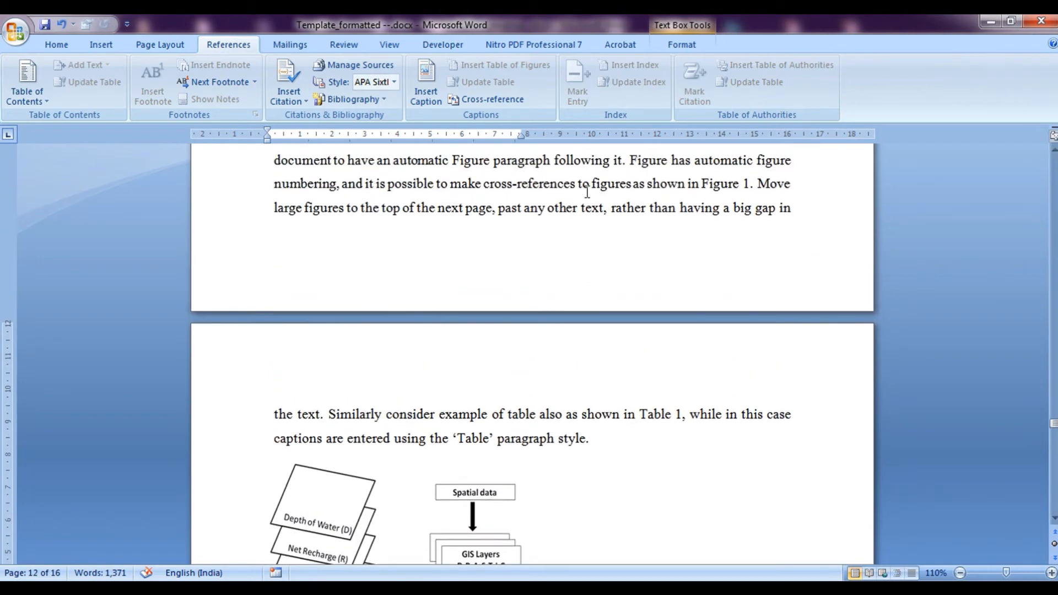
mouse_move(762, 168)
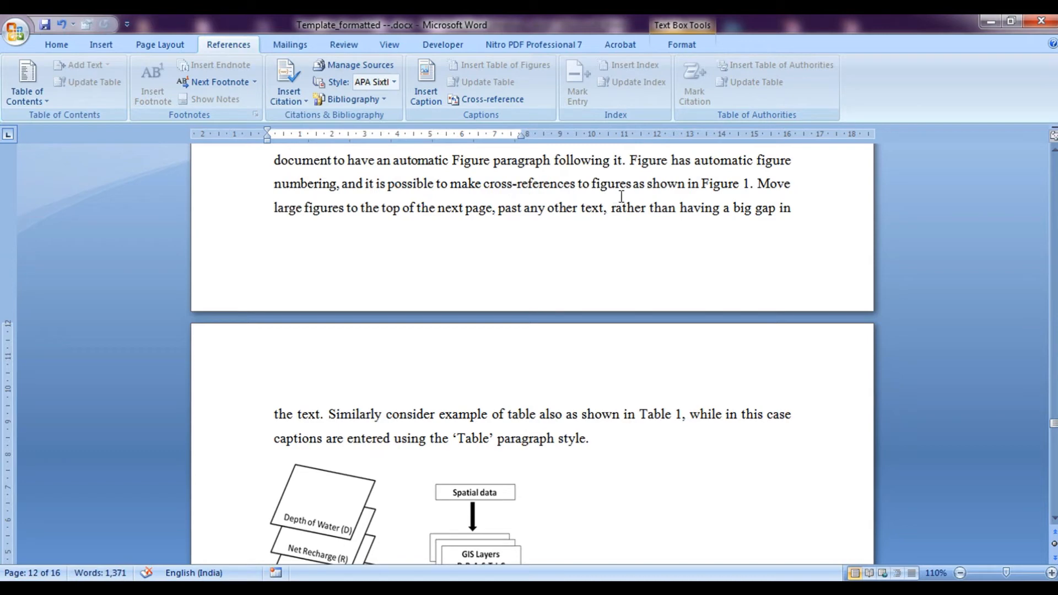
mouse_move(702, 188)
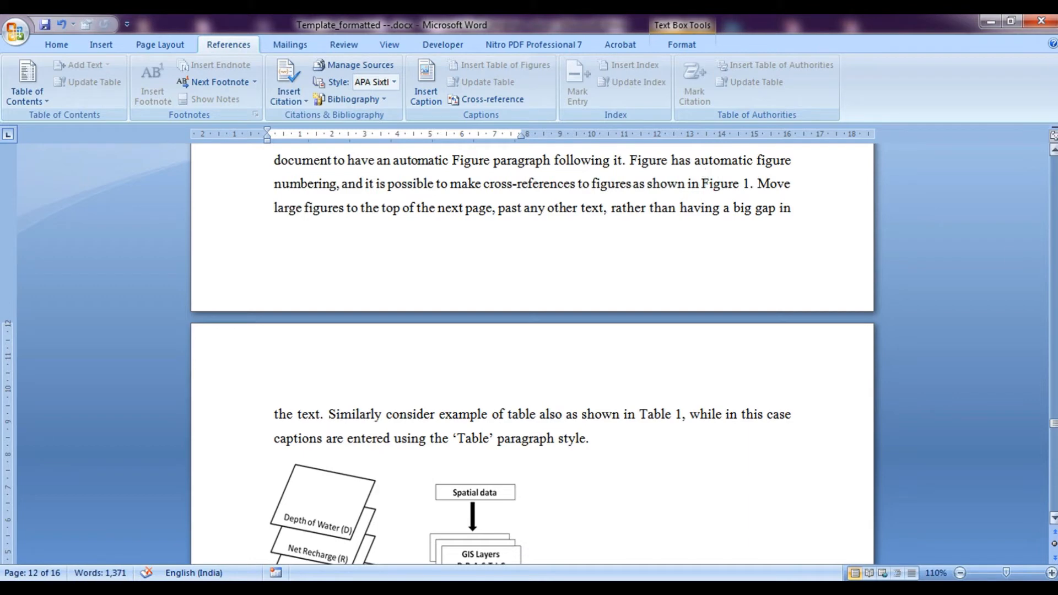
scroll(down, 3)
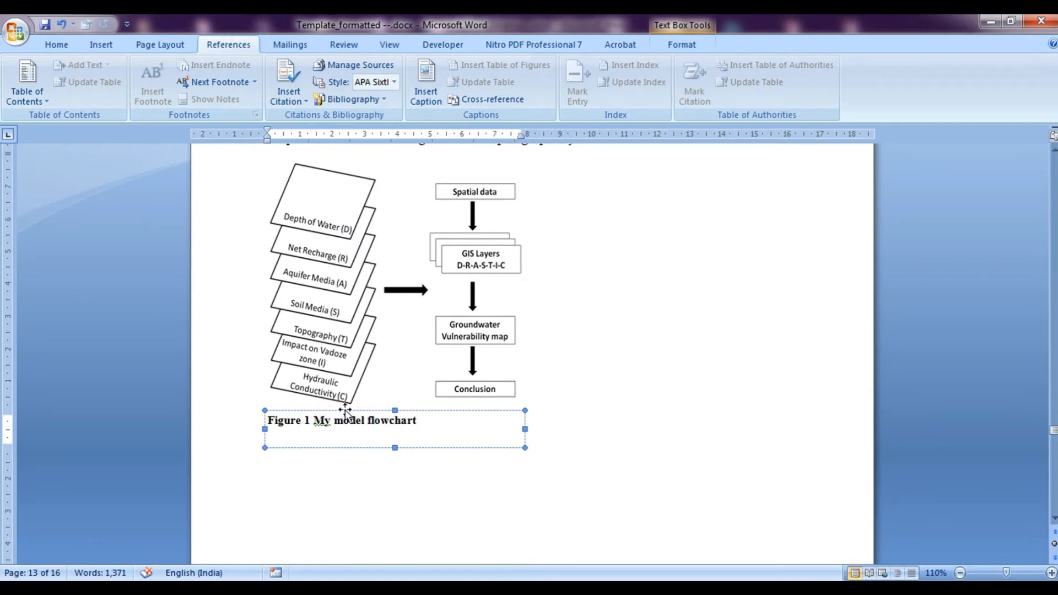
scroll(up, 3)
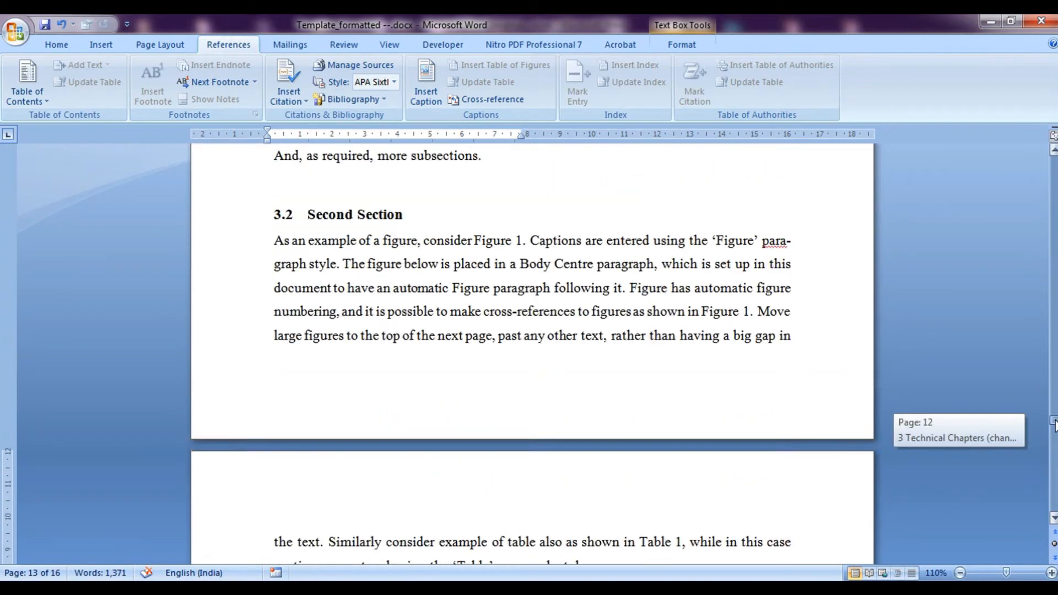
scroll(up, 3)
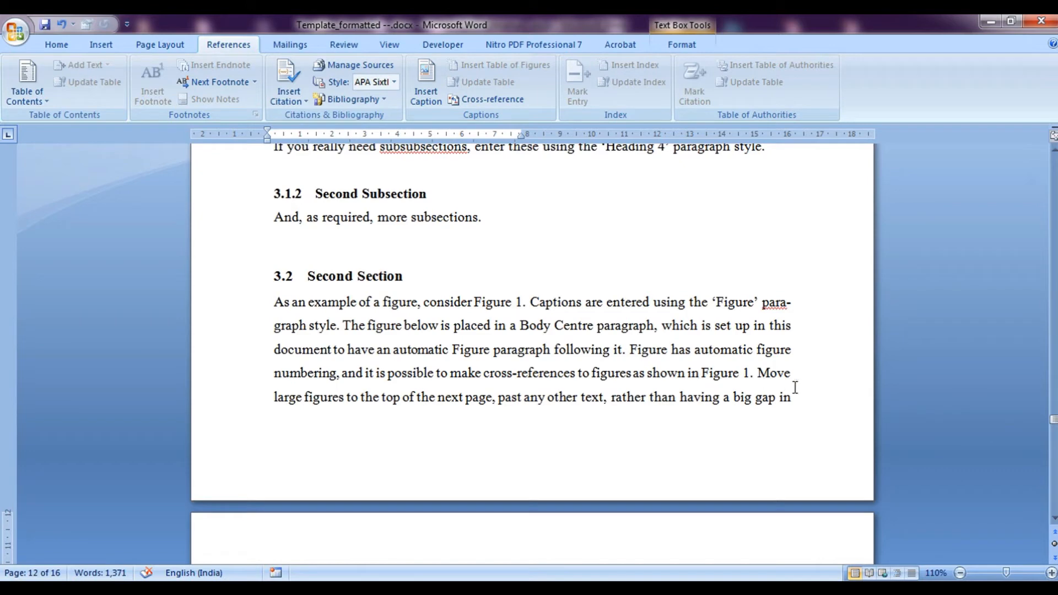
mouse_move(702, 372)
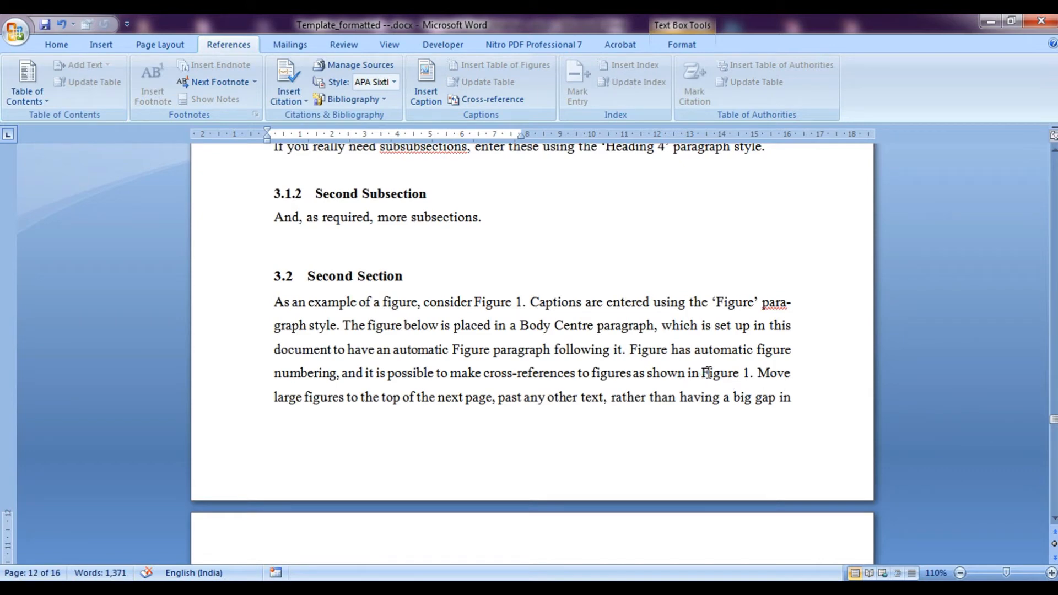
- Select 'Figure 1' in the body text and start a cross-reference of type Figure
double_click(724, 373)
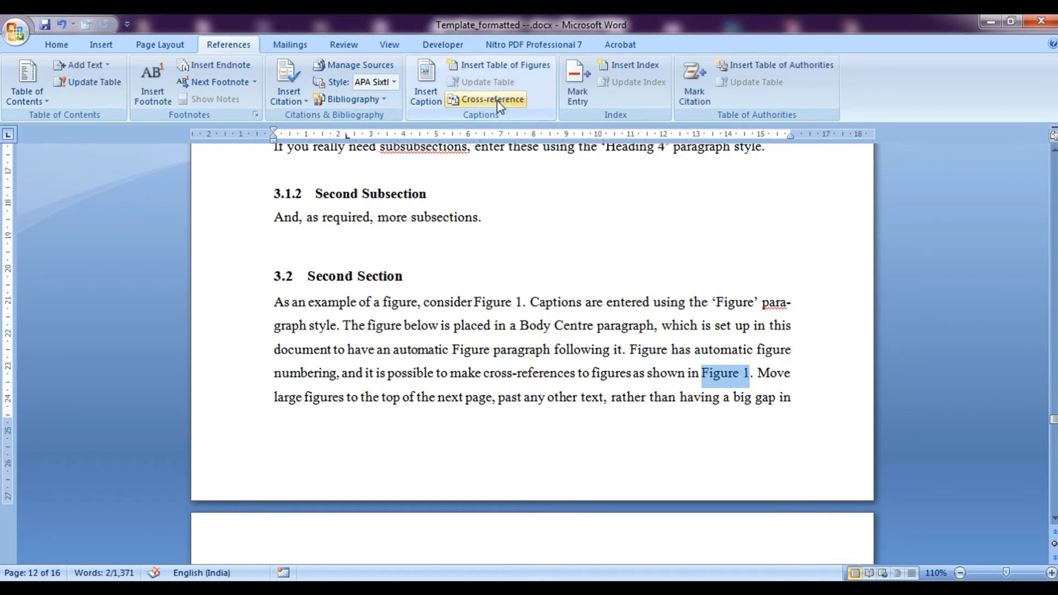
click(486, 99)
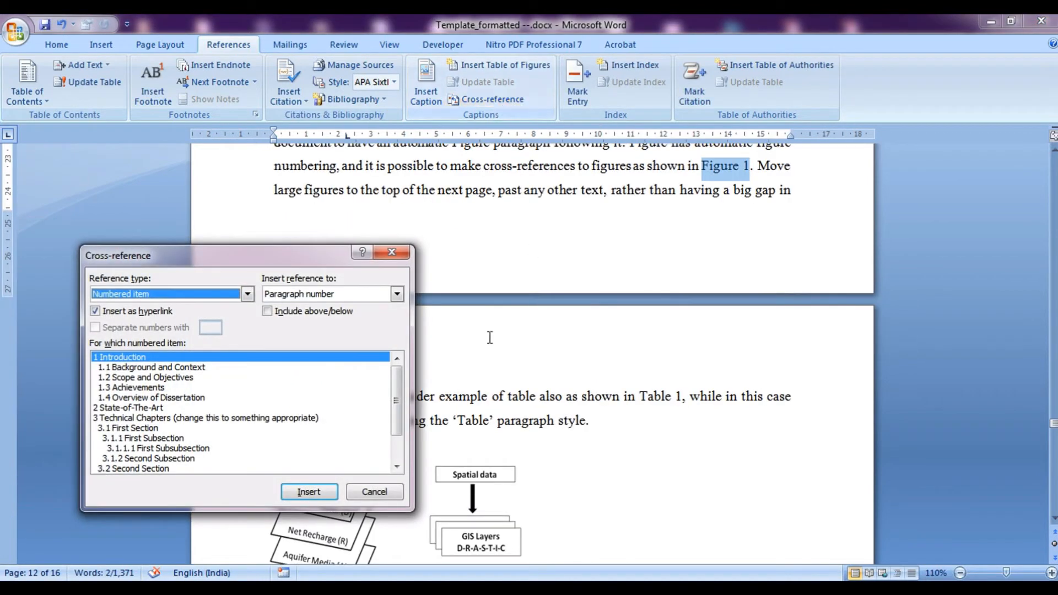
click(247, 293)
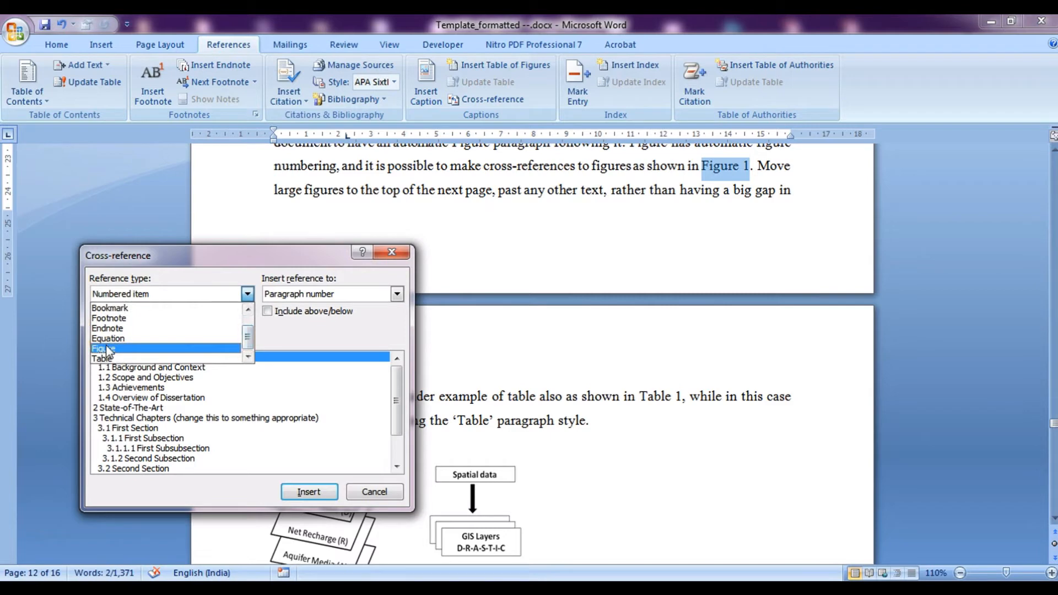
click(102, 347)
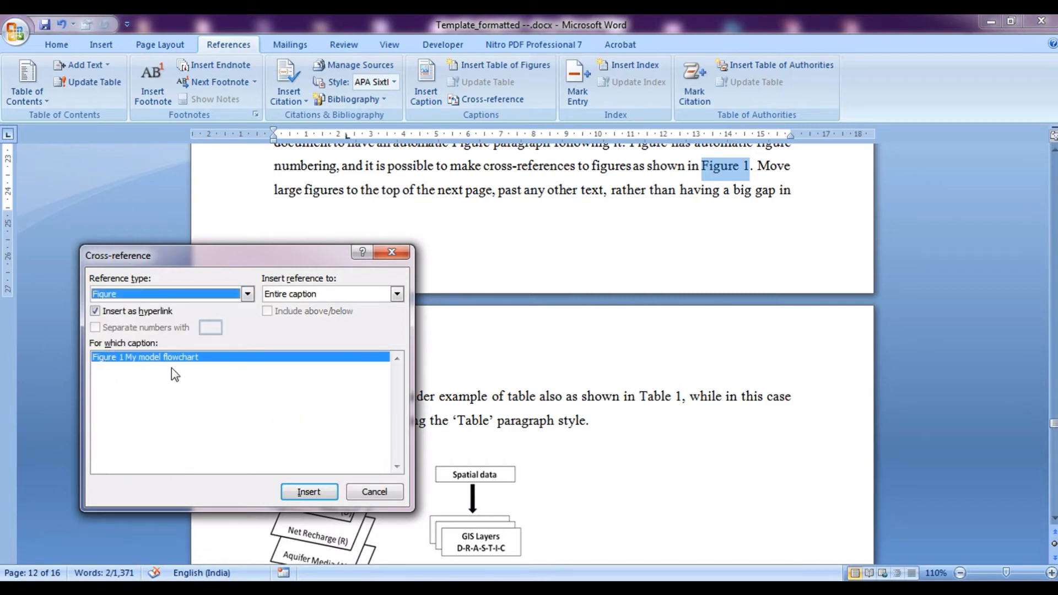
mouse_move(220, 382)
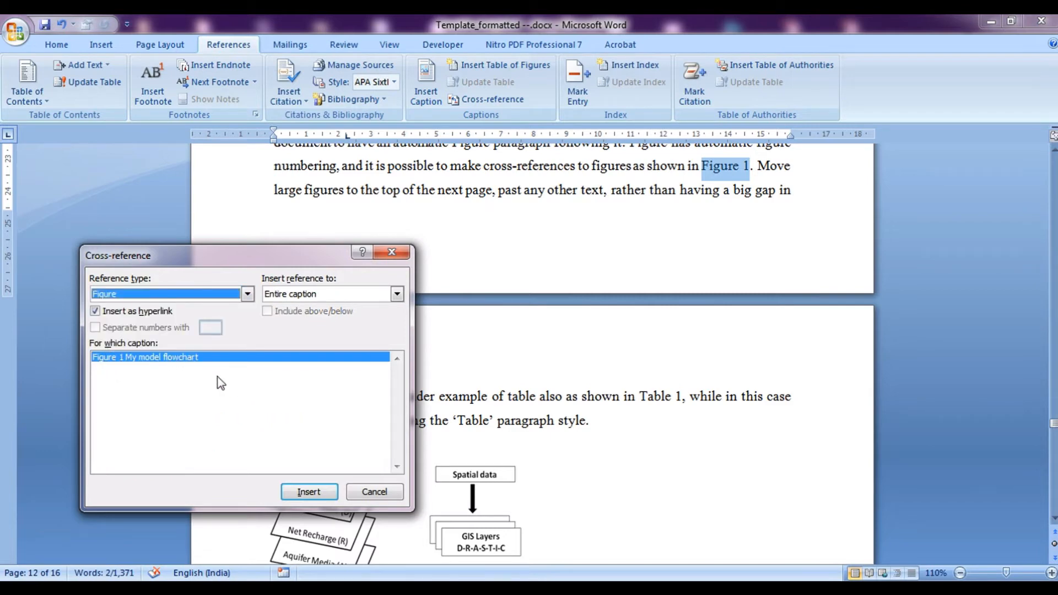
mouse_move(191, 400)
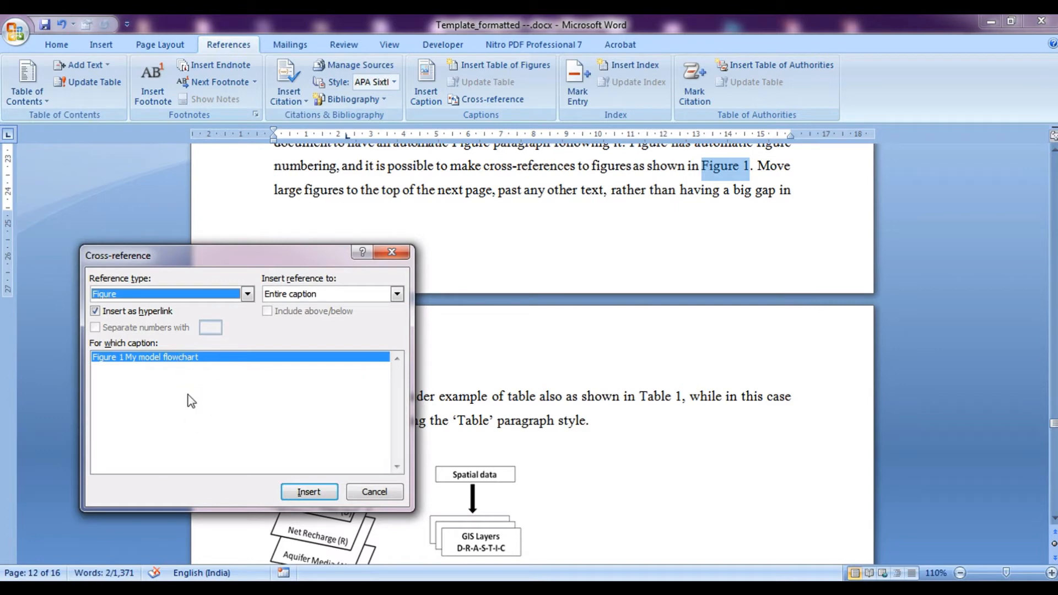
- Insert only the caption's label and number as the Figure 1 cross-reference, then close the dialog
click(397, 293)
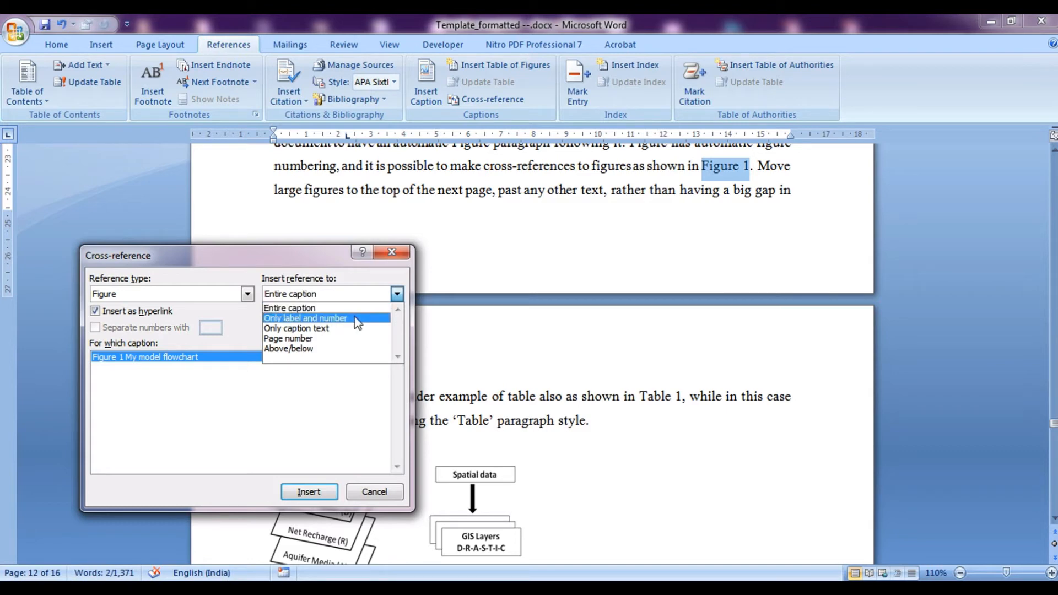
mouse_move(318, 348)
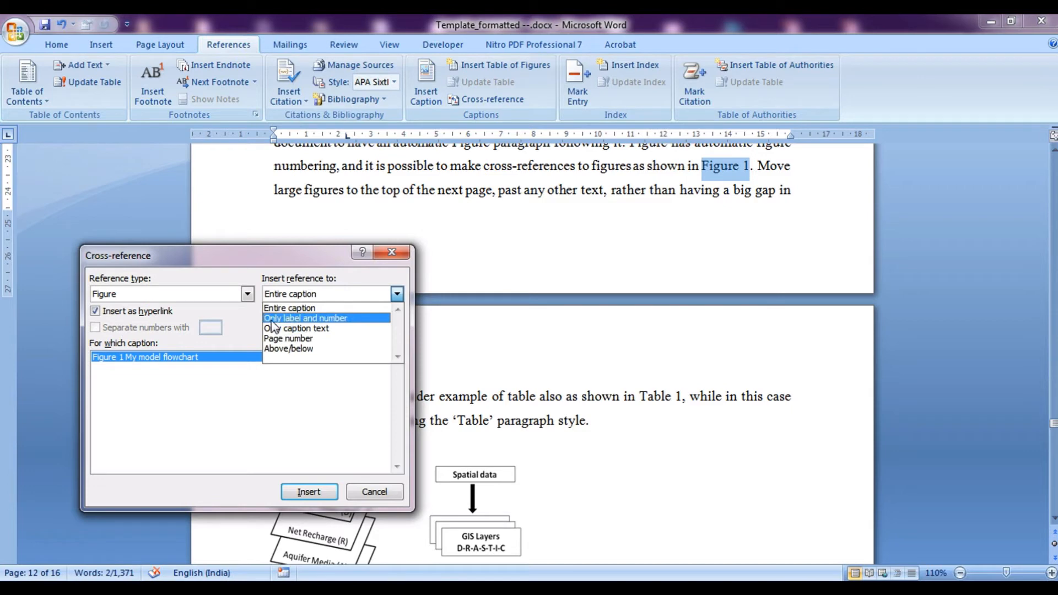
click(306, 317)
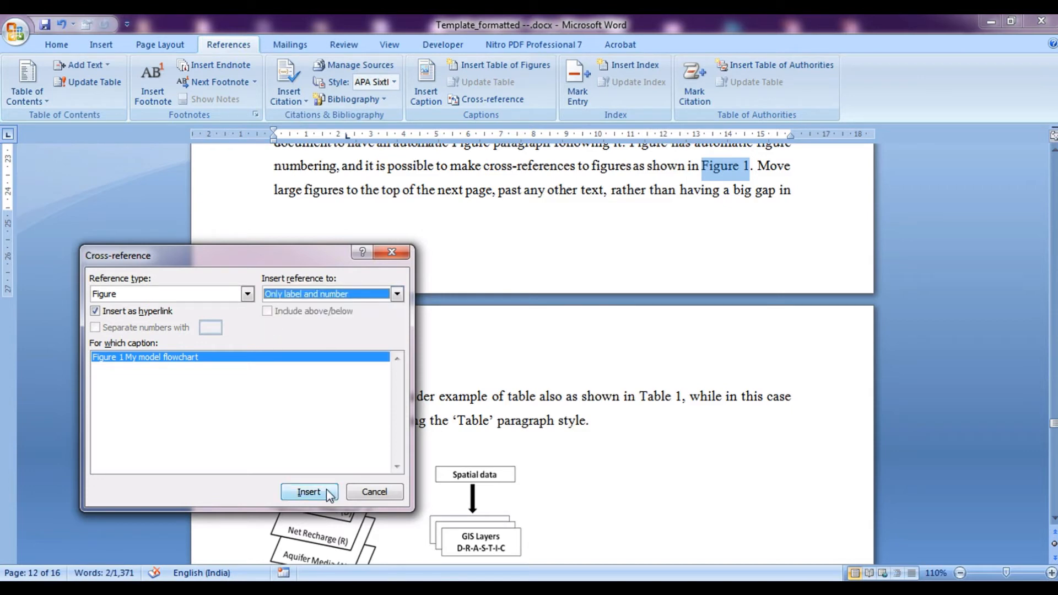
click(308, 492)
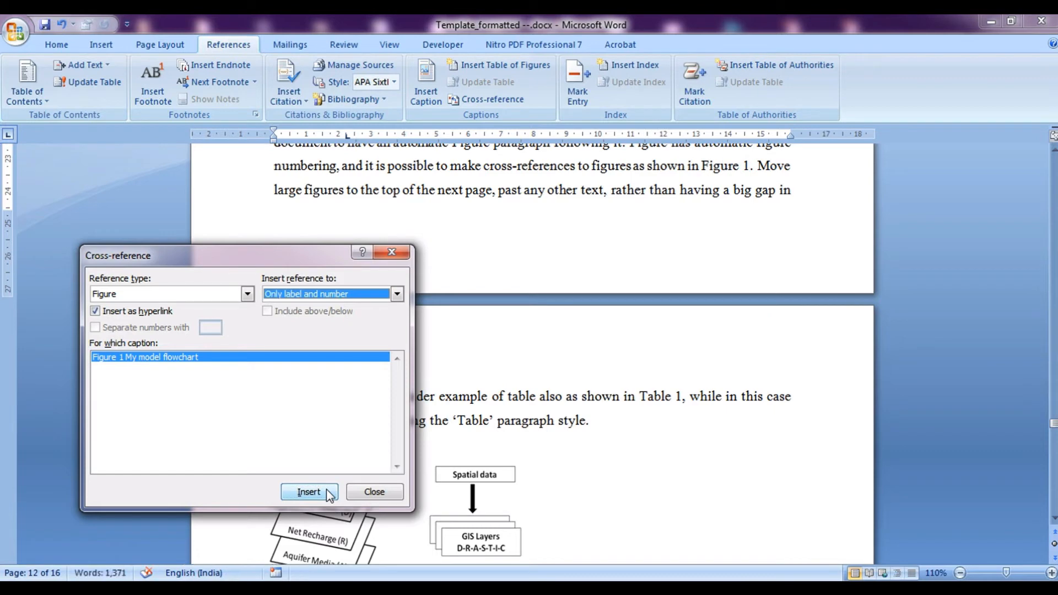
click(308, 492)
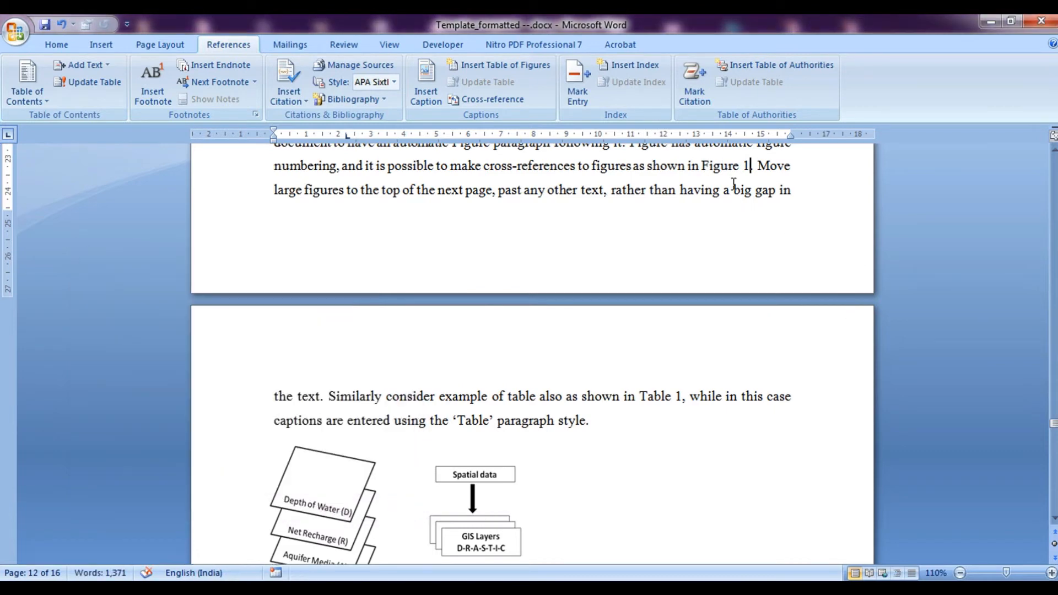
mouse_move(723, 165)
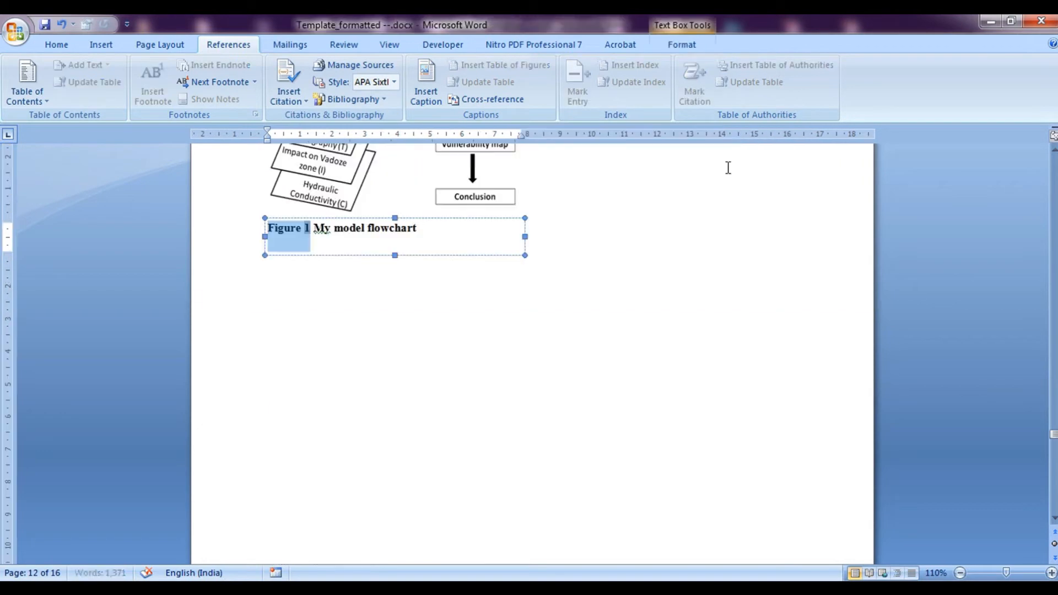
scroll(down, 3)
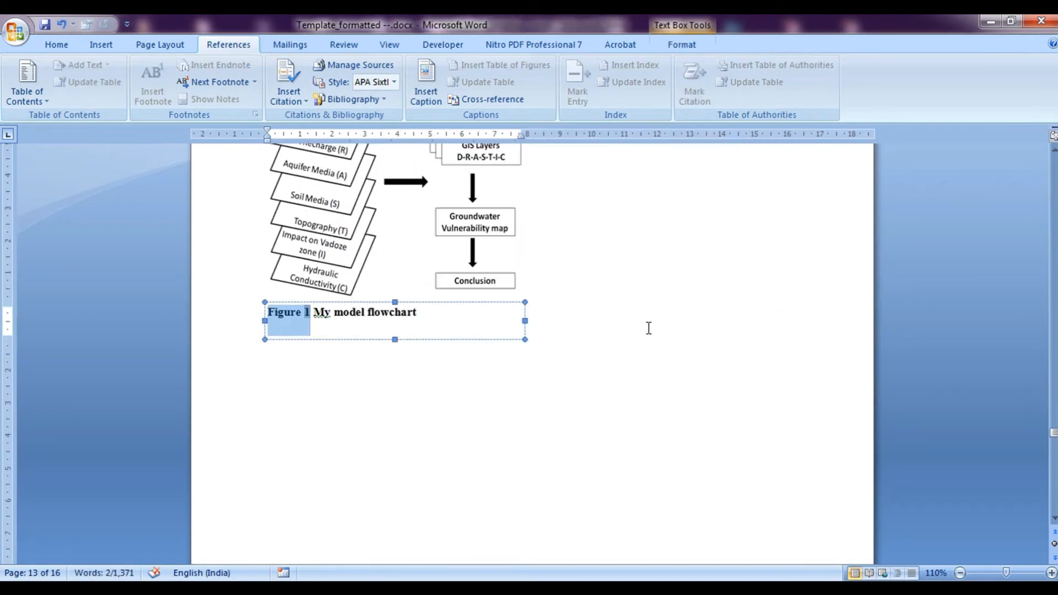
mouse_move(389, 299)
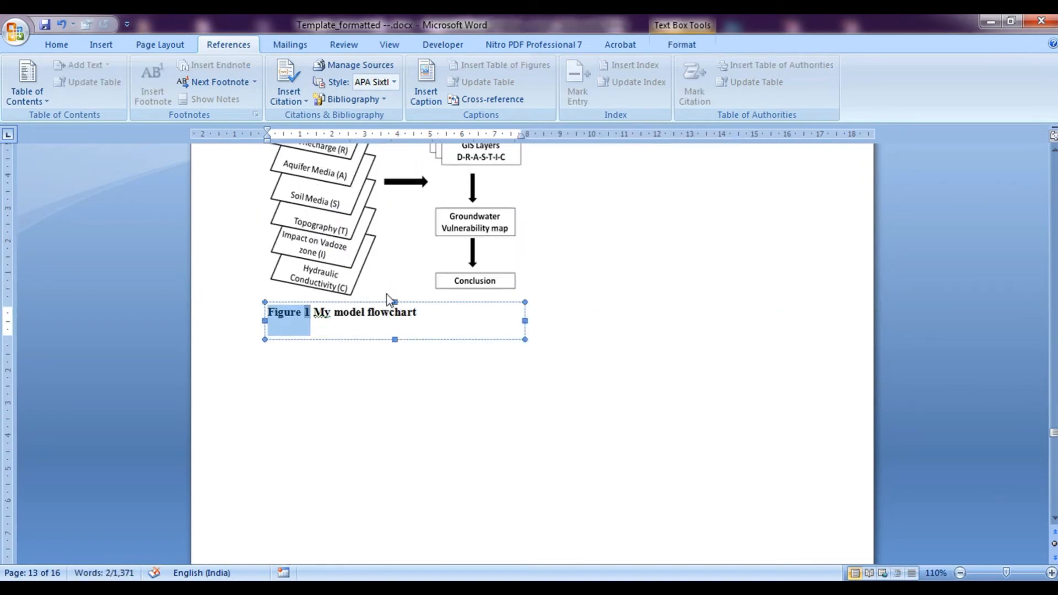
mouse_move(594, 416)
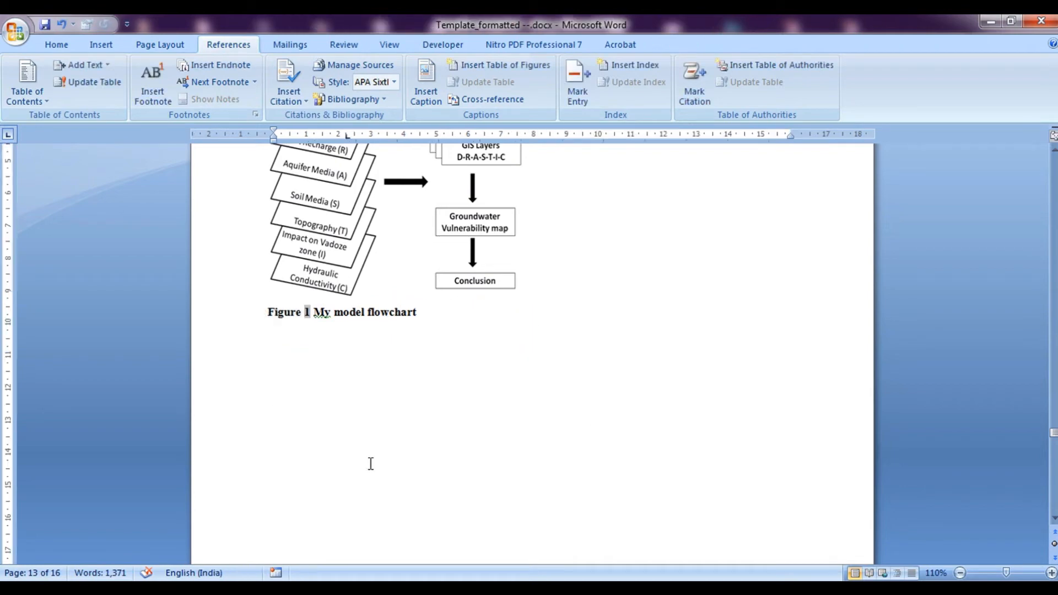
- Place the insertion point below the Figure 1 caption for the Detail media table
click(274, 416)
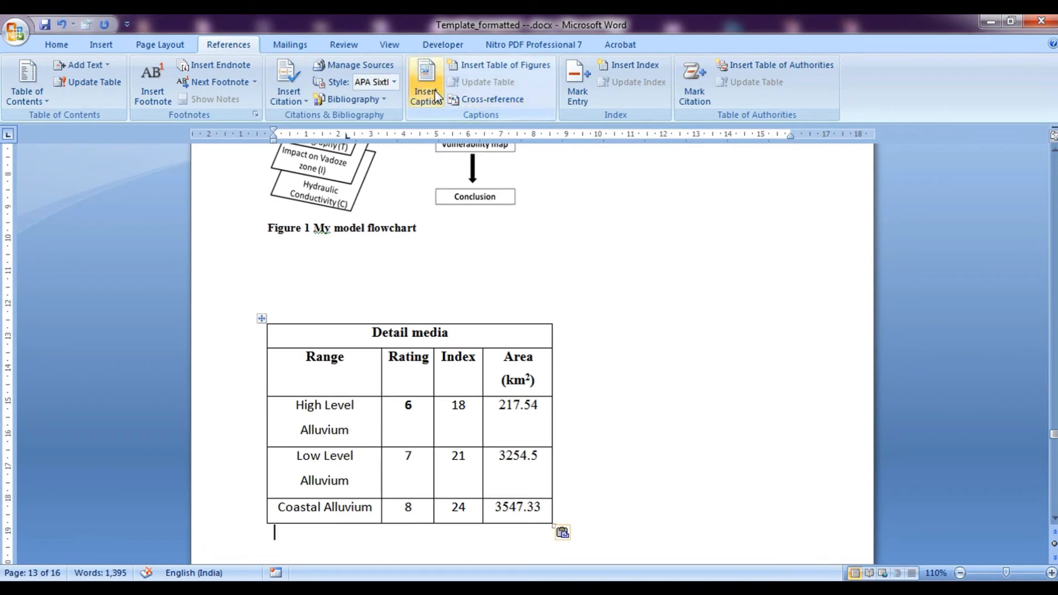
- Caption the Detail media table as 'Table 1- Details about media' with label Table
click(426, 80)
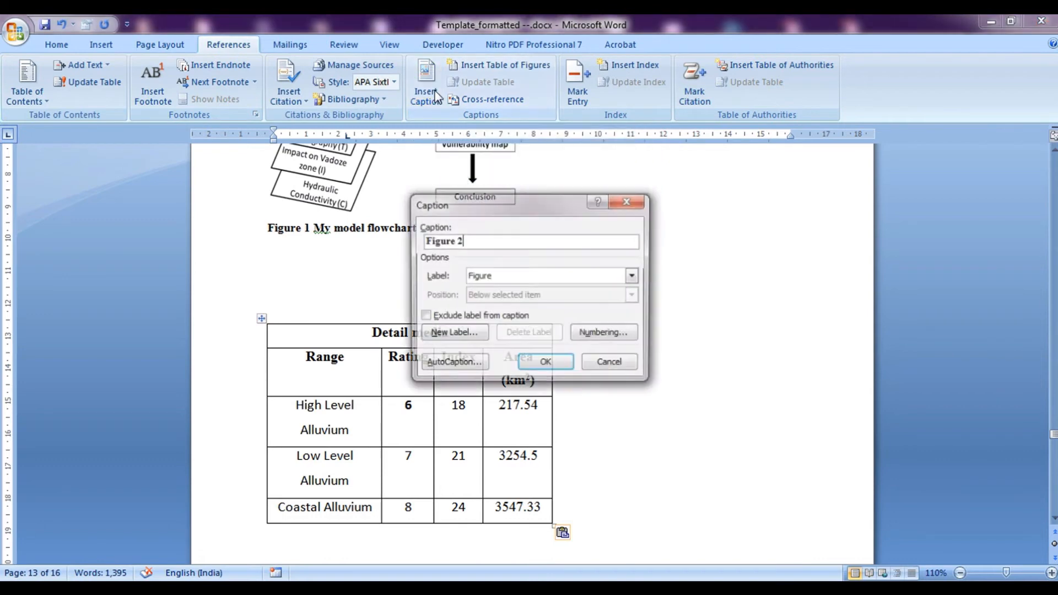
click(630, 275)
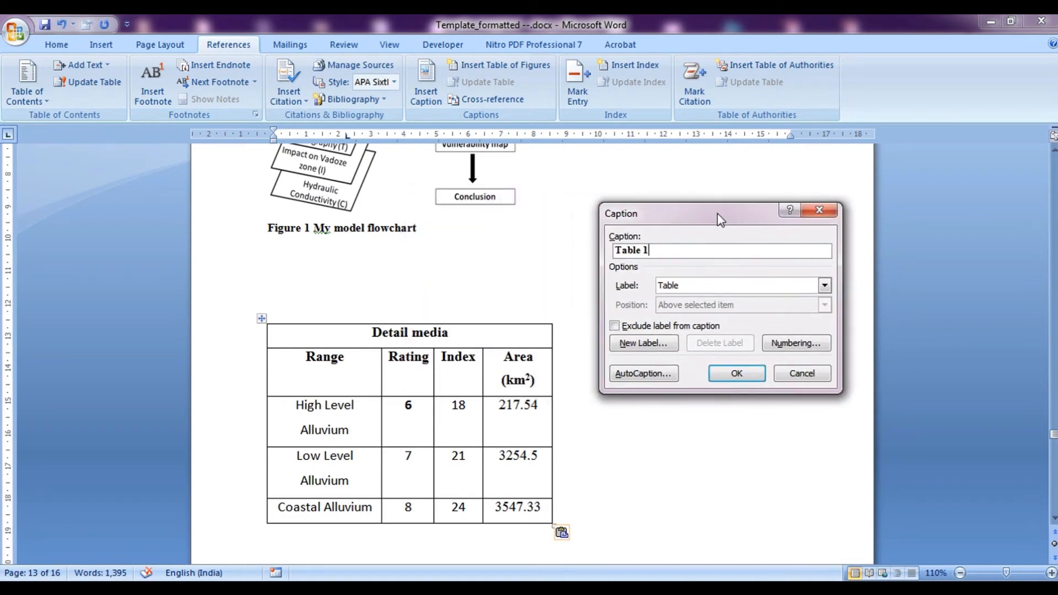
text(Details)
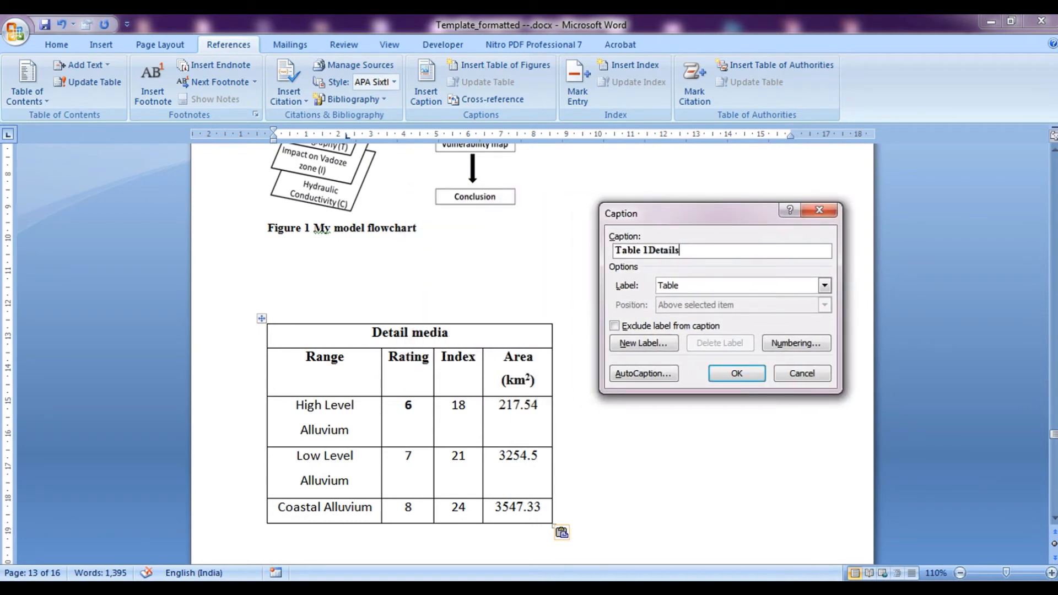
text(about m)
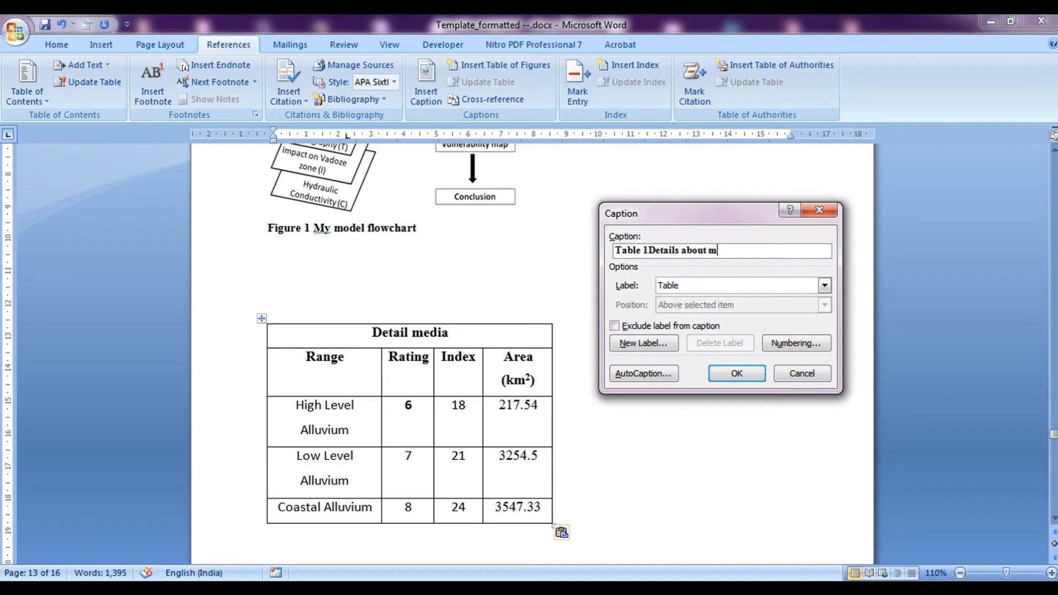
text(edi)
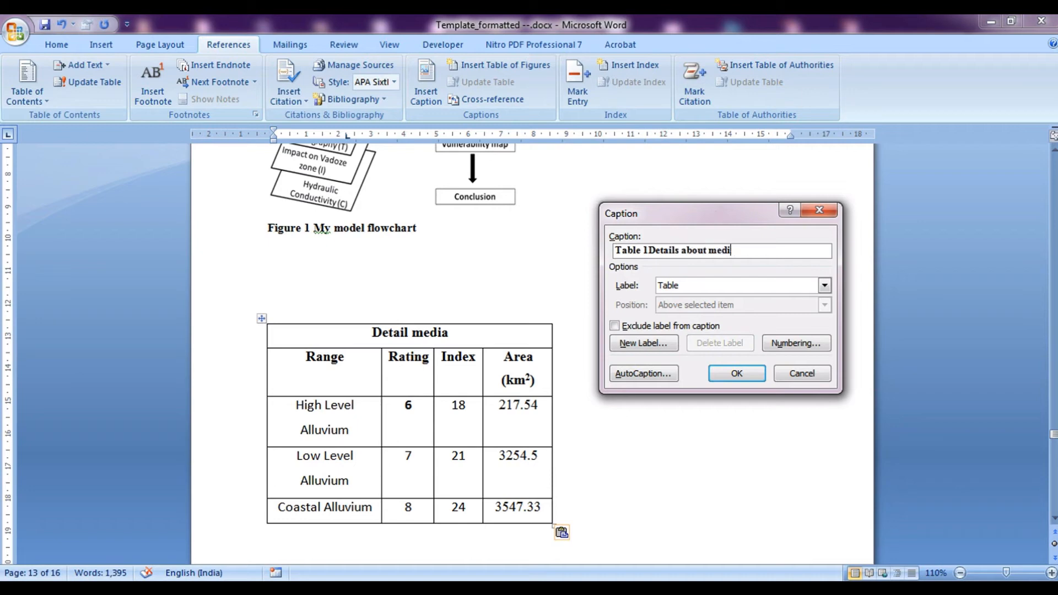
text(a)
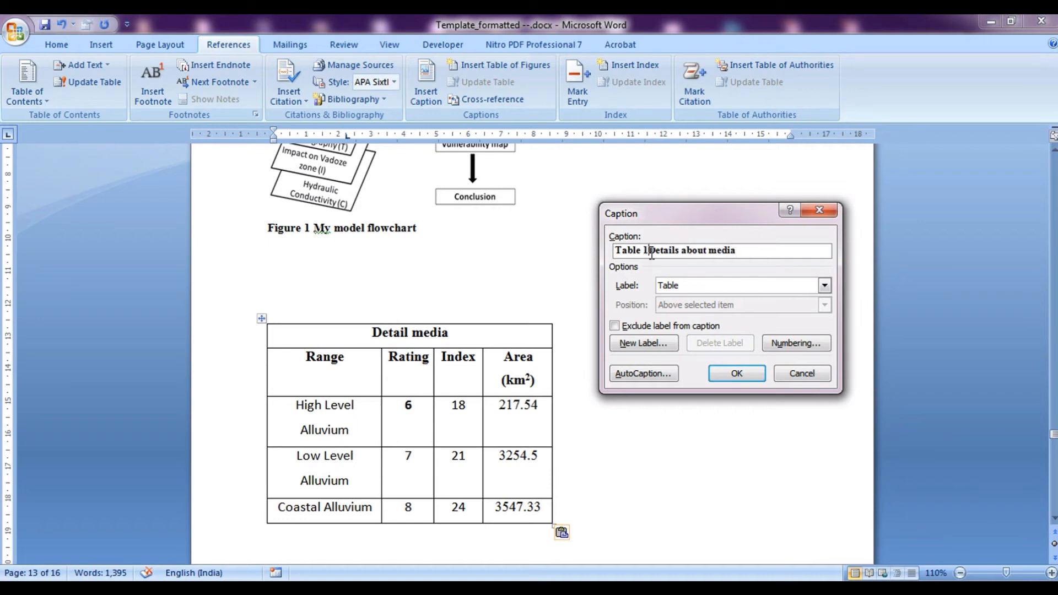
text(-)
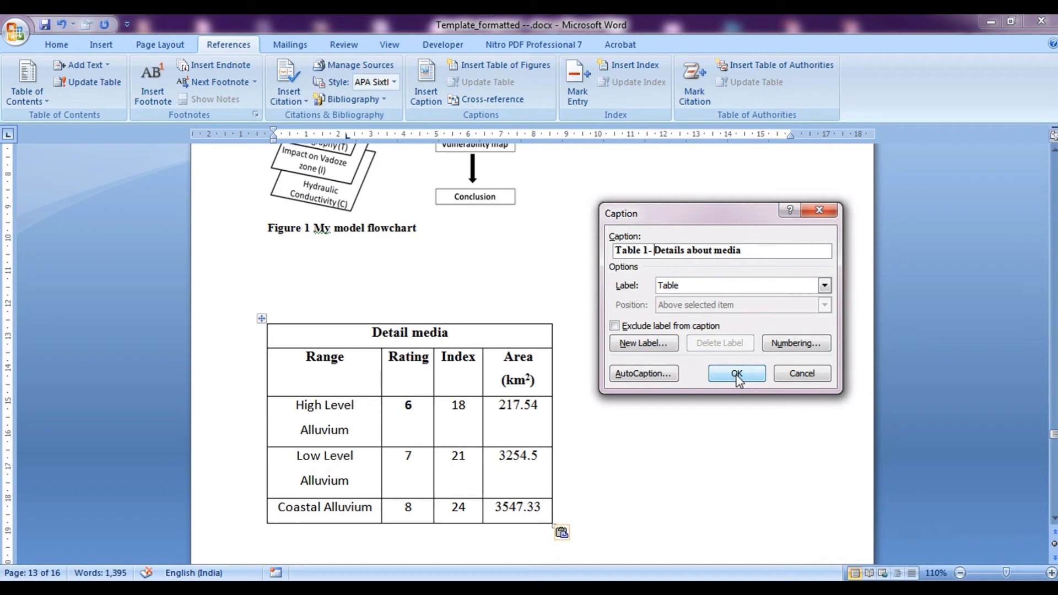
click(735, 374)
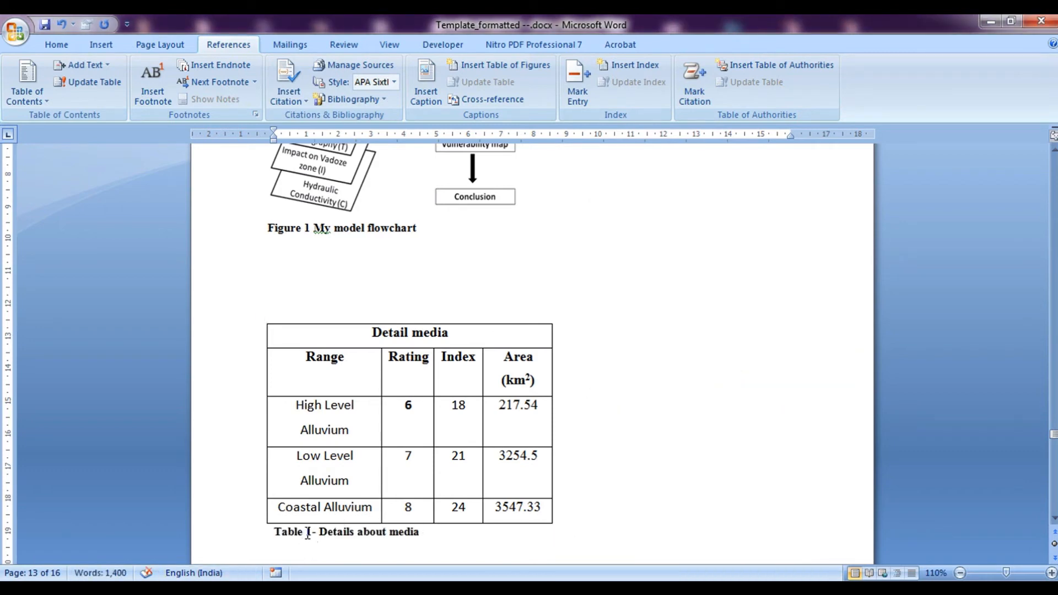
click(533, 456)
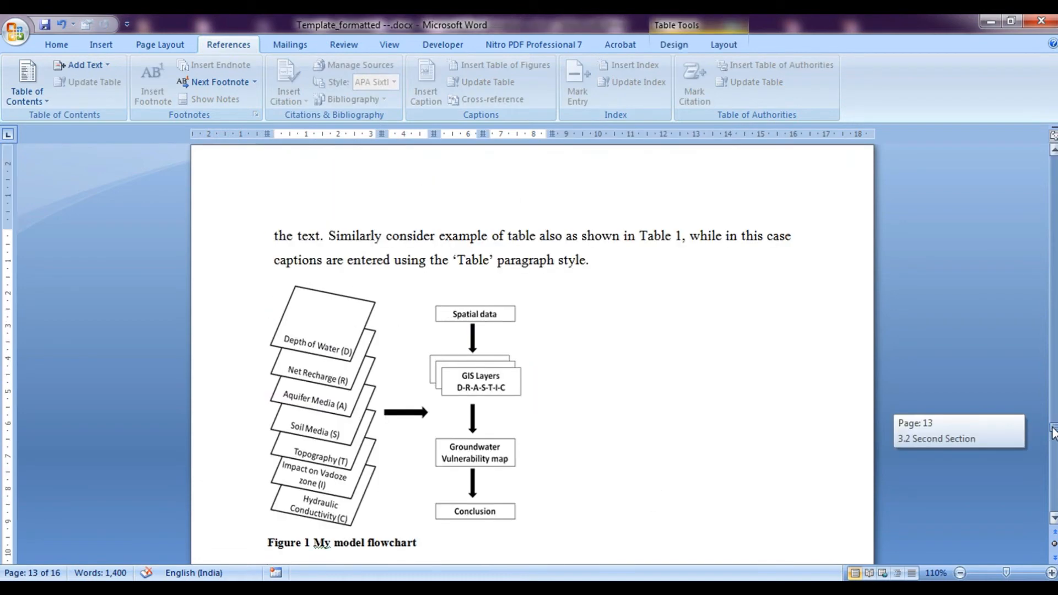
- Select 'Table 1' in the body text and start a cross-reference of type Table
scroll(down, 3)
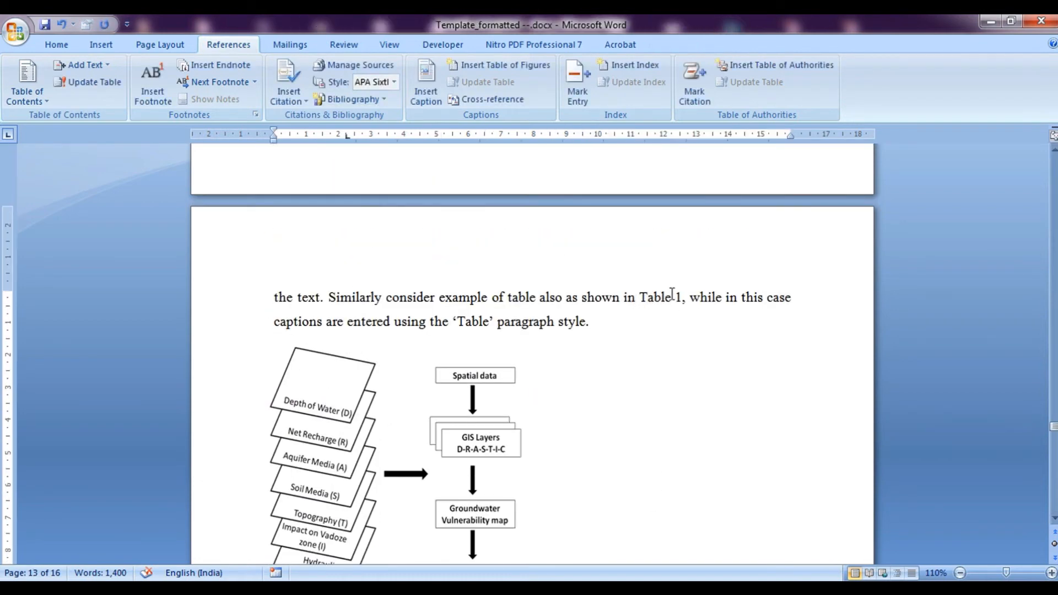
double_click(651, 297)
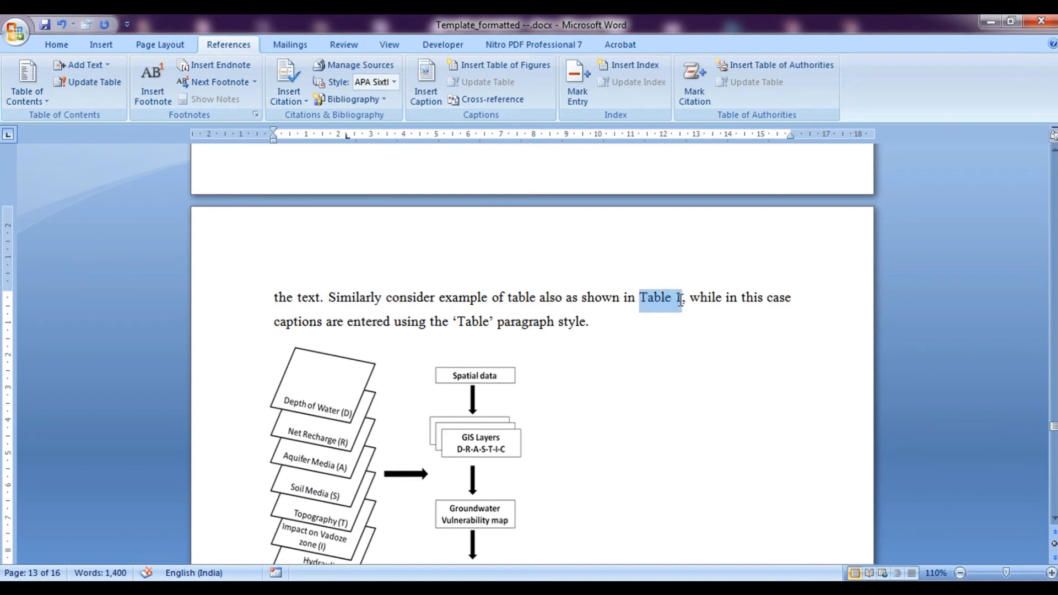
click(493, 99)
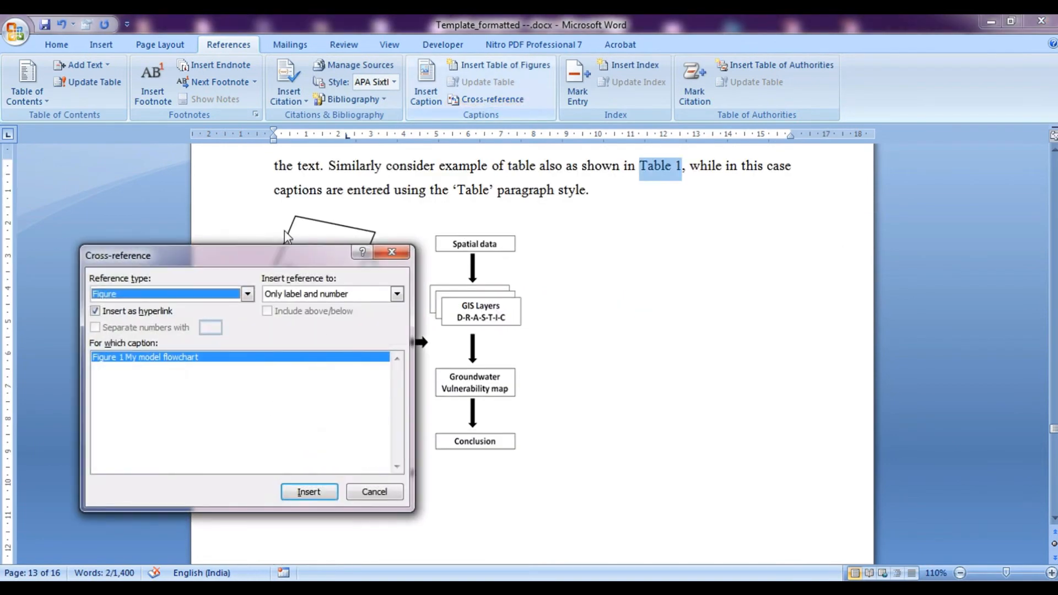
click(247, 293)
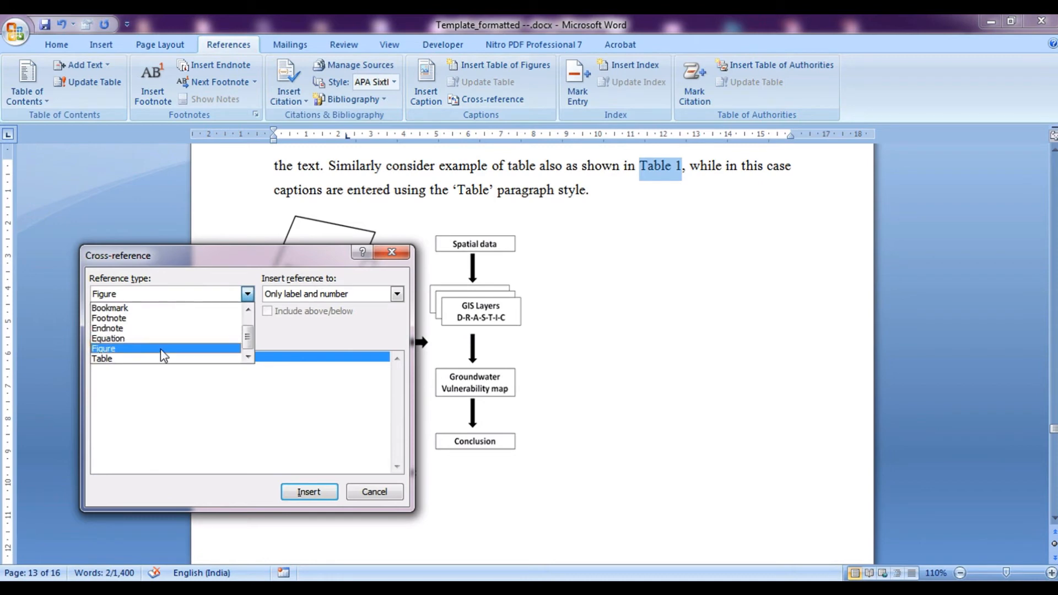
click(101, 358)
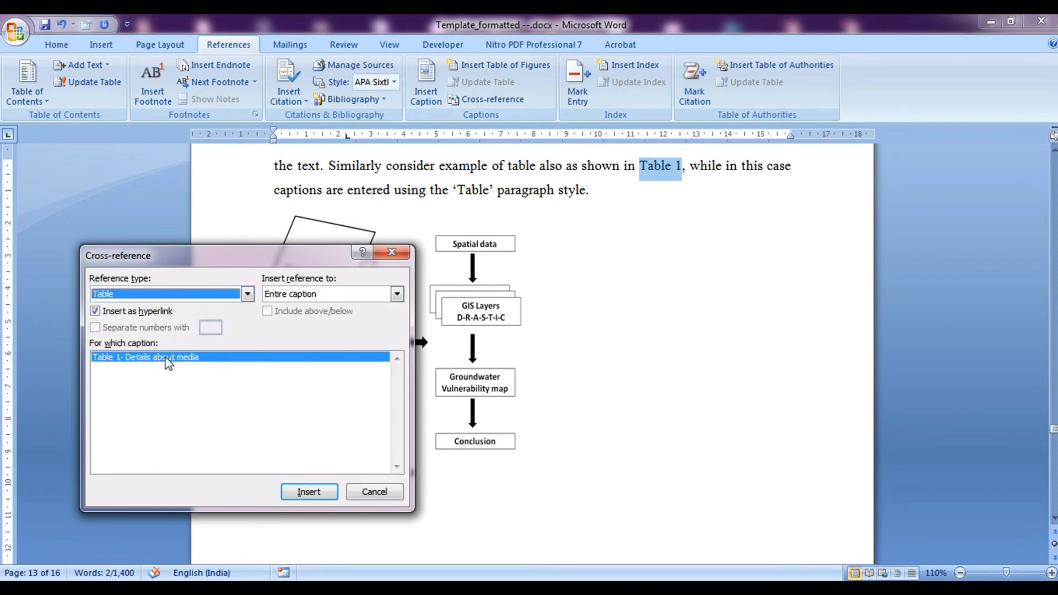
- Insert only the table caption's label and number as the Table 1 cross-reference
click(397, 293)
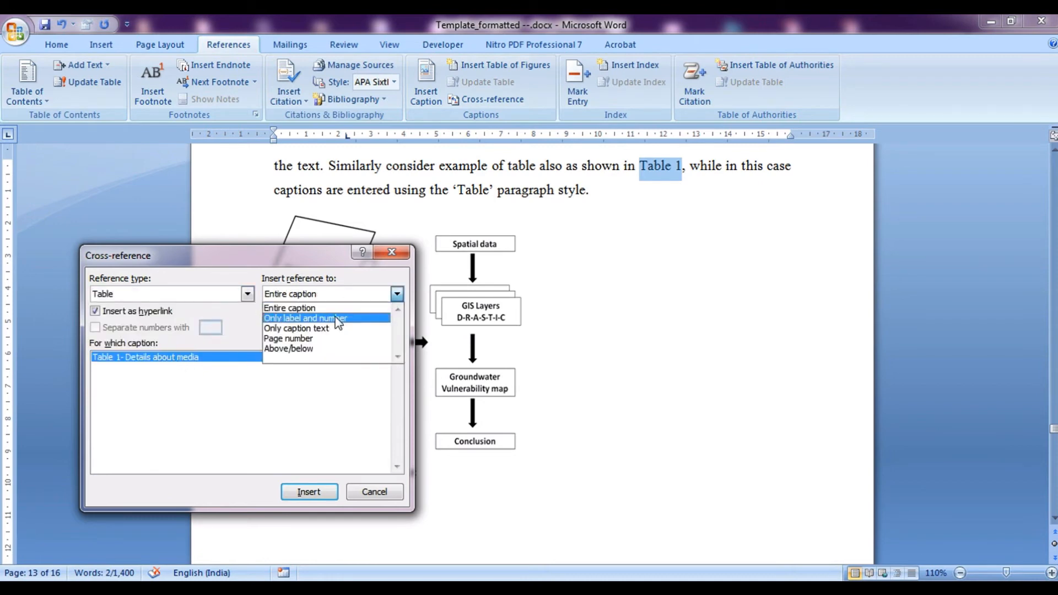
click(305, 318)
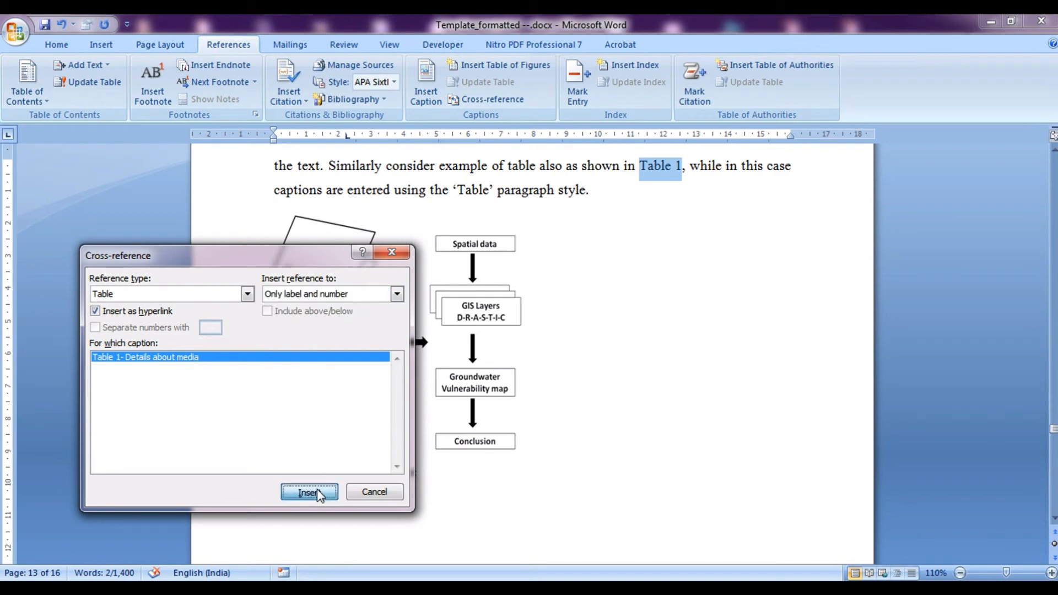
click(309, 492)
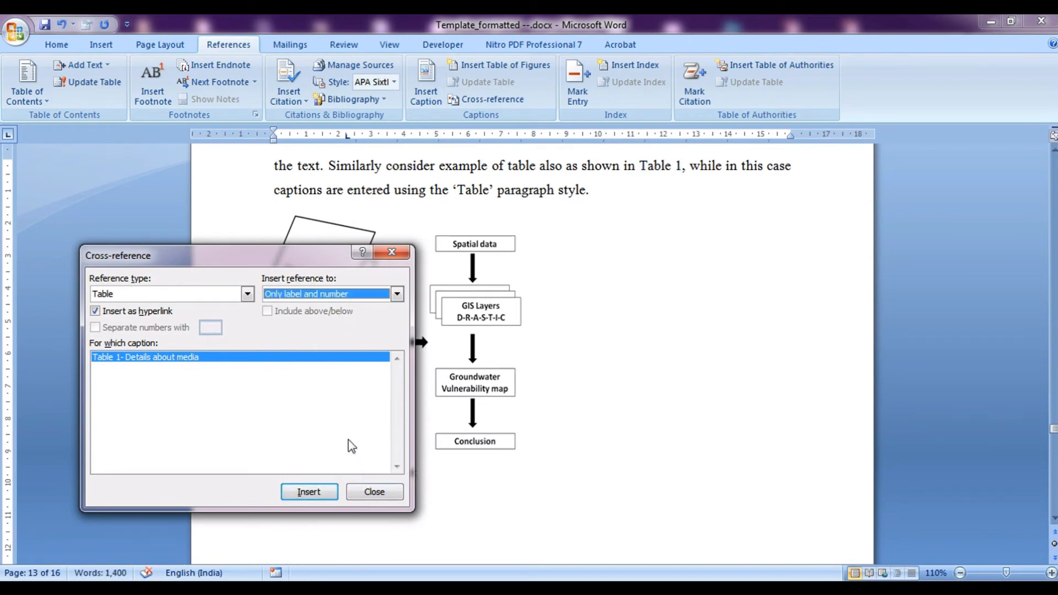
- Close the Cross-reference dialog and scroll down to the Detail media table
click(373, 491)
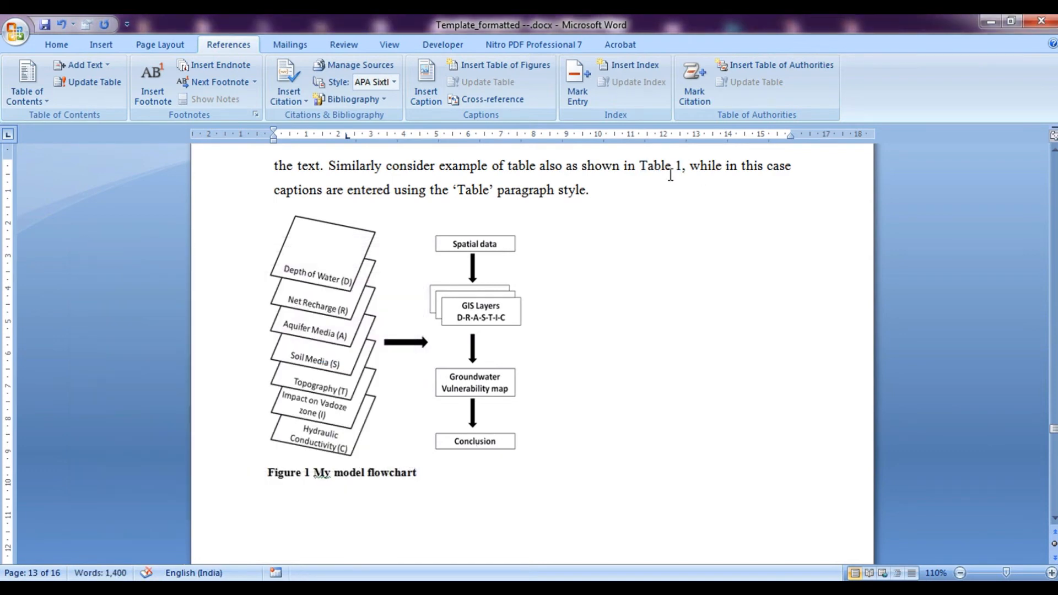
mouse_move(661, 165)
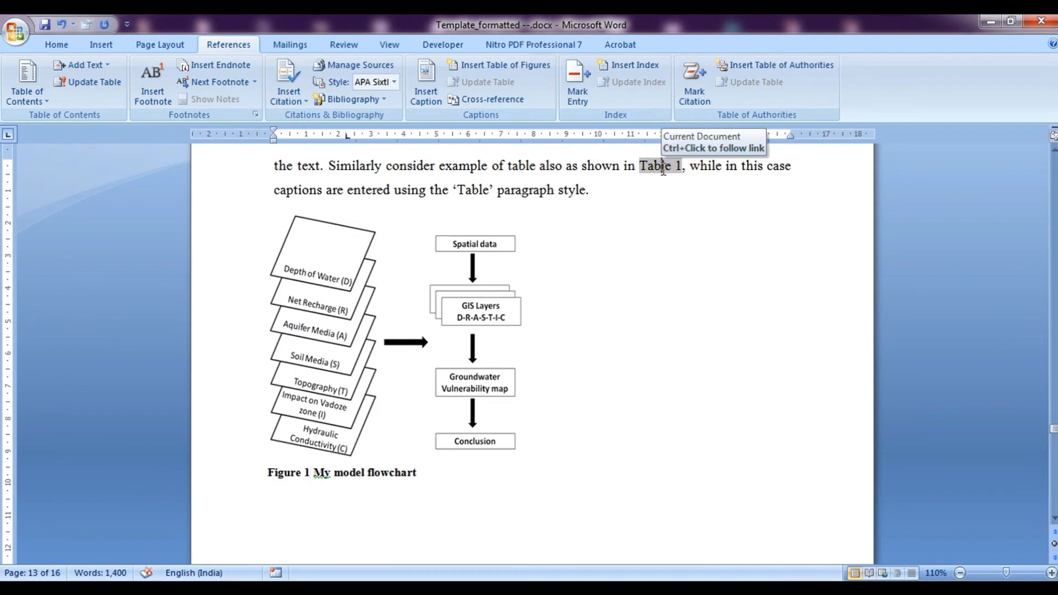
mouse_move(663, 175)
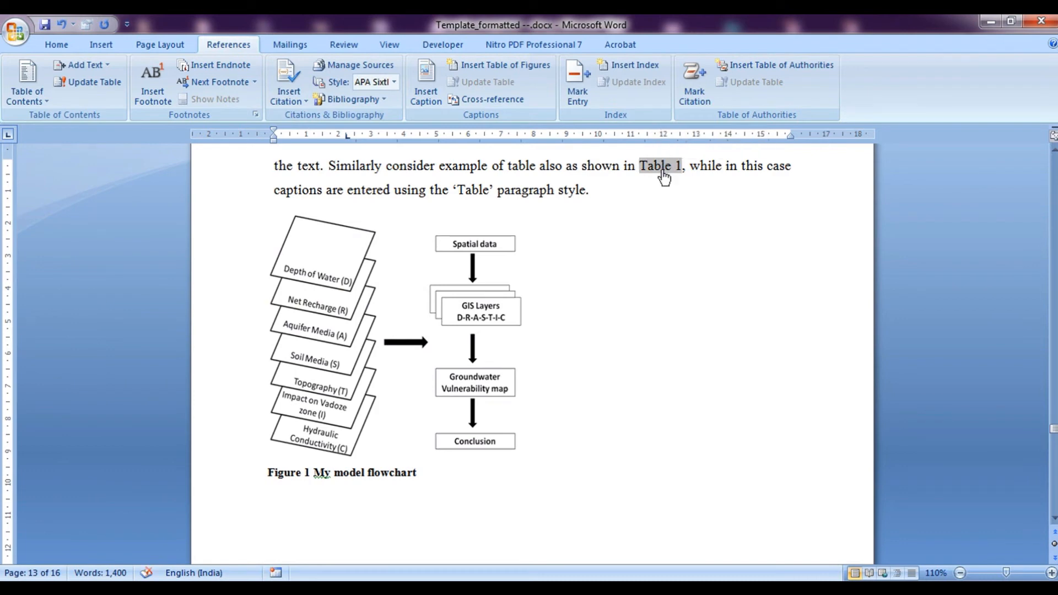
scroll(down, 3)
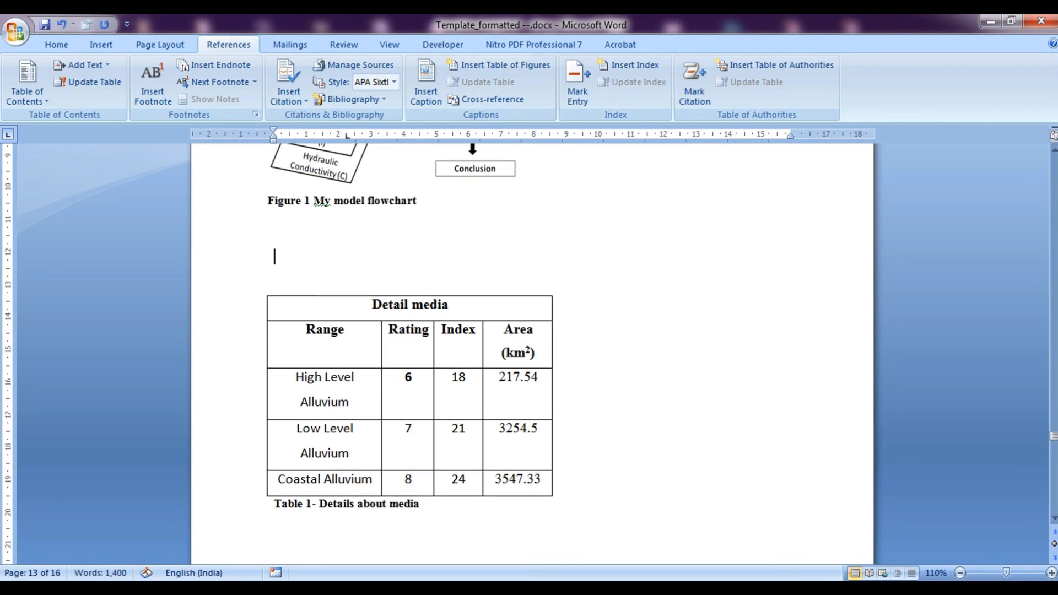
scroll(down, 3)
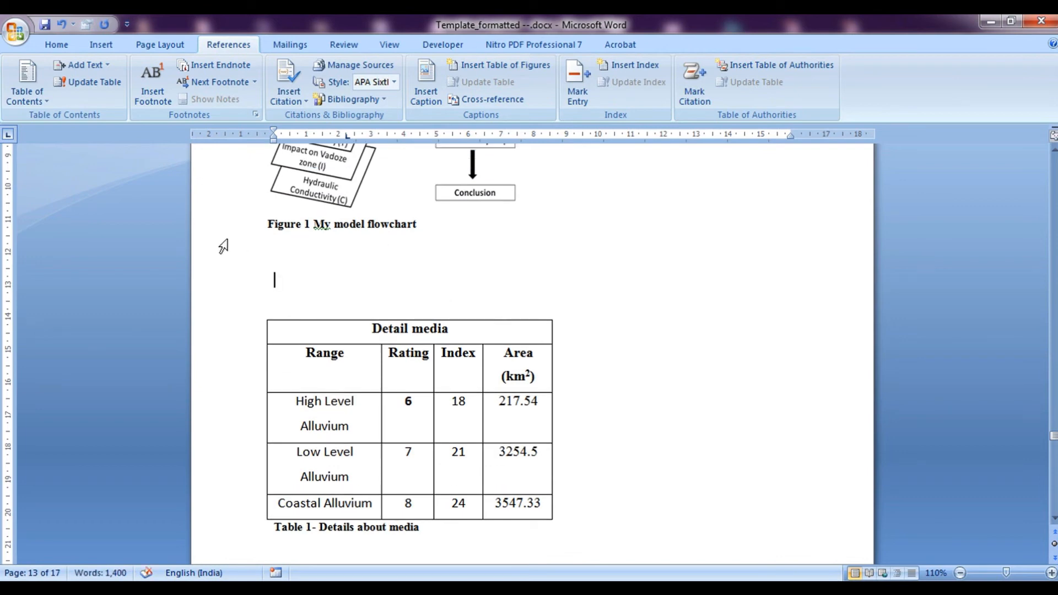
mouse_move(283, 274)
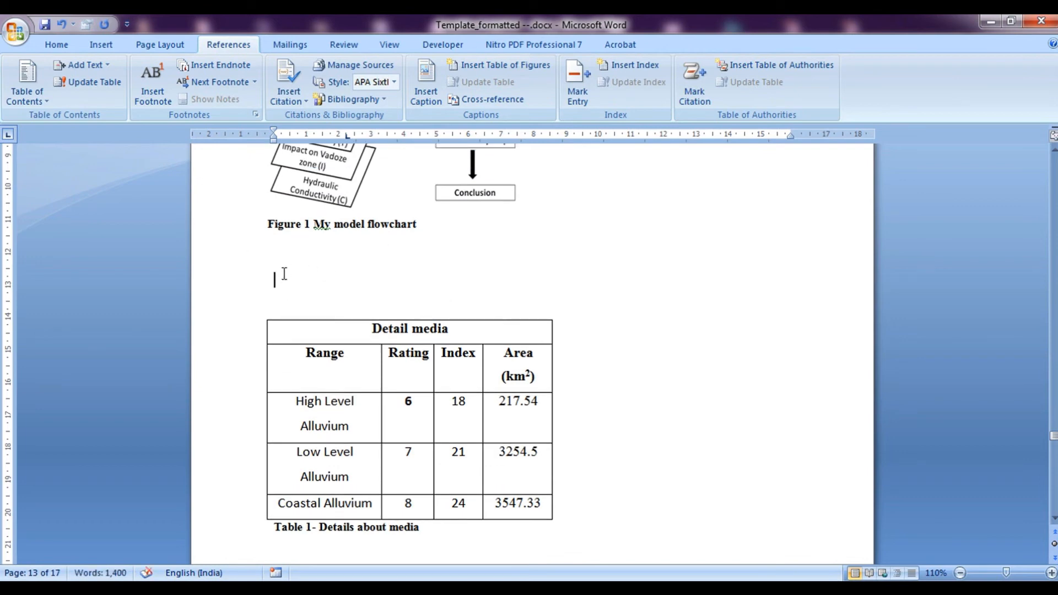
- Insert a new empty three-column, two-row table below the Figure 1 caption
click(100, 44)
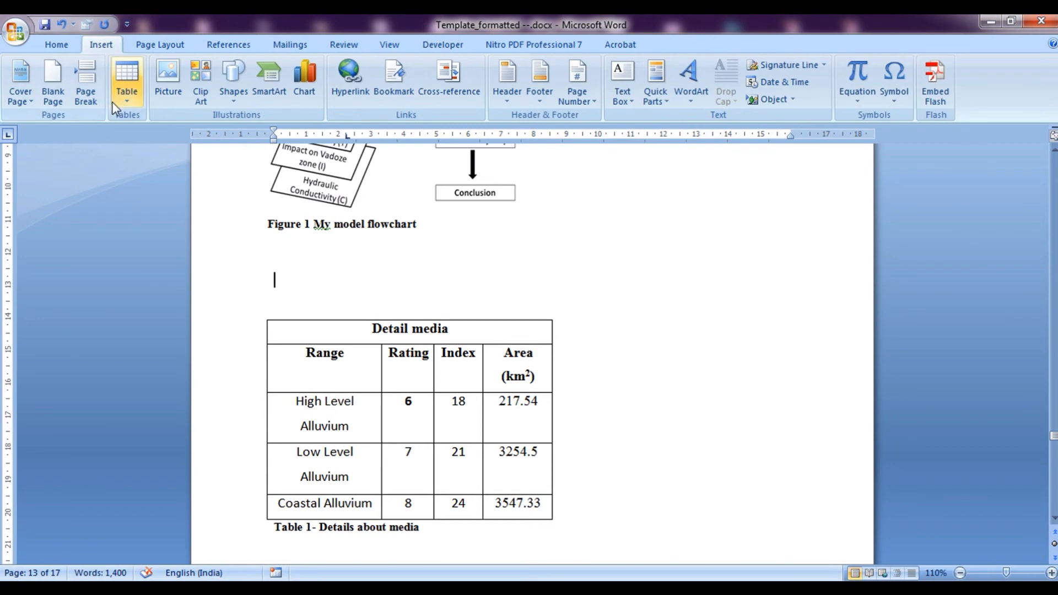
click(126, 74)
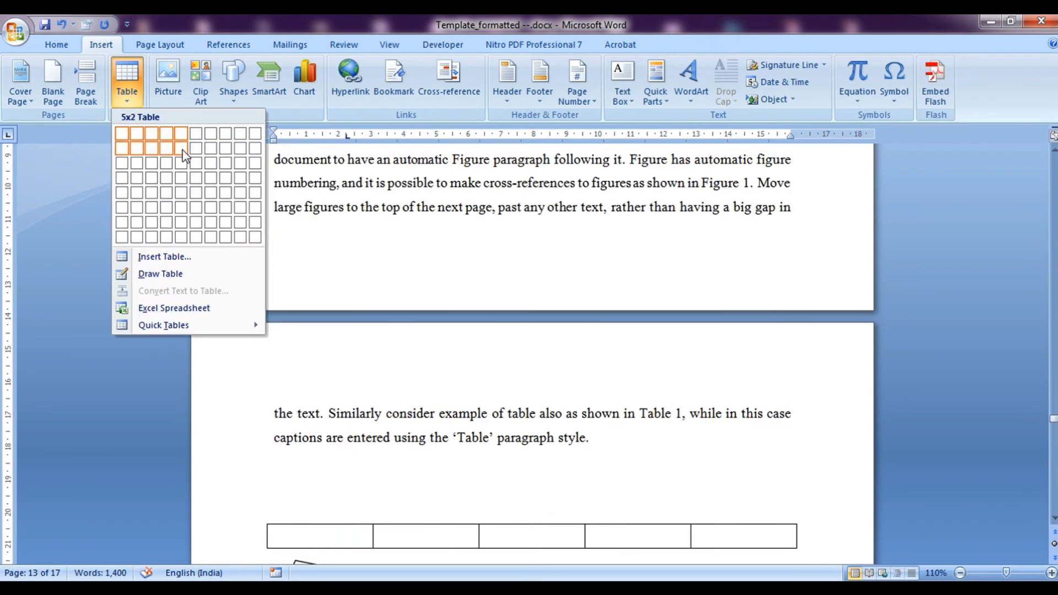
mouse_move(182, 164)
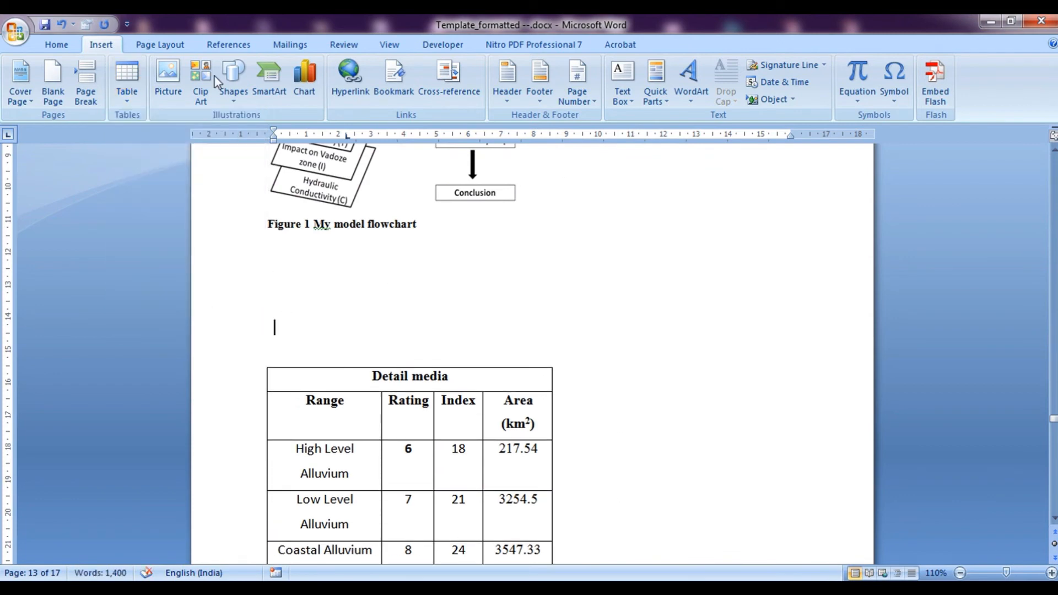
click(126, 73)
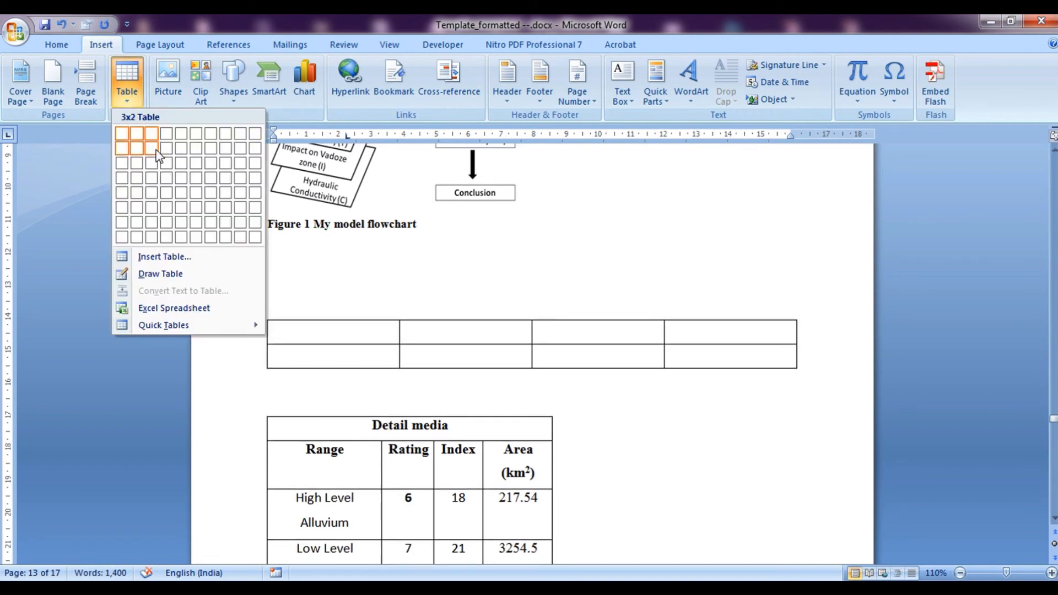
click(151, 144)
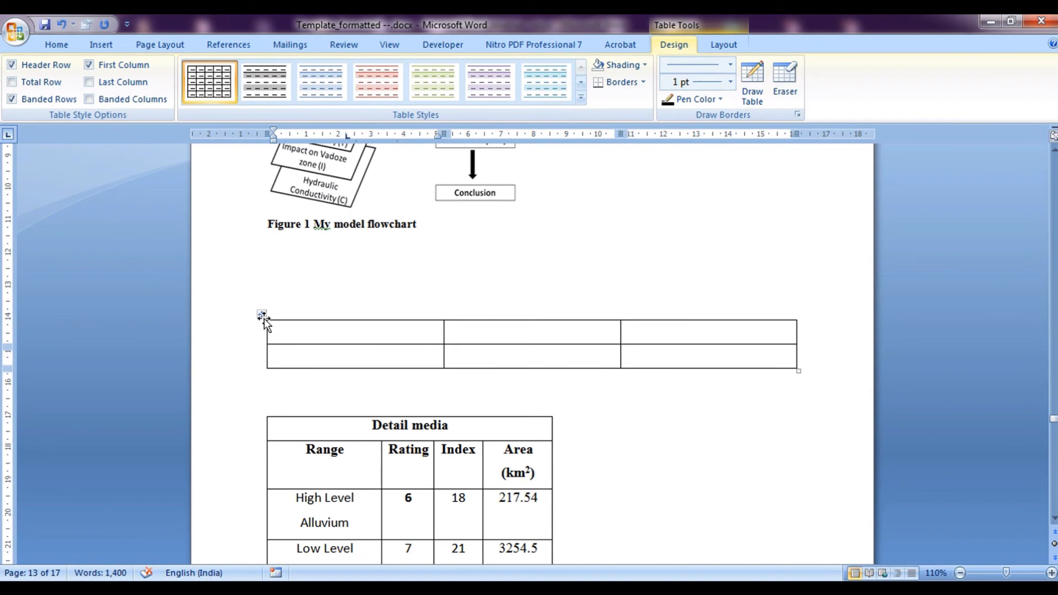
- Select the whole new table, ready for captioning
click(261, 314)
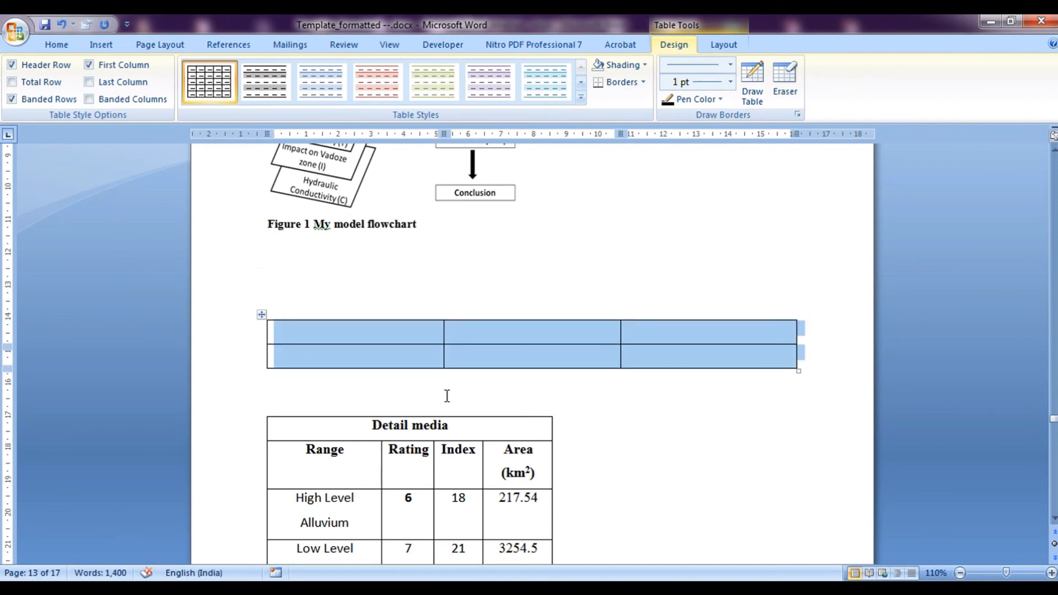
mouse_move(451, 316)
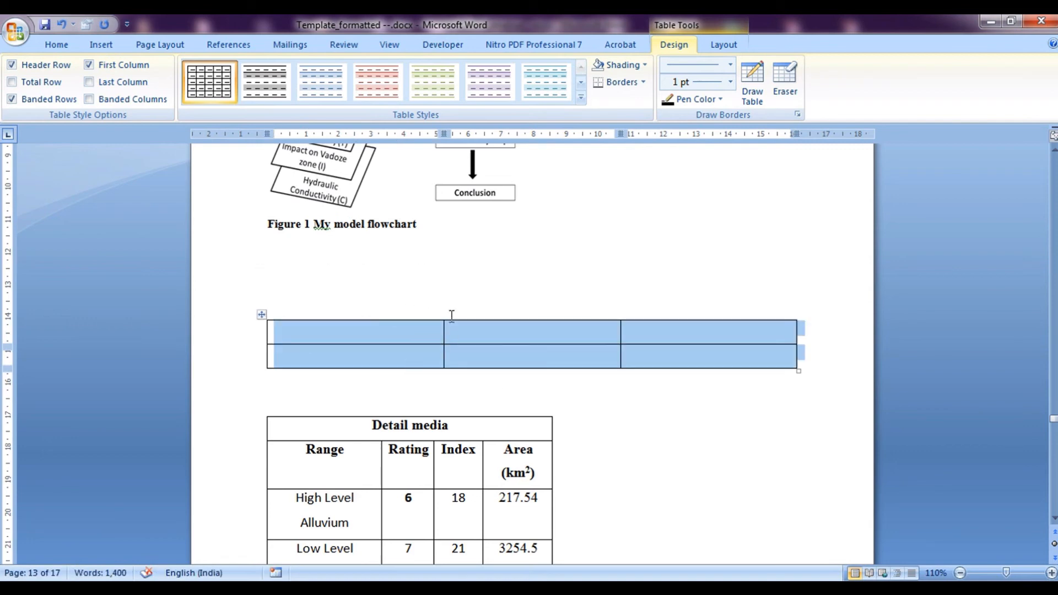
click(228, 44)
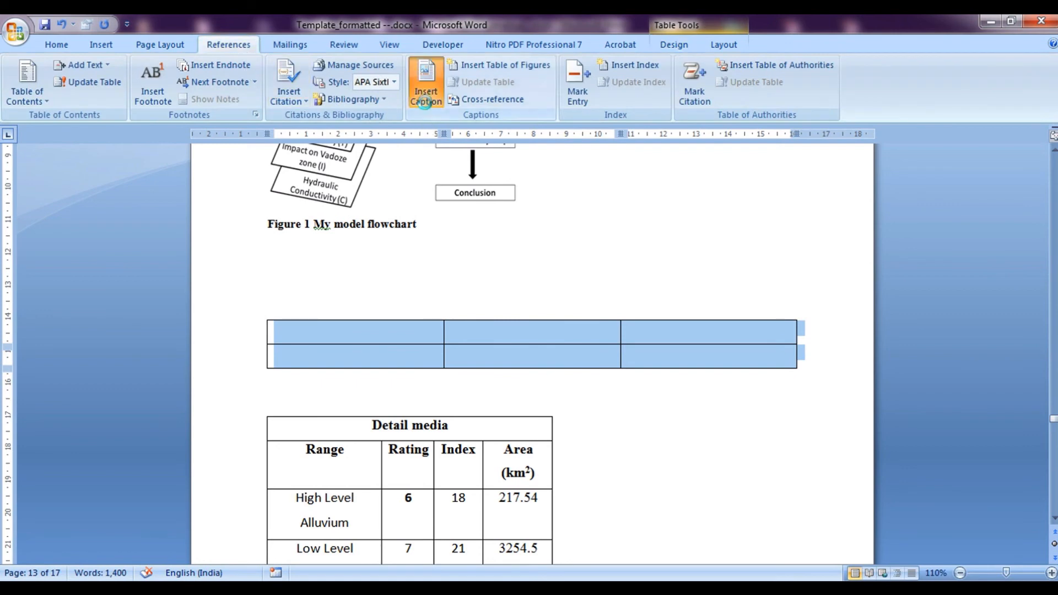
- Caption the new empty table "Table 1- New table" using the Table label
click(425, 83)
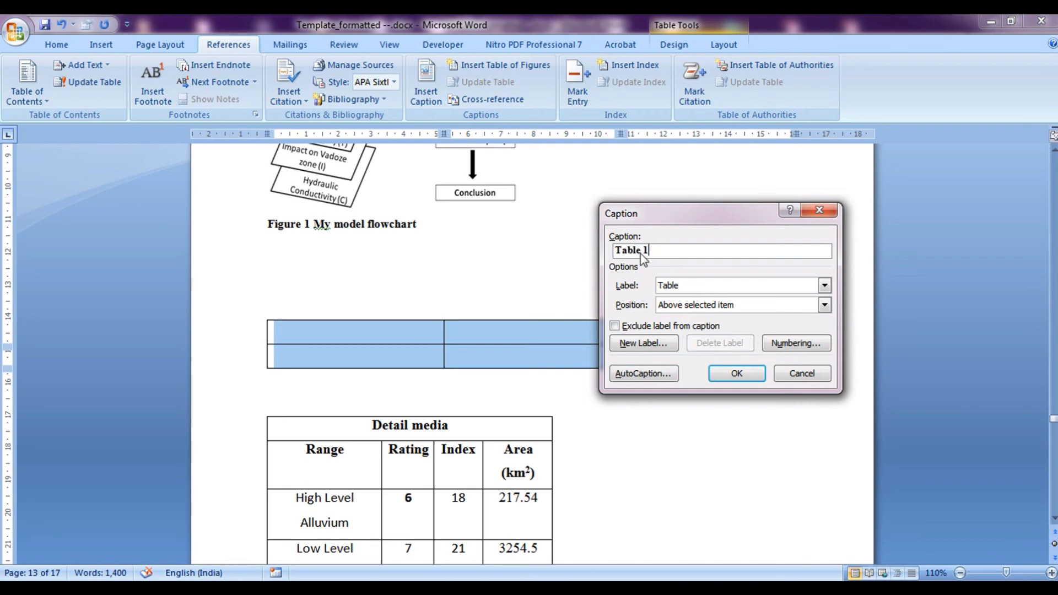
mouse_move(672, 248)
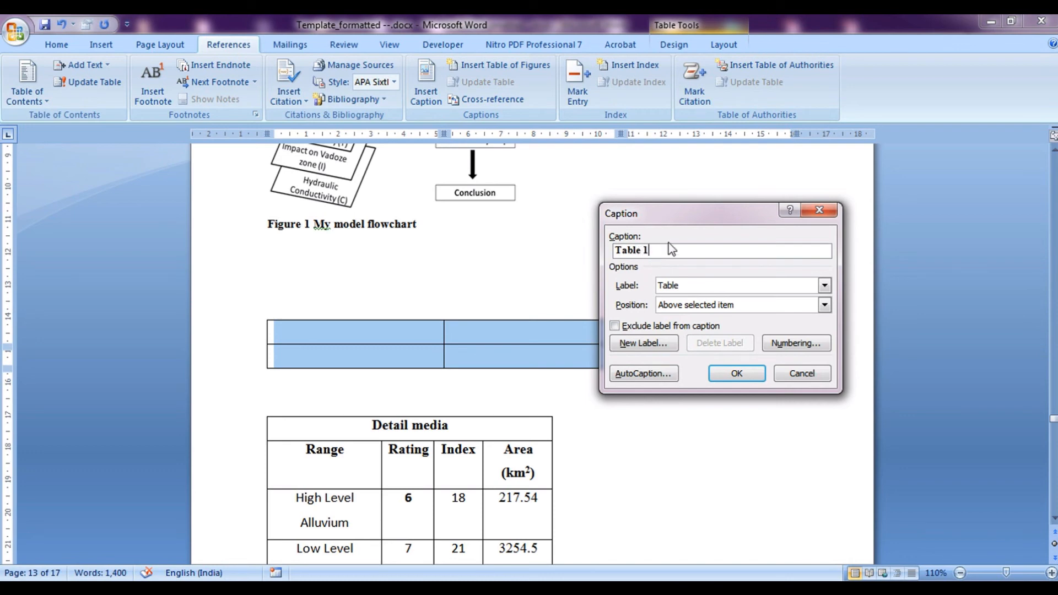
text(- Ne)
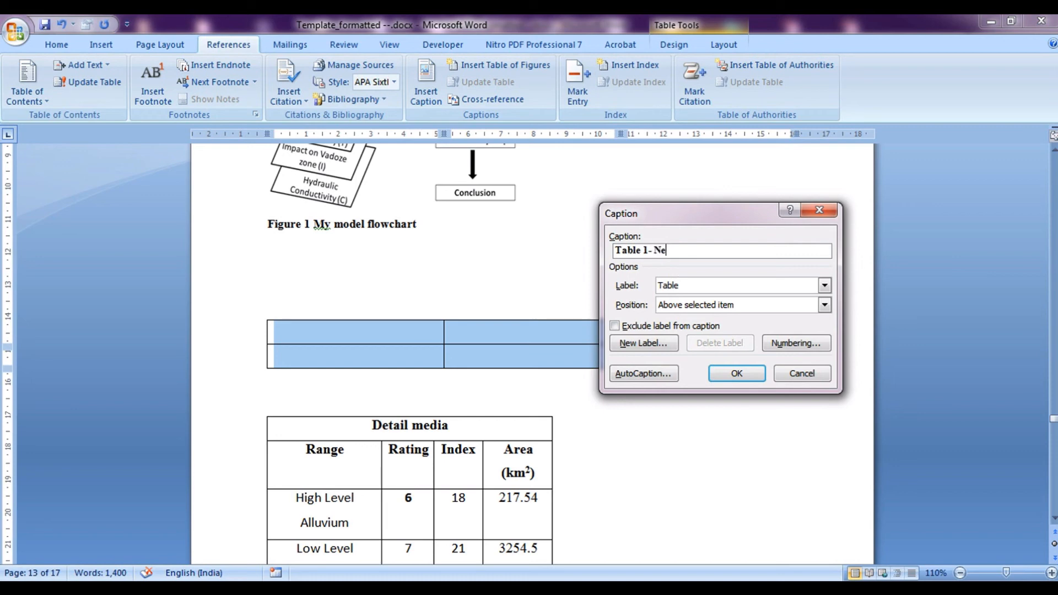
text(w table)
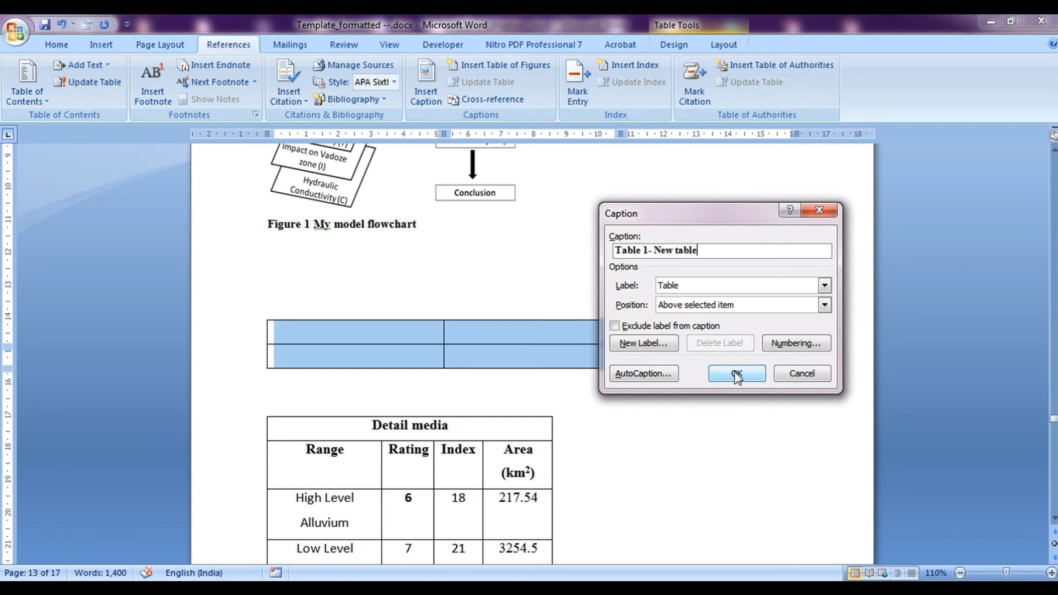
click(735, 374)
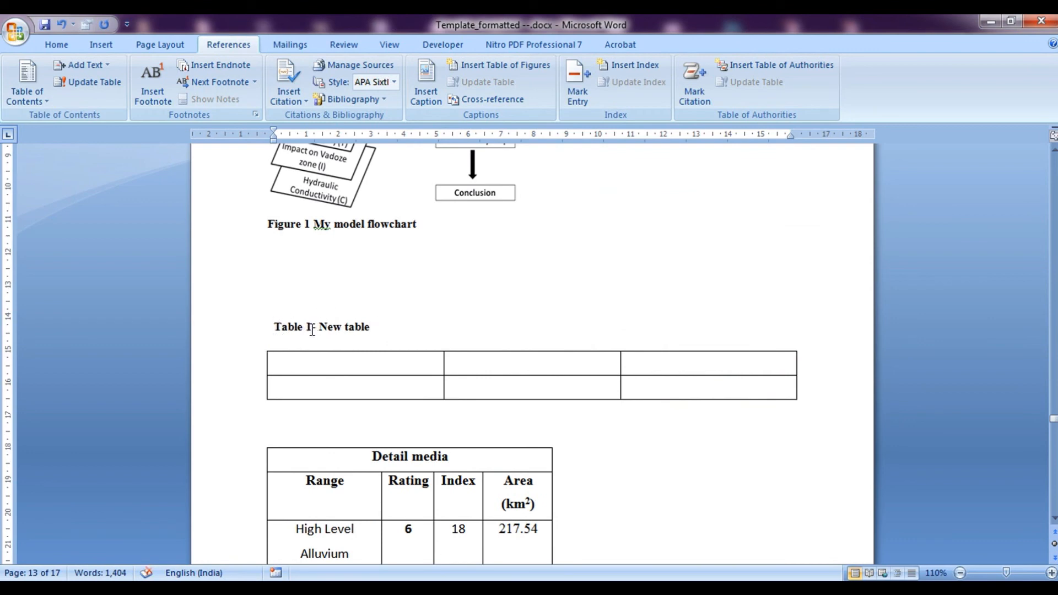
scroll(down, 3)
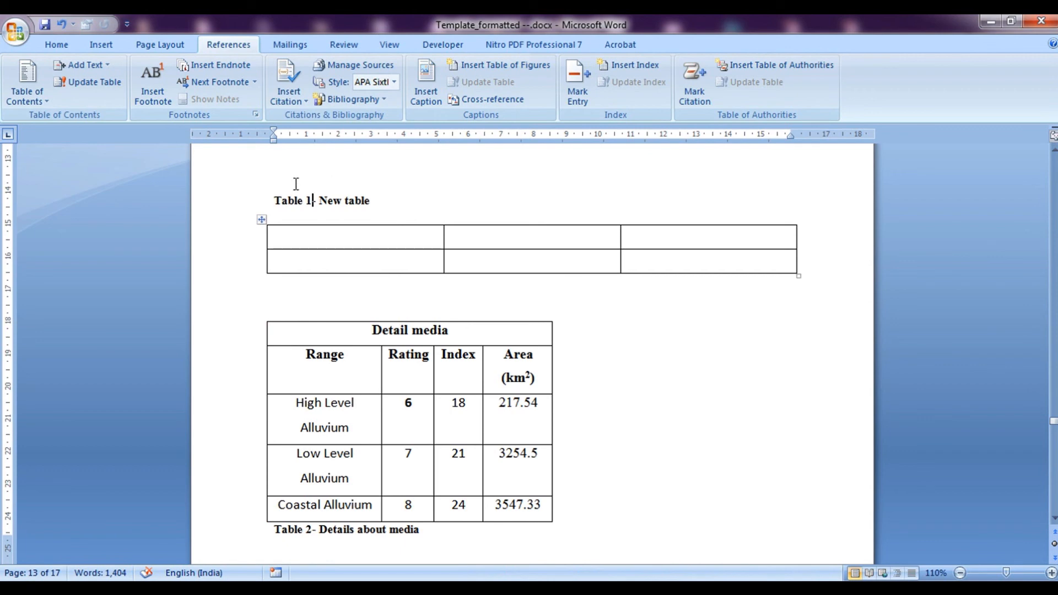
mouse_move(369, 211)
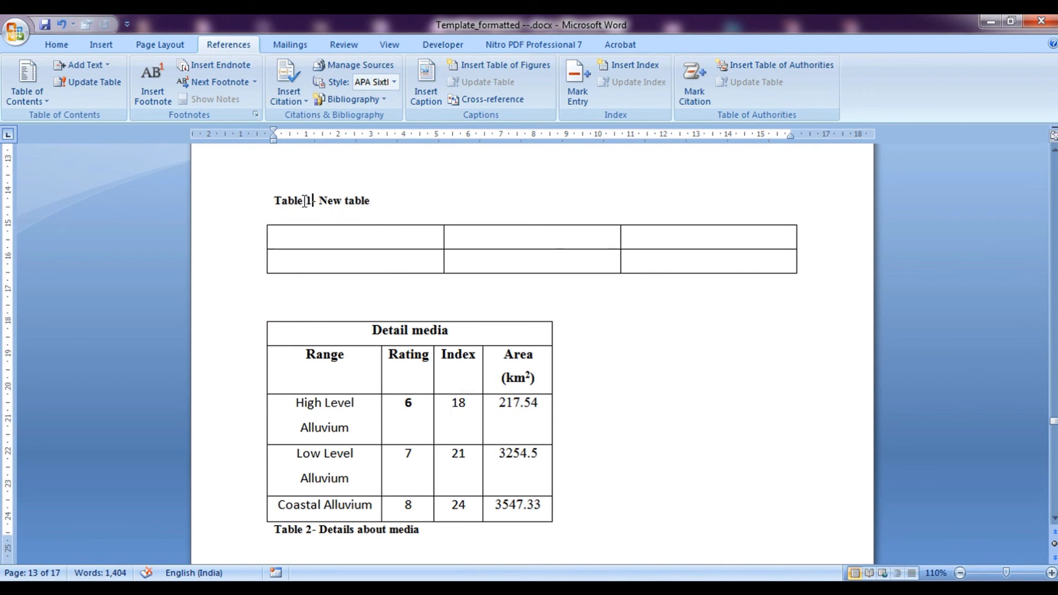
right_click(304, 201)
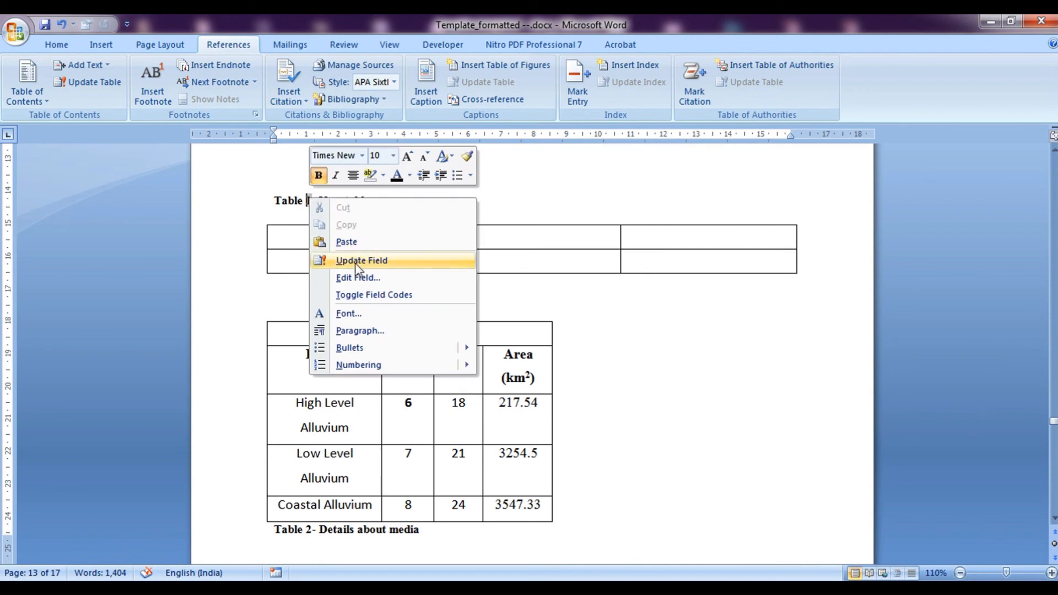
click(358, 278)
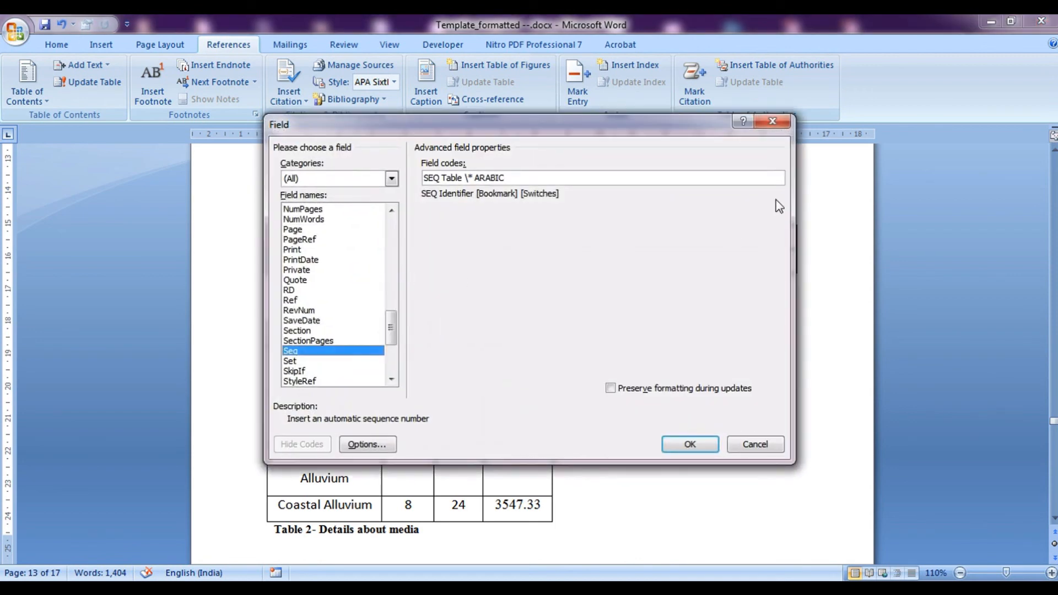
click(689, 444)
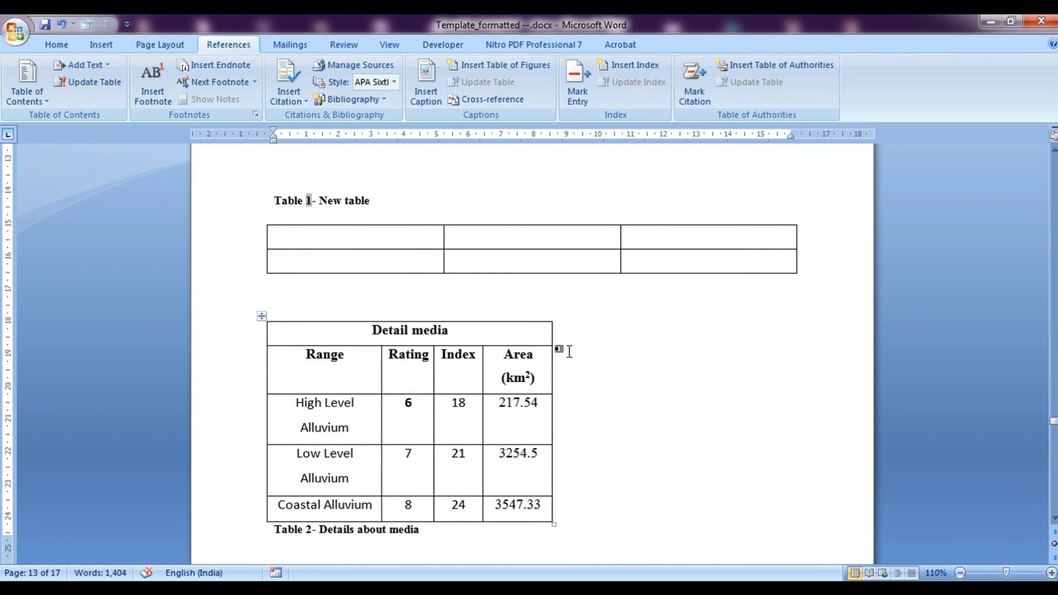
scroll(up, 3)
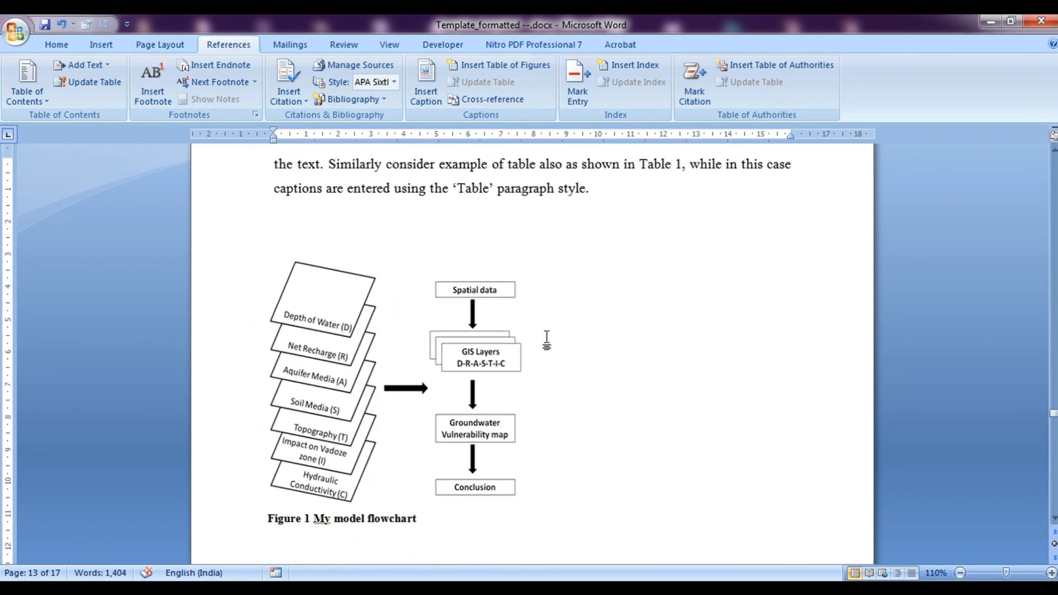
mouse_move(663, 164)
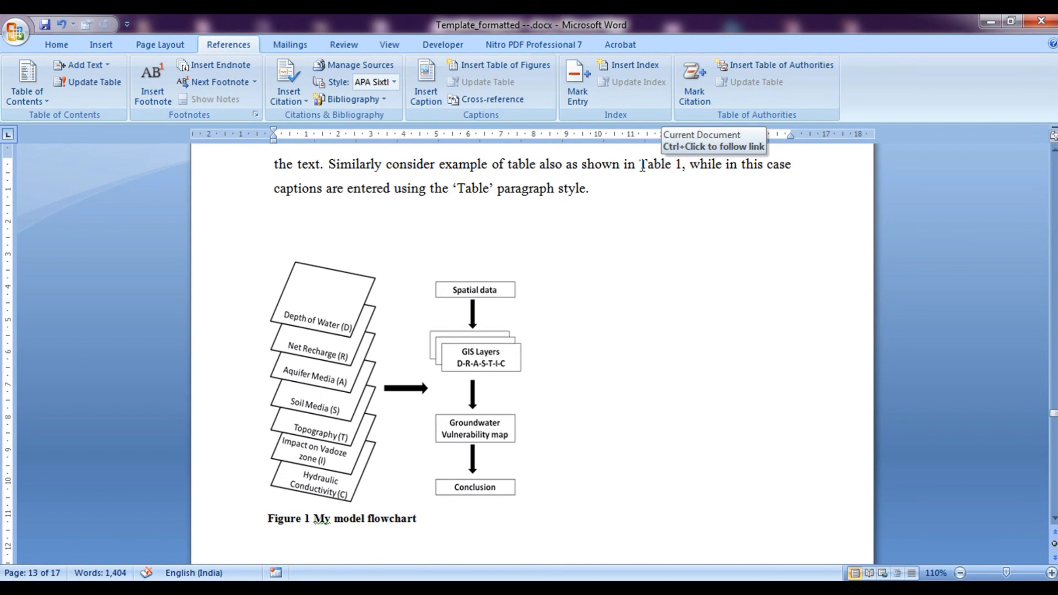
mouse_move(680, 166)
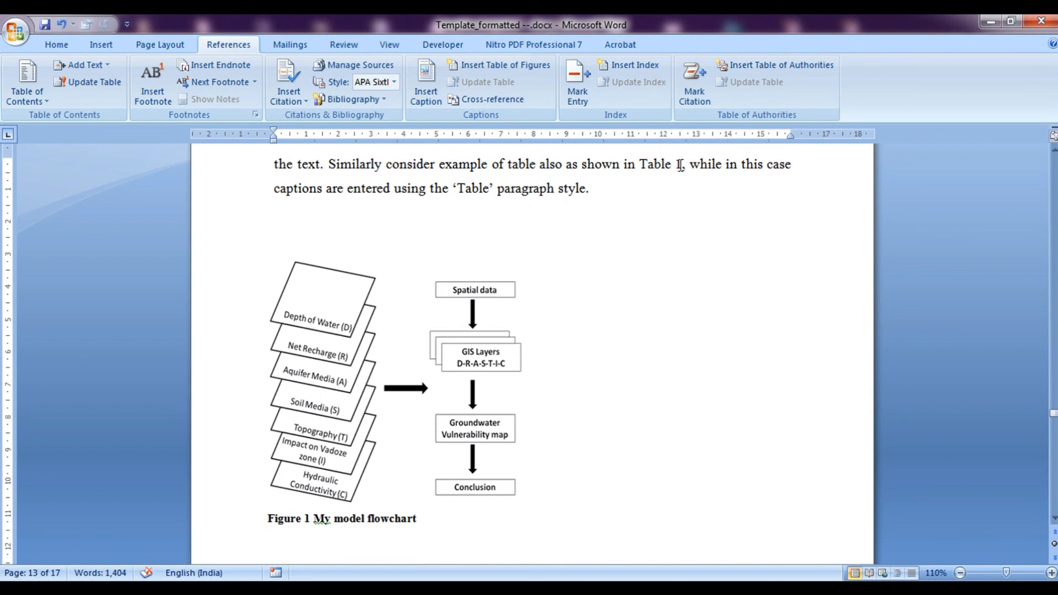
mouse_move(674, 164)
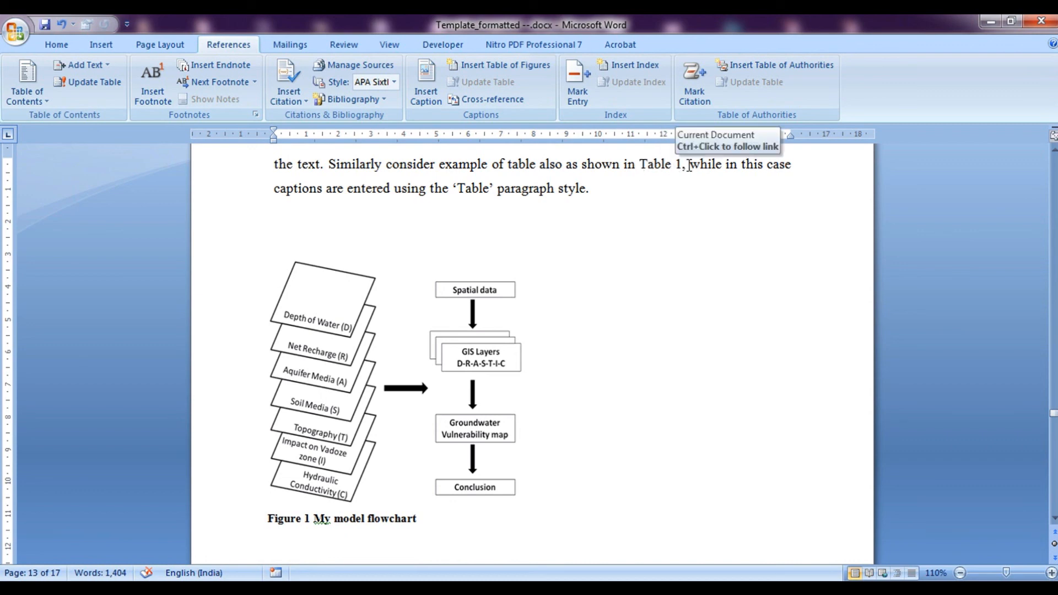
mouse_move(1041, 351)
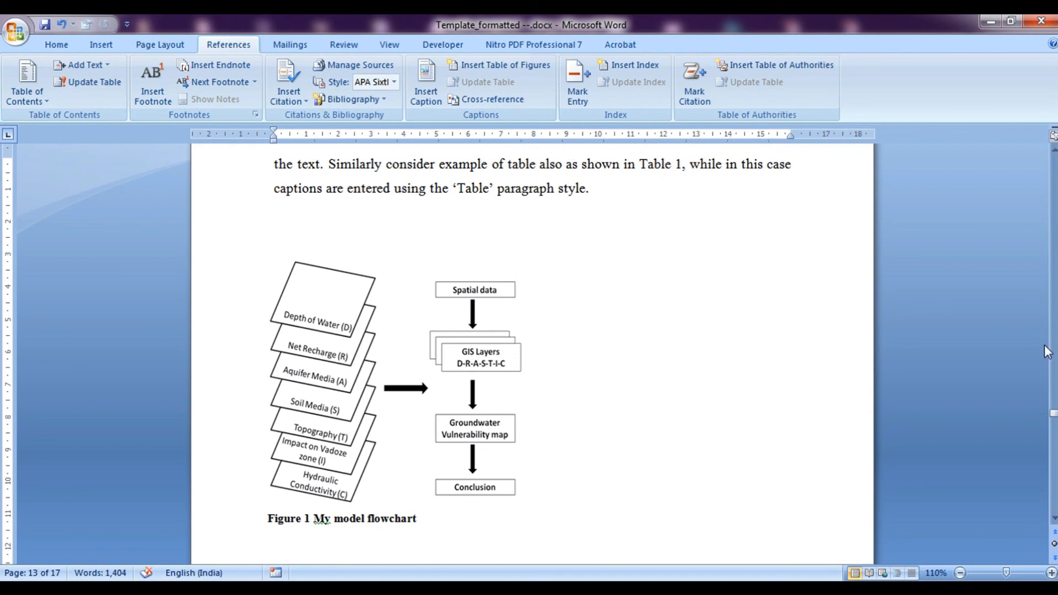
- Bring up the field options for the body text's "Table 1" cross-reference
scroll(down, 3)
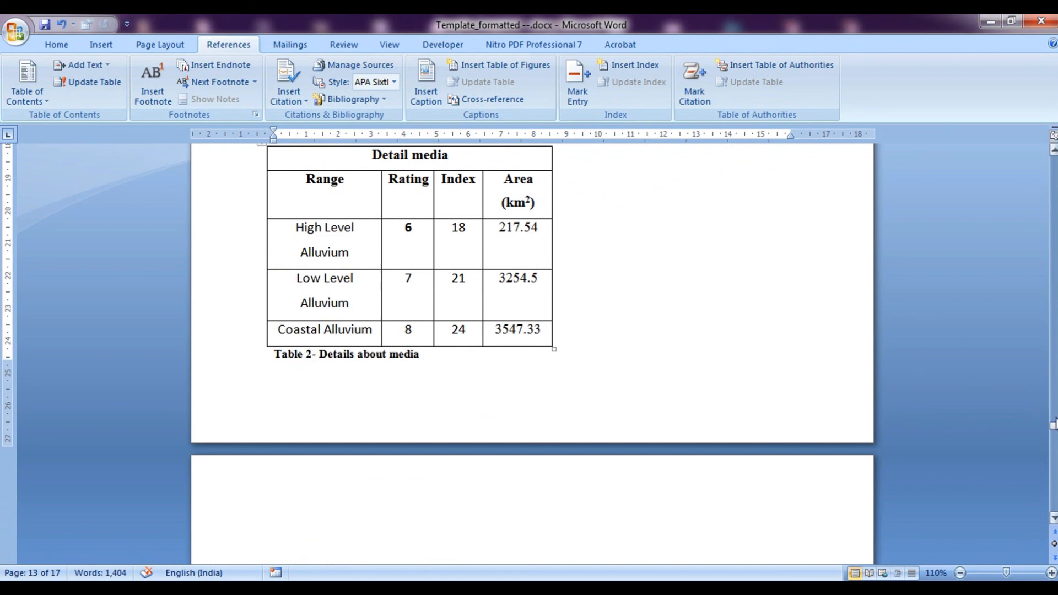
scroll(up, 3)
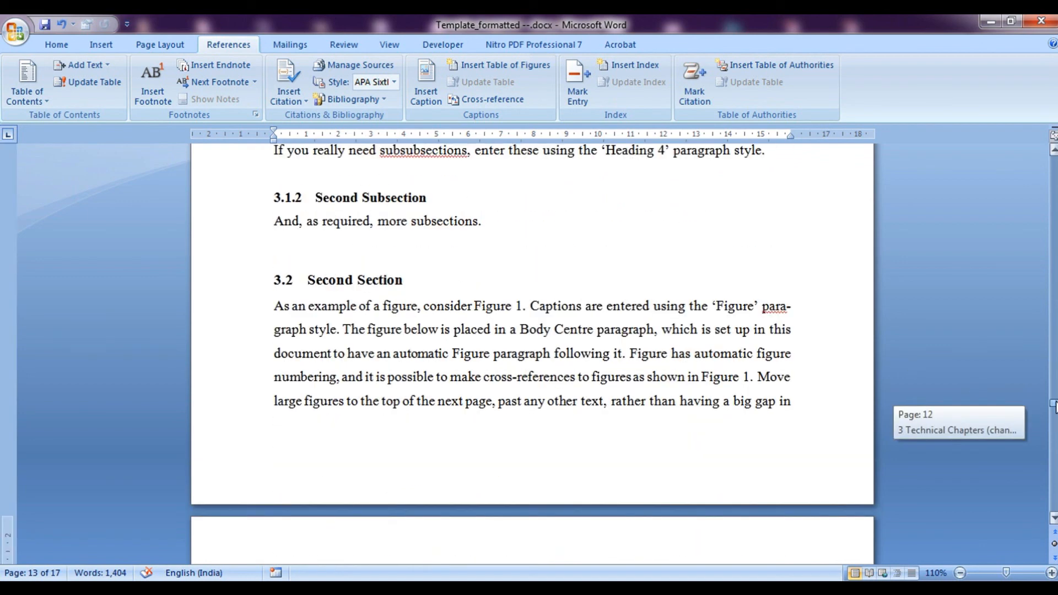
scroll(down, 3)
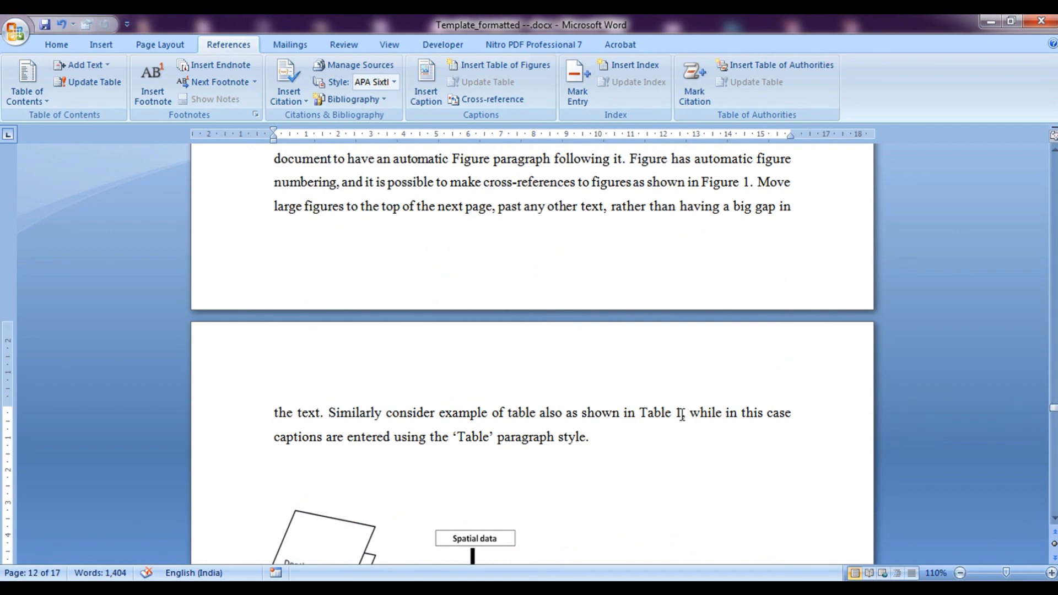
mouse_move(660, 412)
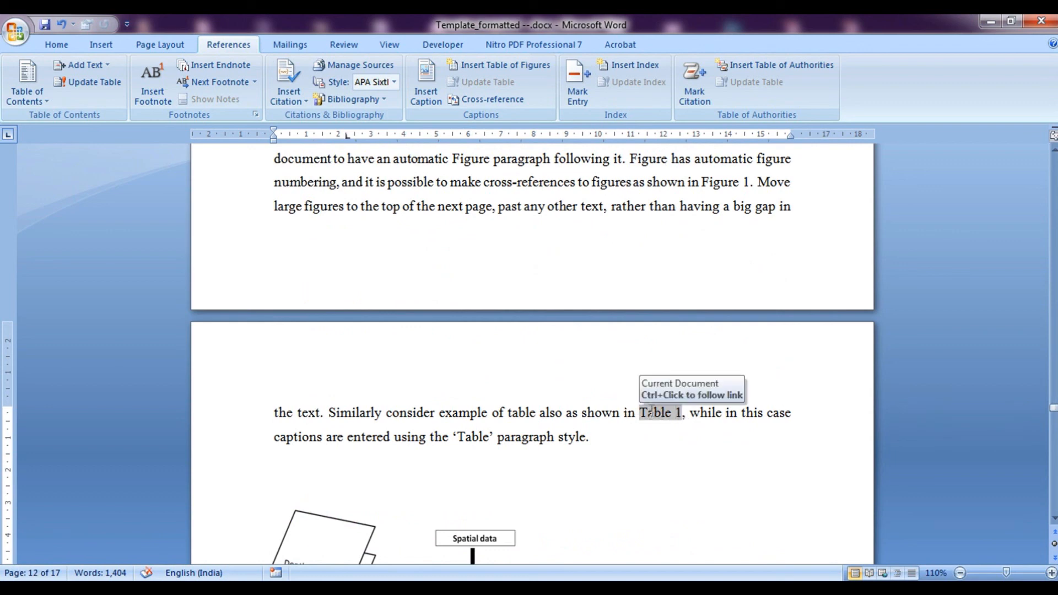
right_click(660, 412)
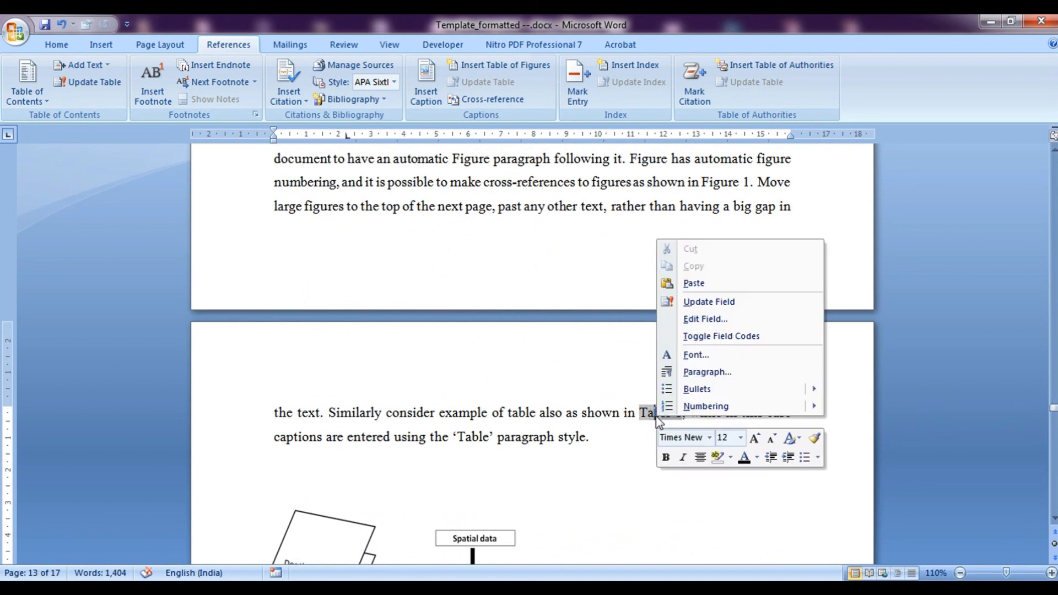
- Update the field so the body text cites Table 2 and verify against the caption
click(709, 302)
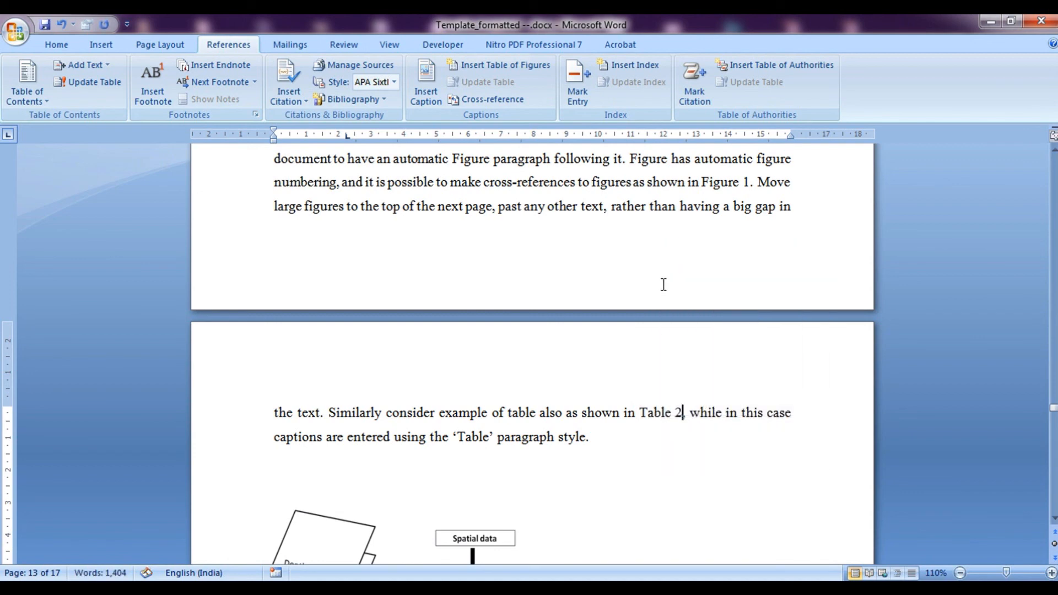
mouse_move(1053, 410)
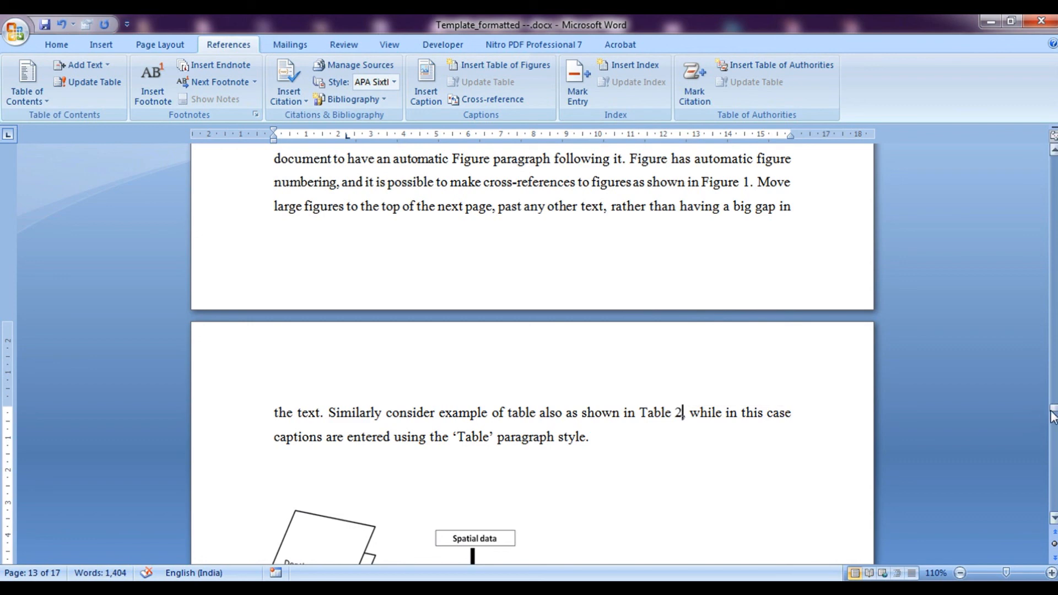
scroll(down, 3)
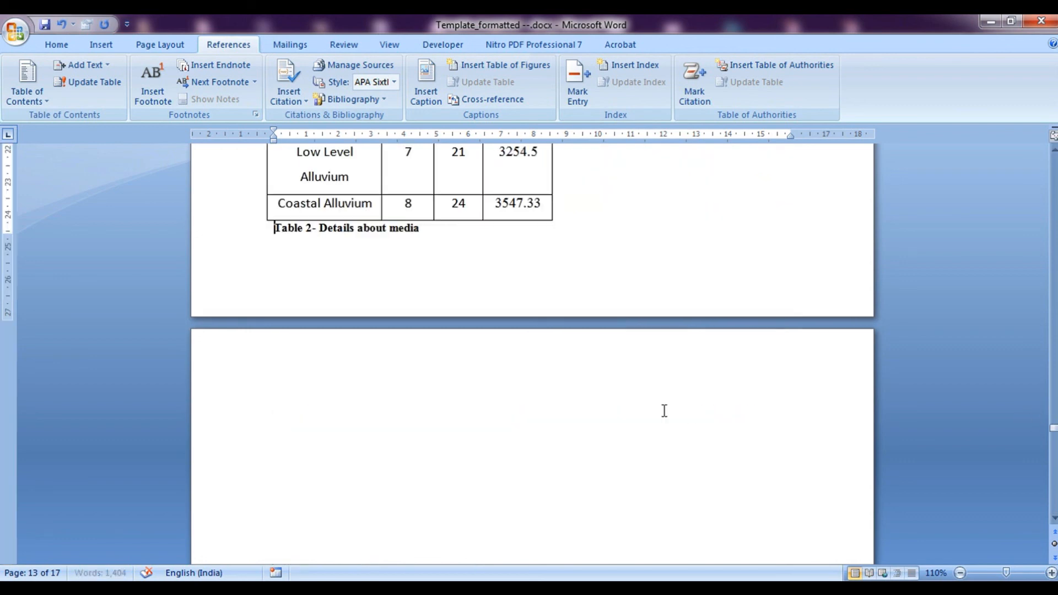
mouse_move(386, 246)
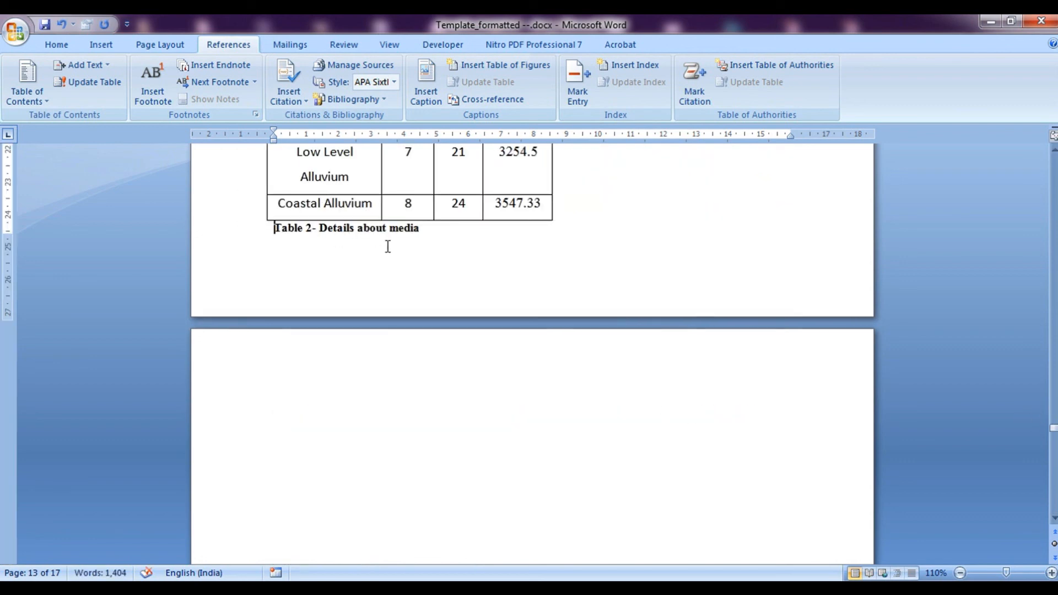
scroll(up, 3)
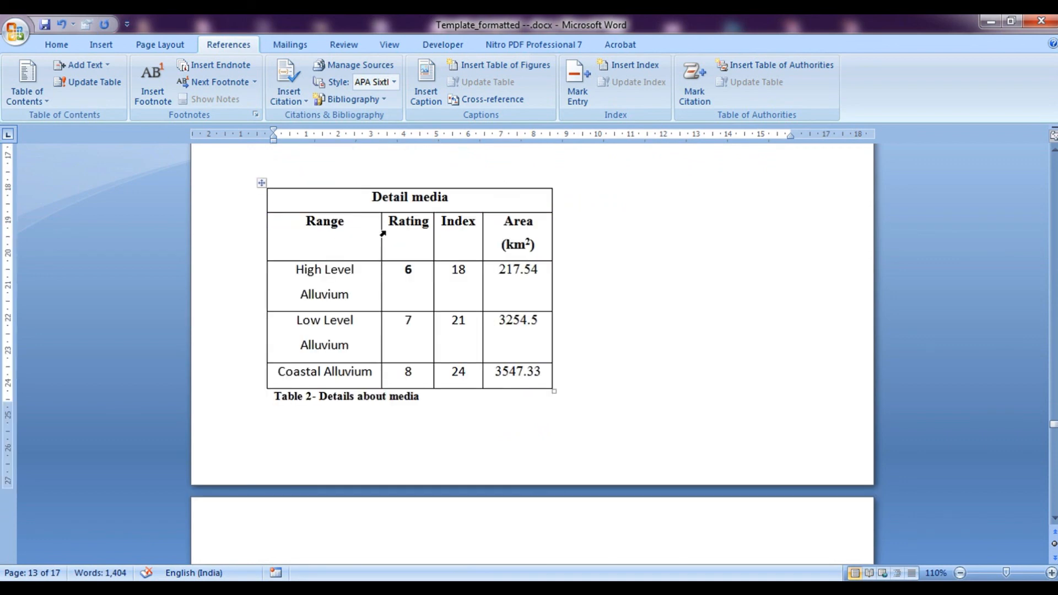